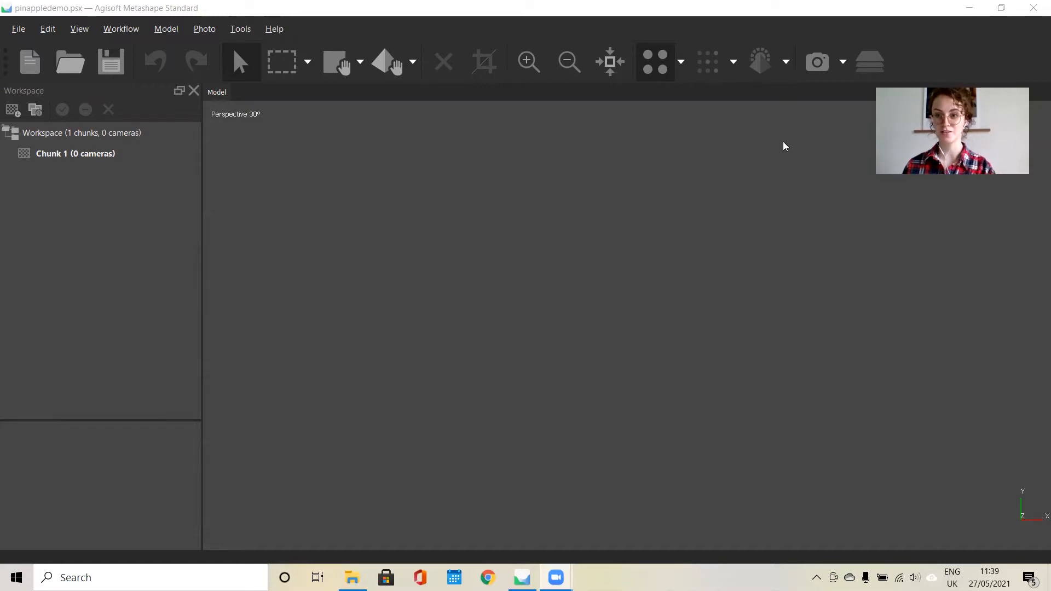
mouse_move(466, 233)
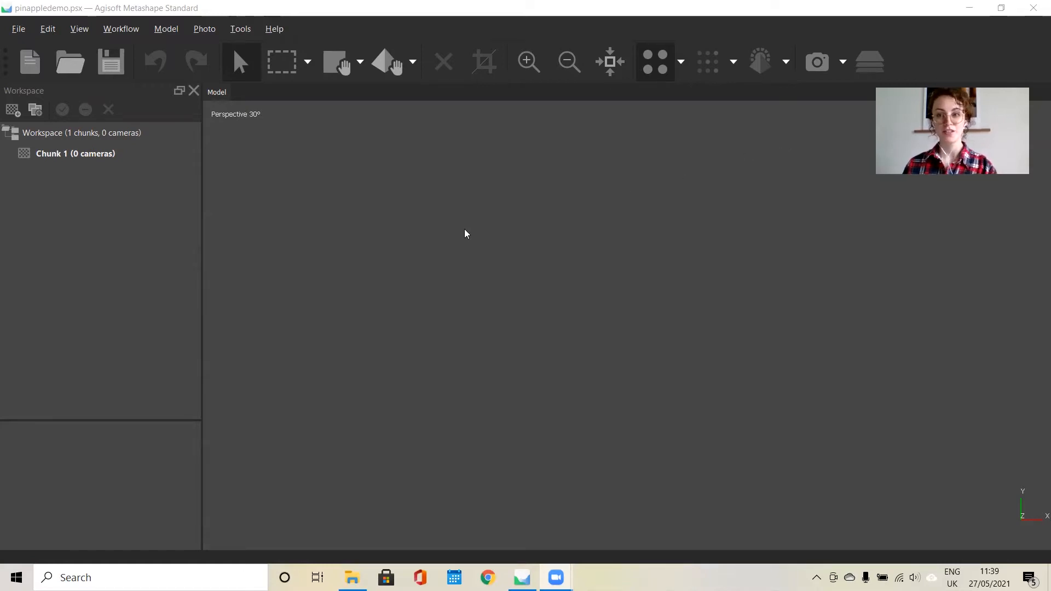
Add all 75 pineapple photos from the photos folder into Chunk 1 via Workflow > Add Photos.
left_click(19, 28)
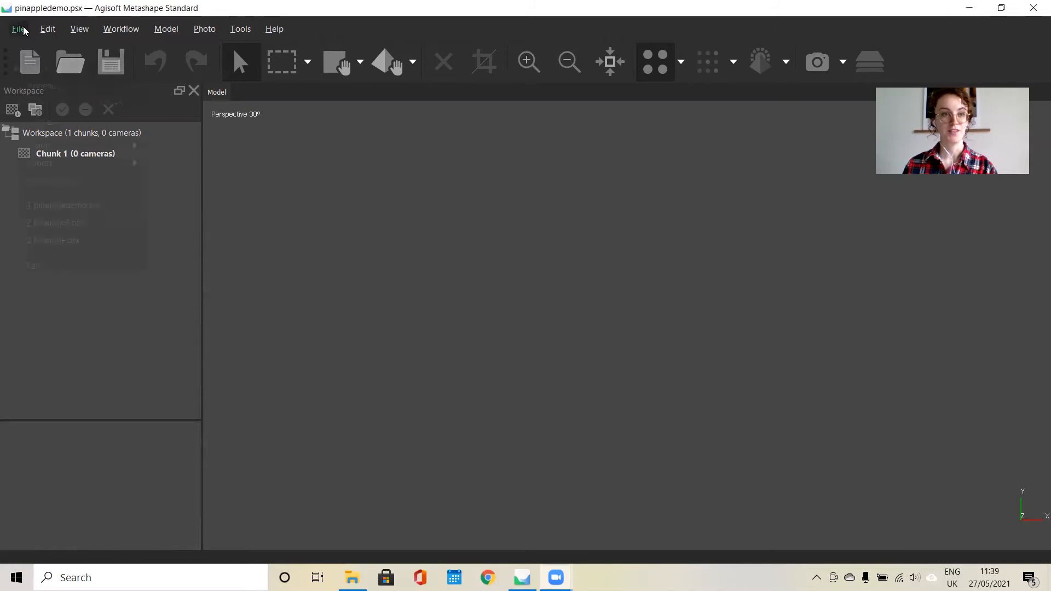
left_click(19, 28)
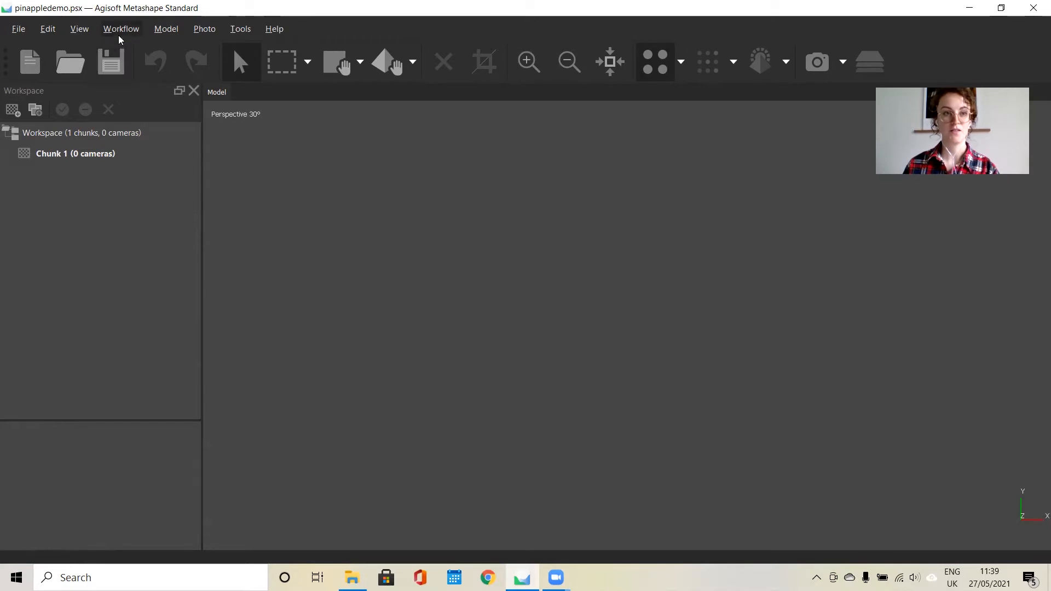
left_click(121, 29)
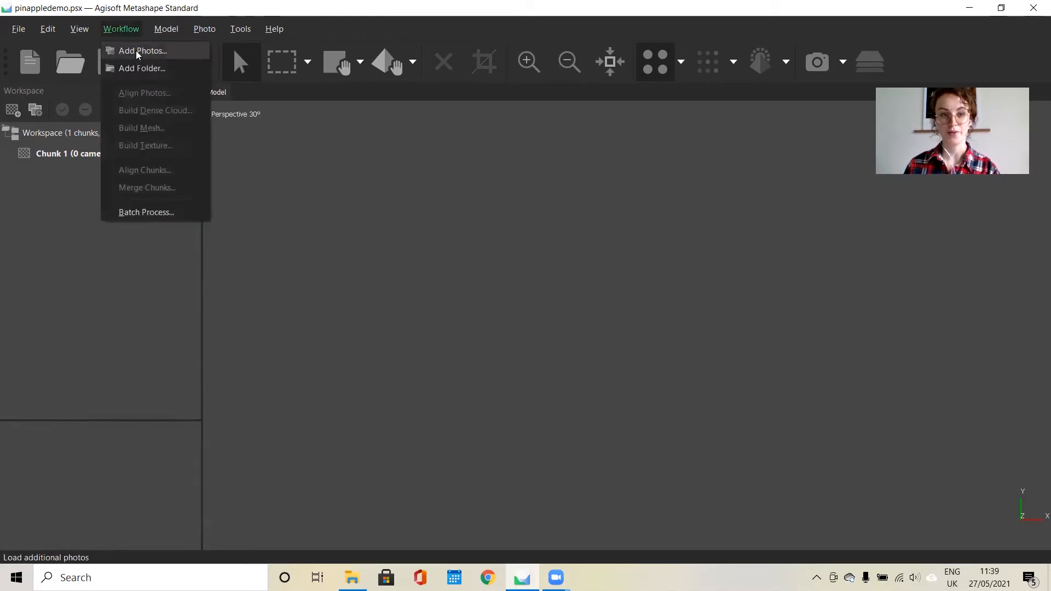
left_click(142, 51)
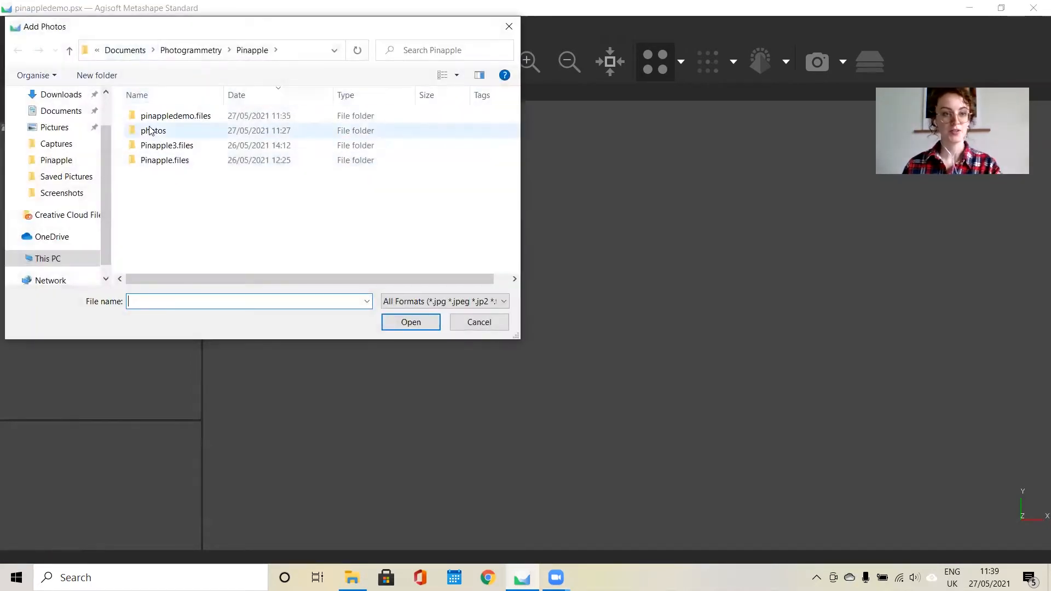
double_click(154, 131)
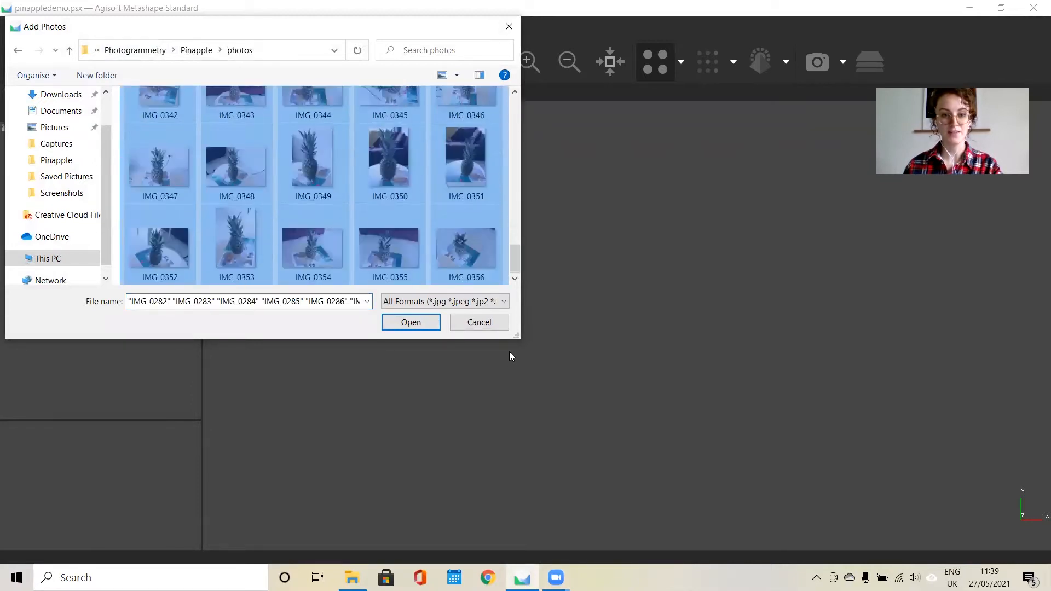
left_click(411, 322)
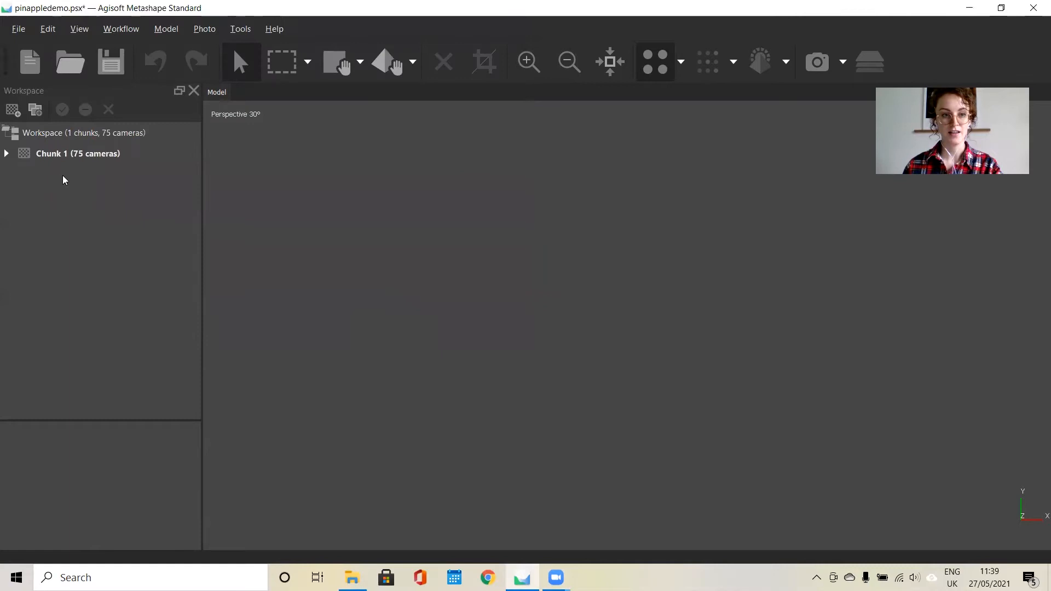
mouse_move(66, 243)
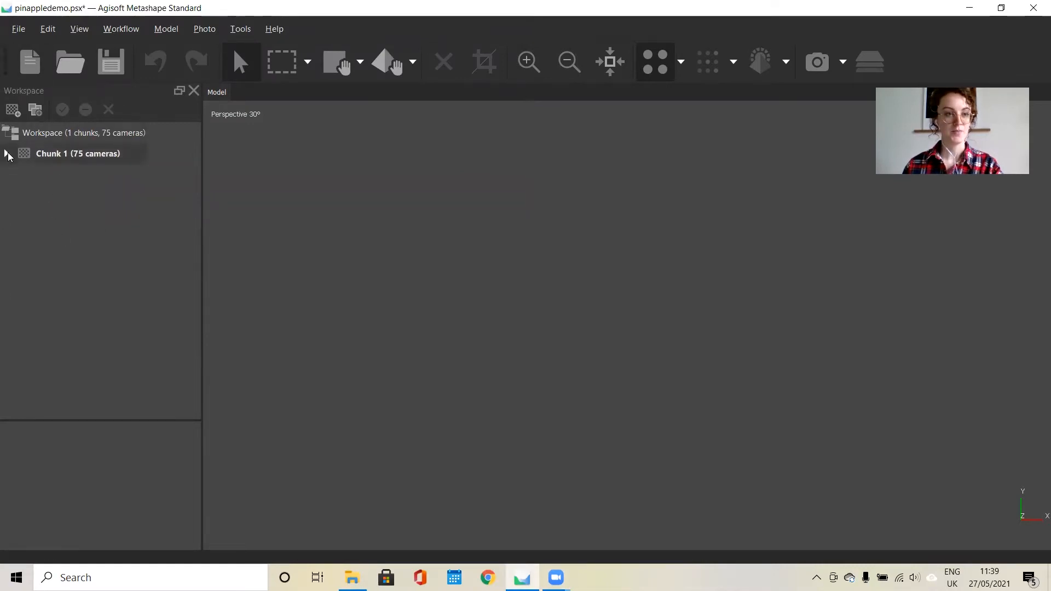
Expand Chunk 1 and its Cameras folder in the Workspace and select IMG_0282.
left_click(78, 153)
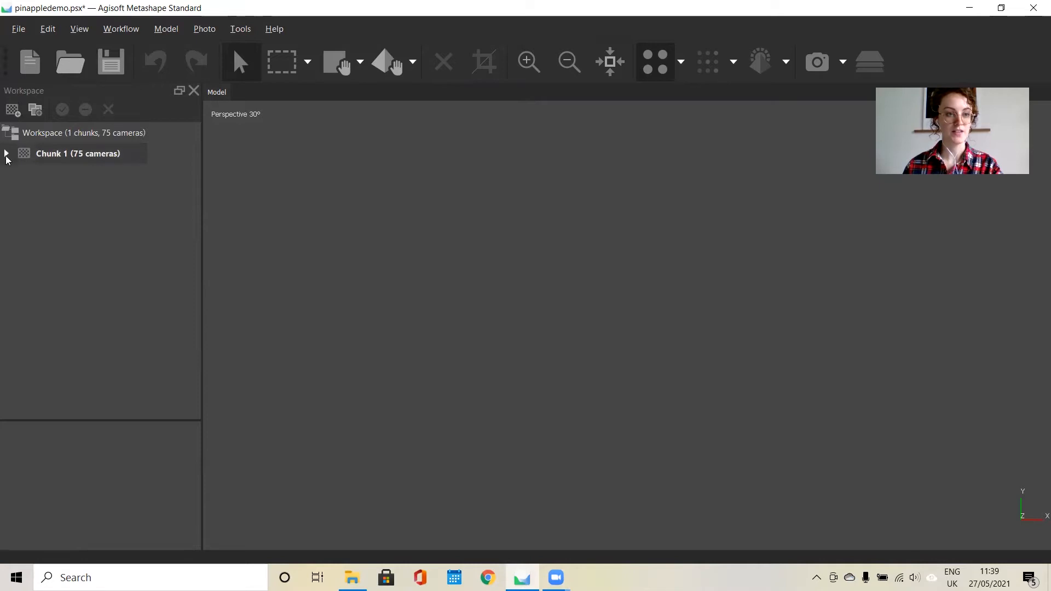
left_click(7, 154)
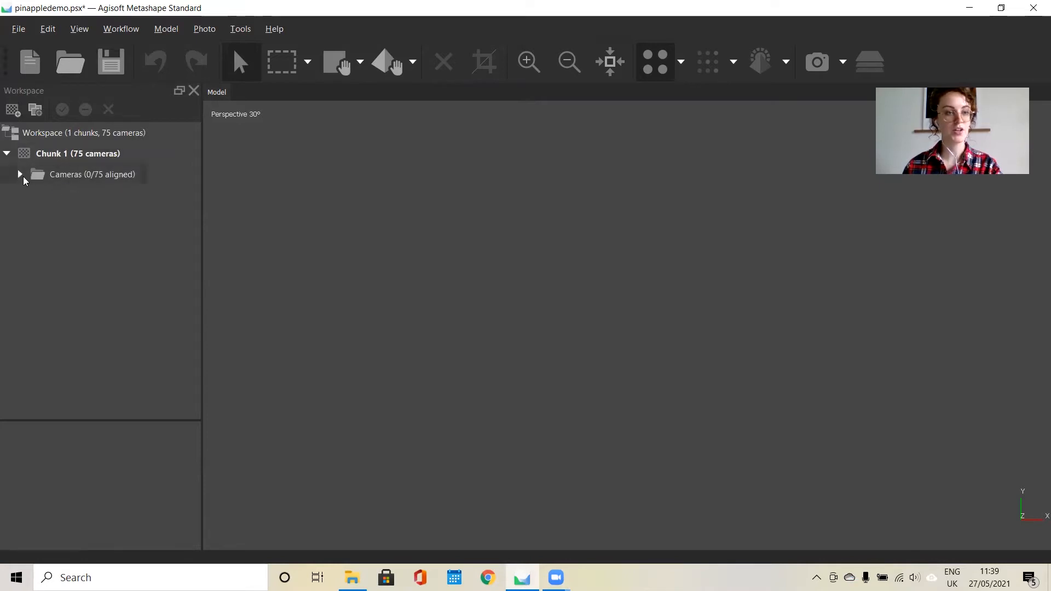
left_click(20, 174)
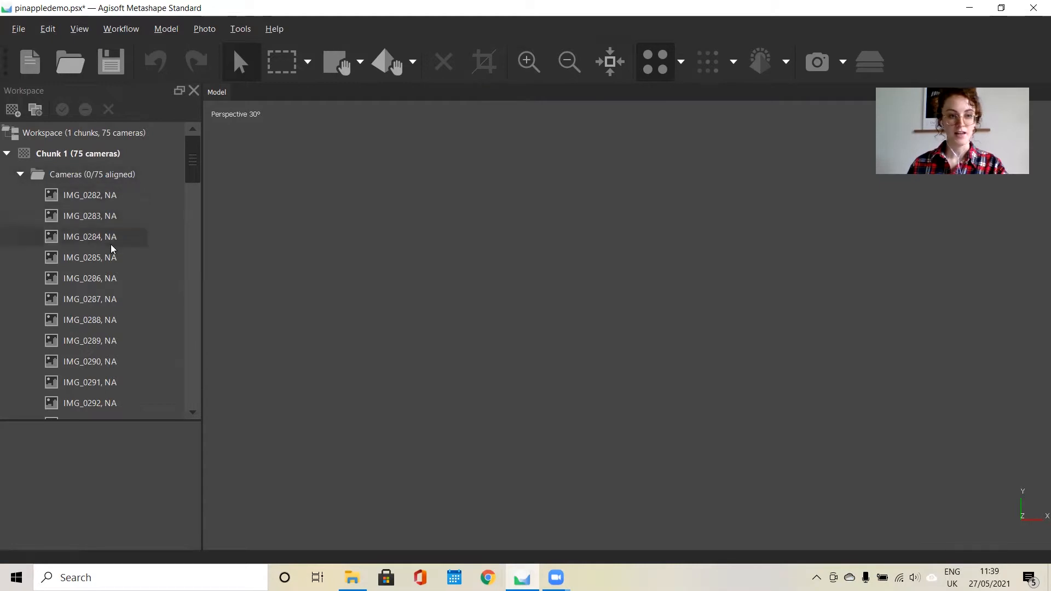
left_click(89, 195)
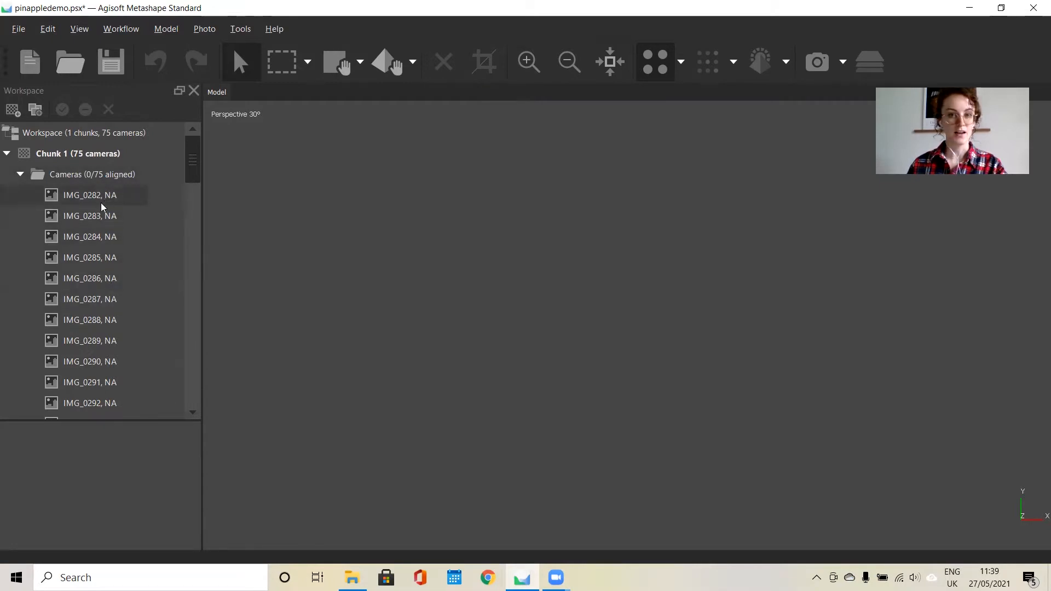
Preview photos IMG_0282 through IMG_0287 and remove camera IMG_0287, leaving 74 cameras.
double_click(89, 195)
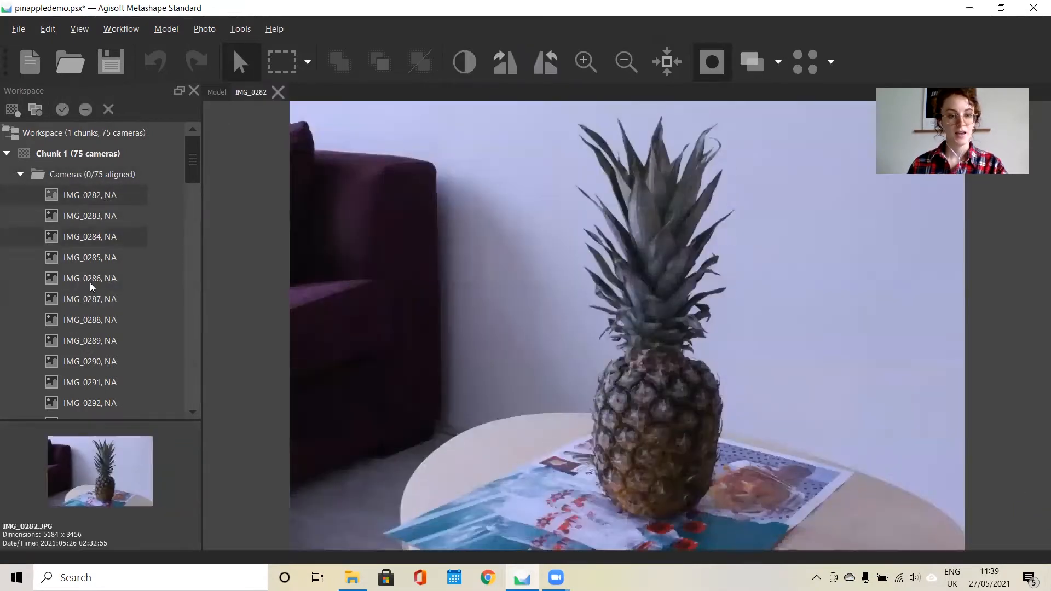
left_click(88, 215)
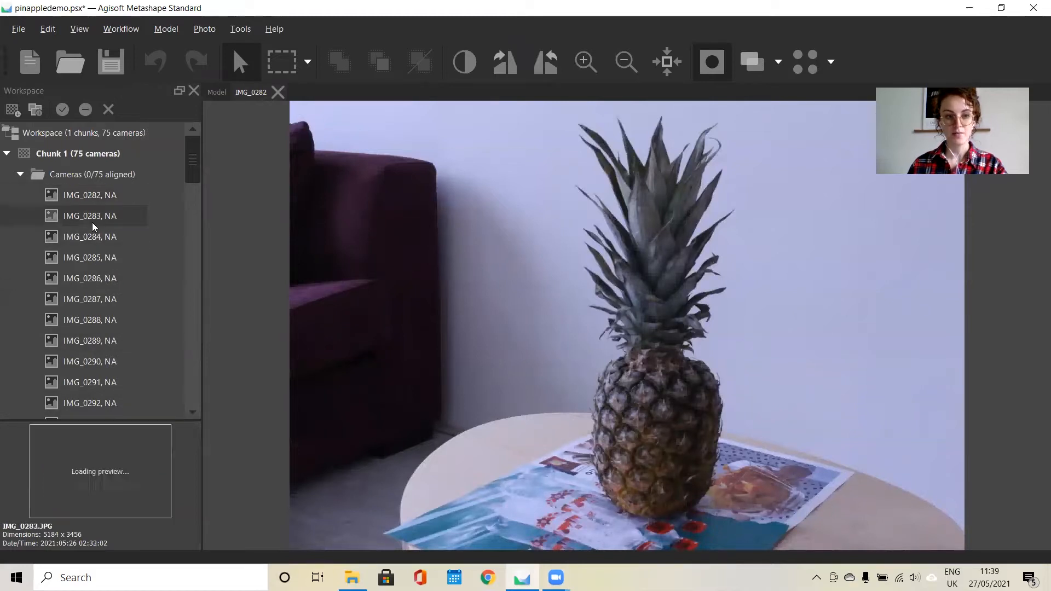
left_click(89, 237)
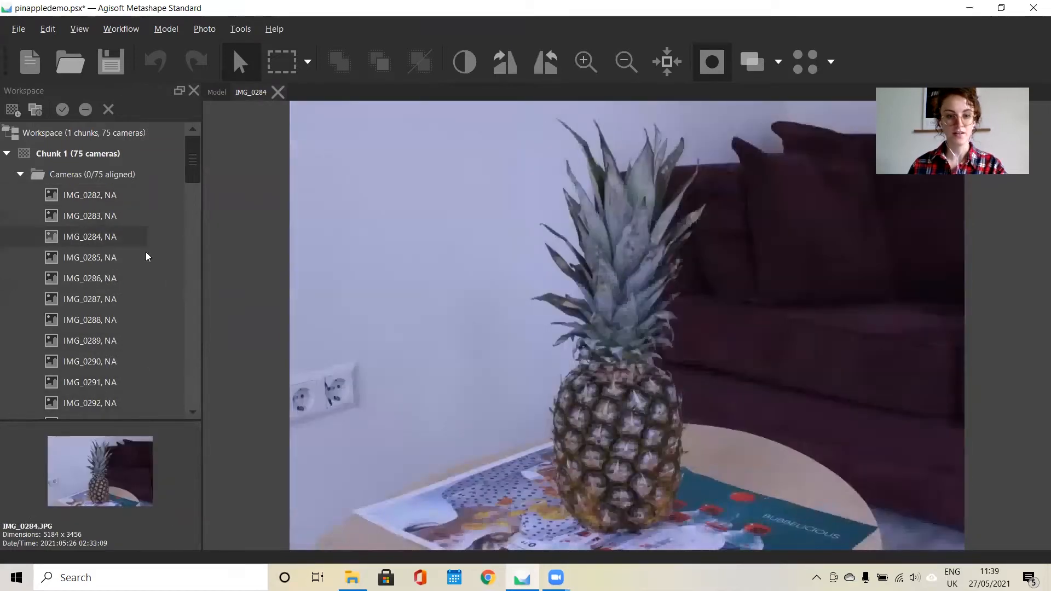
left_click(89, 258)
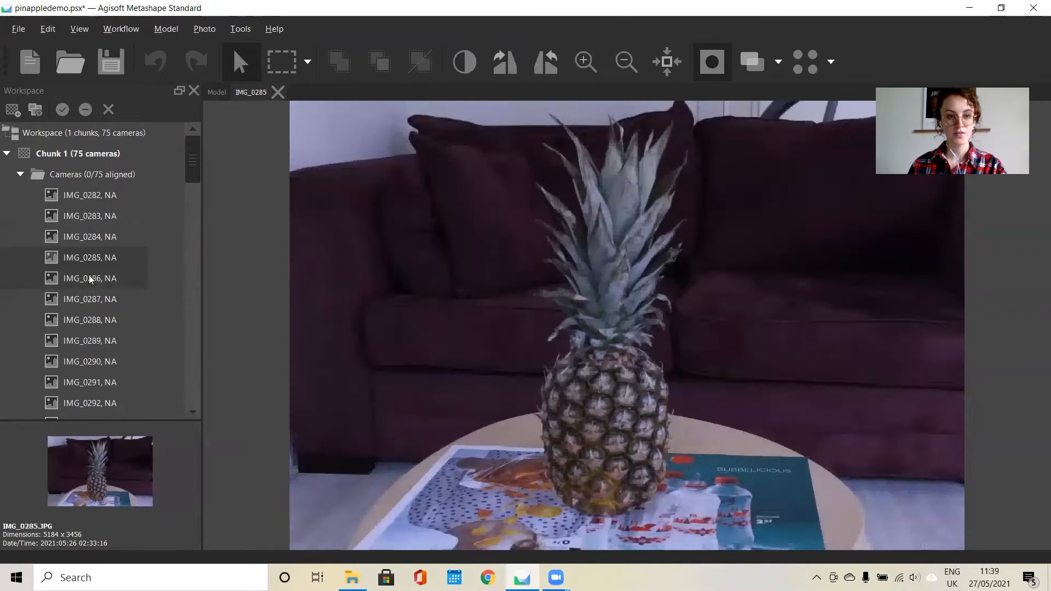
left_click(89, 299)
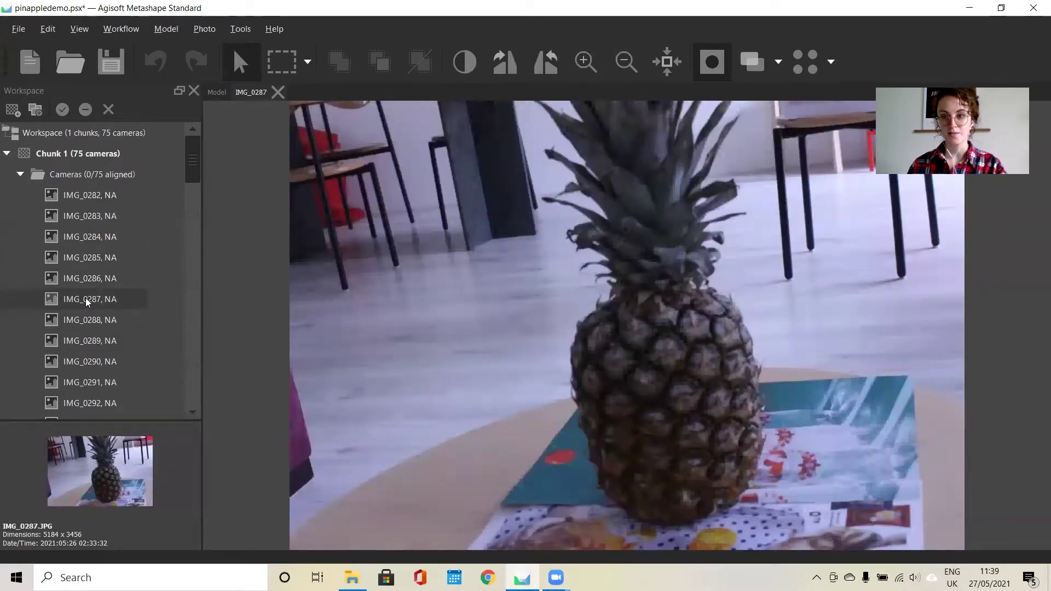
right_click(88, 299)
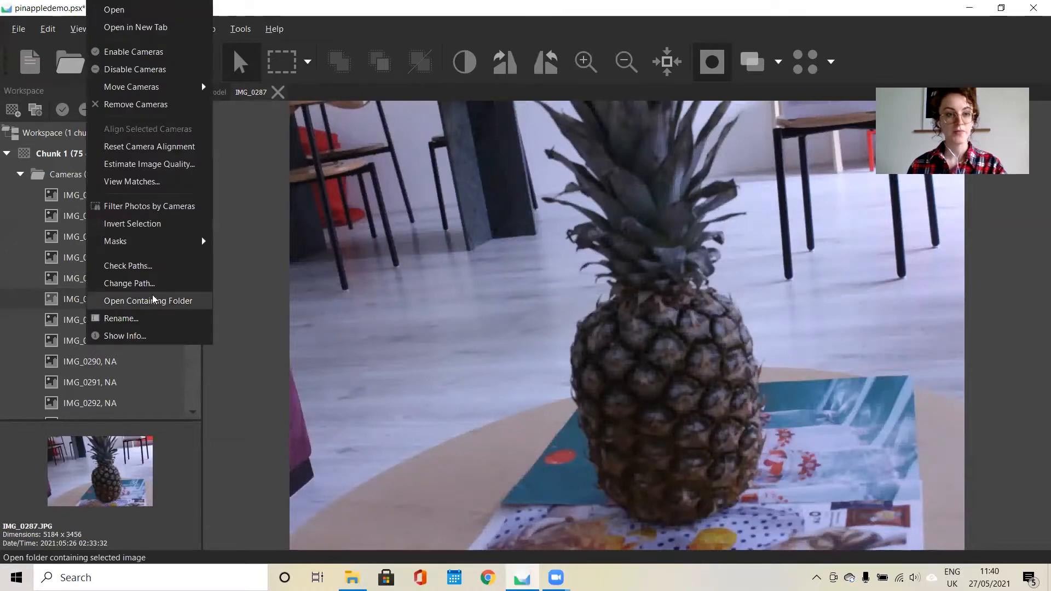
mouse_move(135, 104)
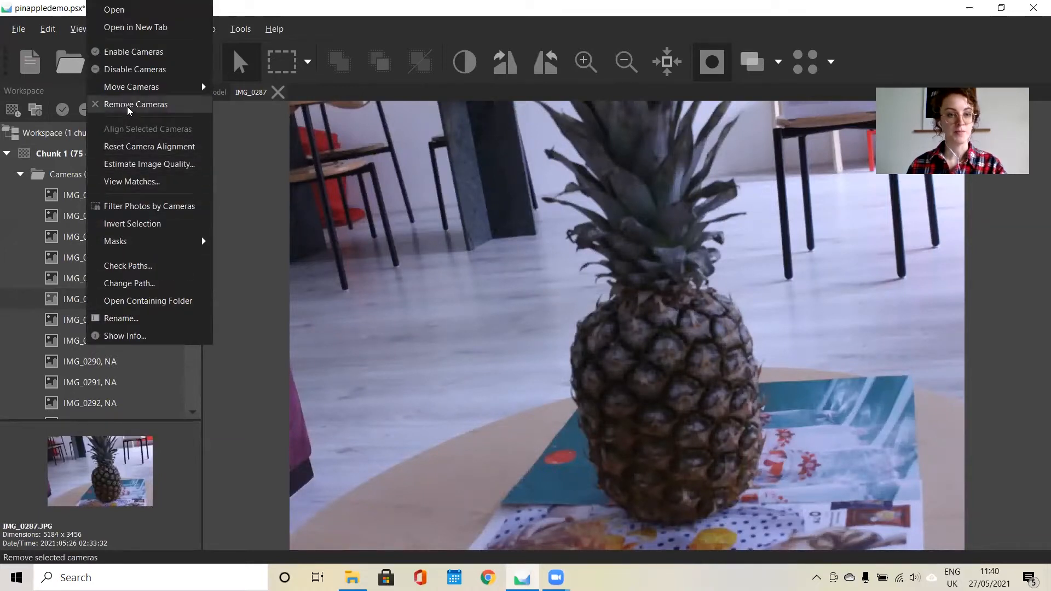
left_click(135, 104)
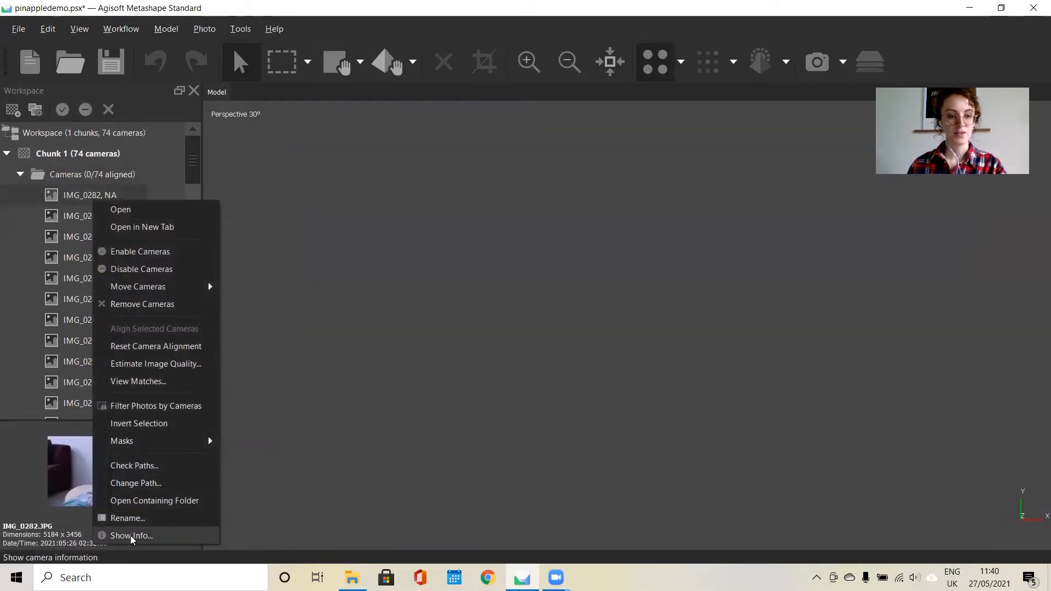
Review IMG_0282's Show Info properties (Canon EOS Rebel T5i, 5184x3456), close them and collapse Cameras.
left_click(130, 536)
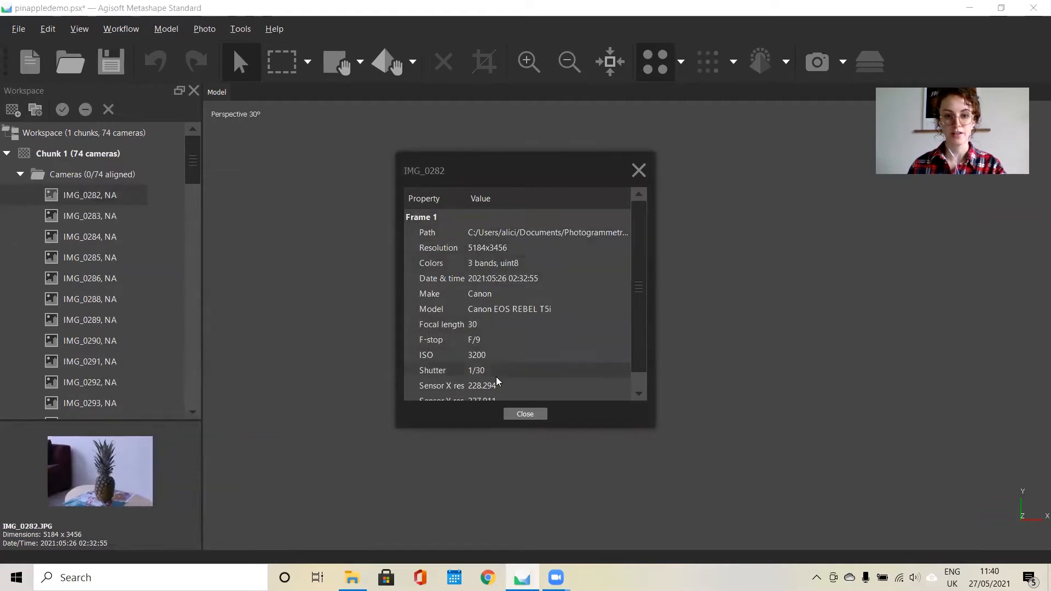
scroll("down", 3)
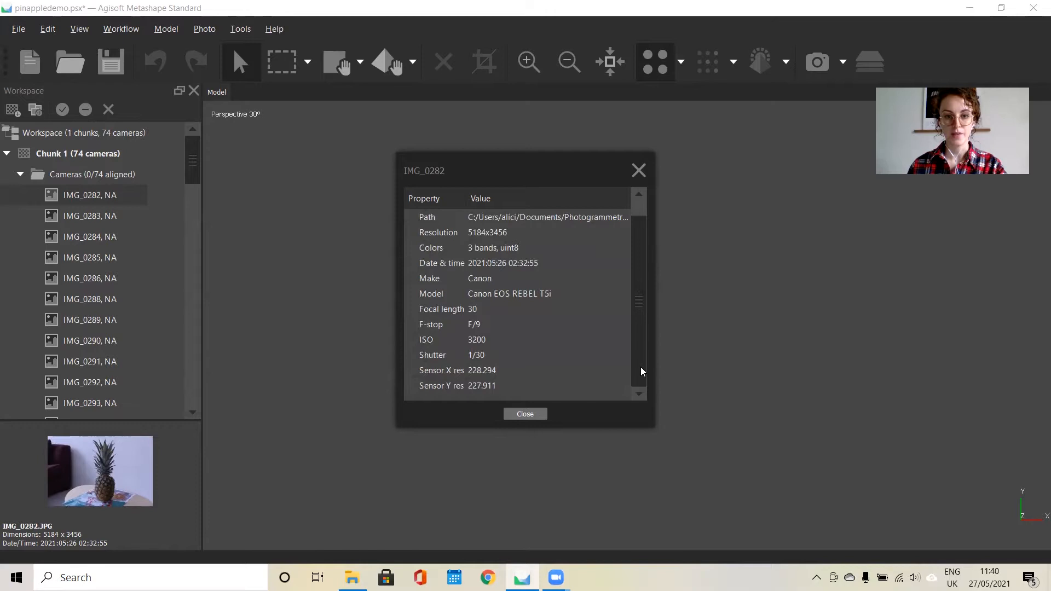
scroll("up", 3)
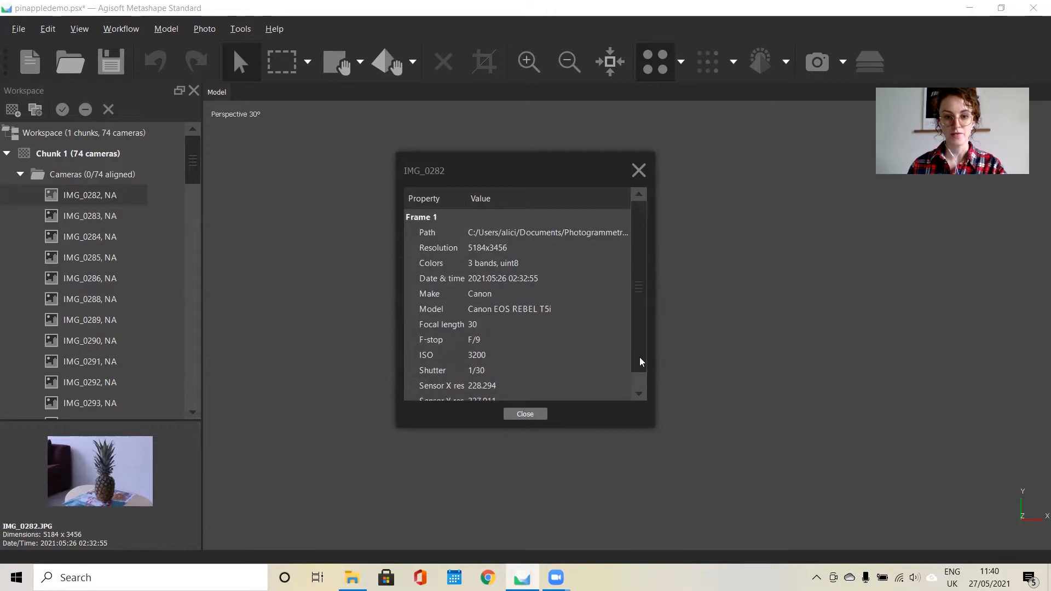
left_click(524, 414)
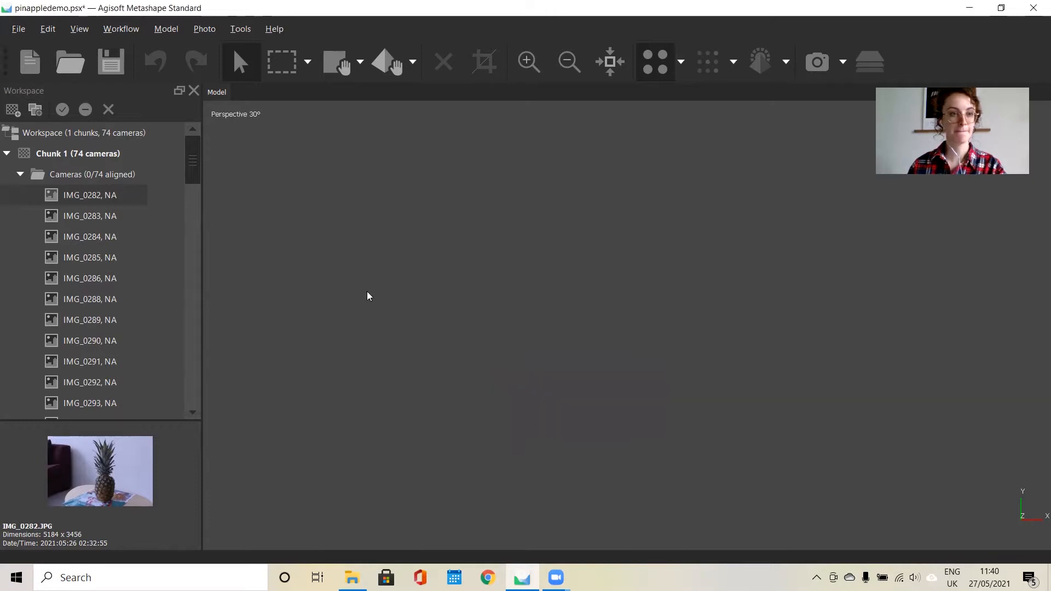
left_click(20, 174)
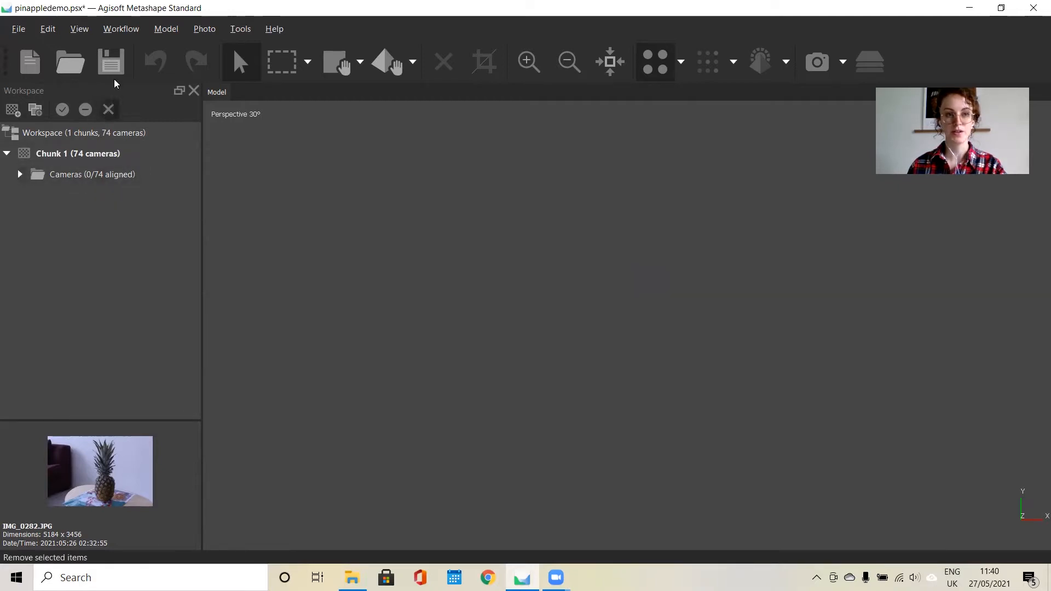
mouse_move(136, 34)
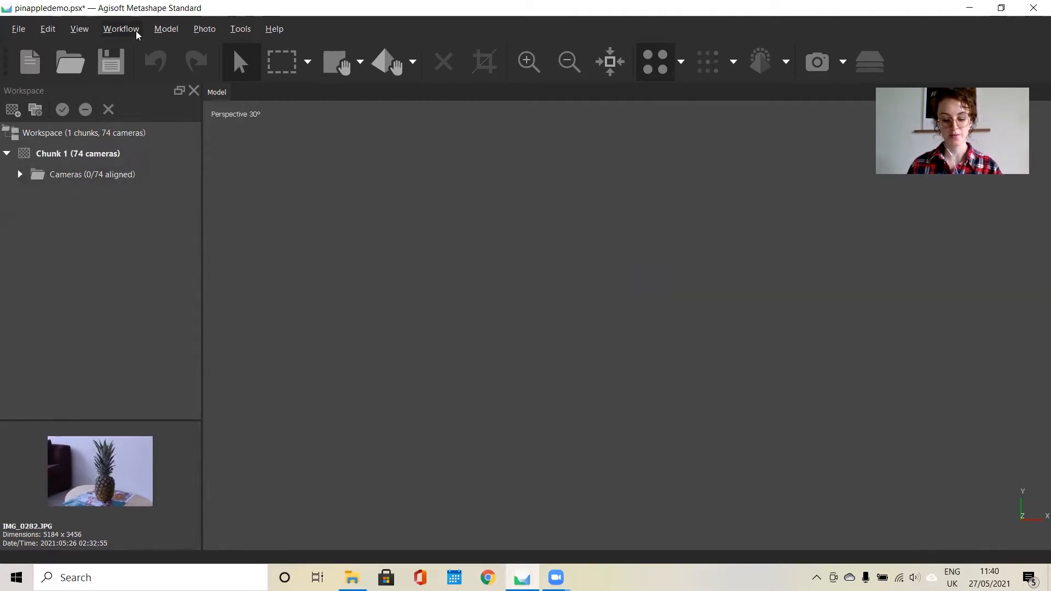
Set Align Photos to High accuracy with advanced limits shown (40,000 key, 4,000 tie points) and confirm.
left_click(120, 29)
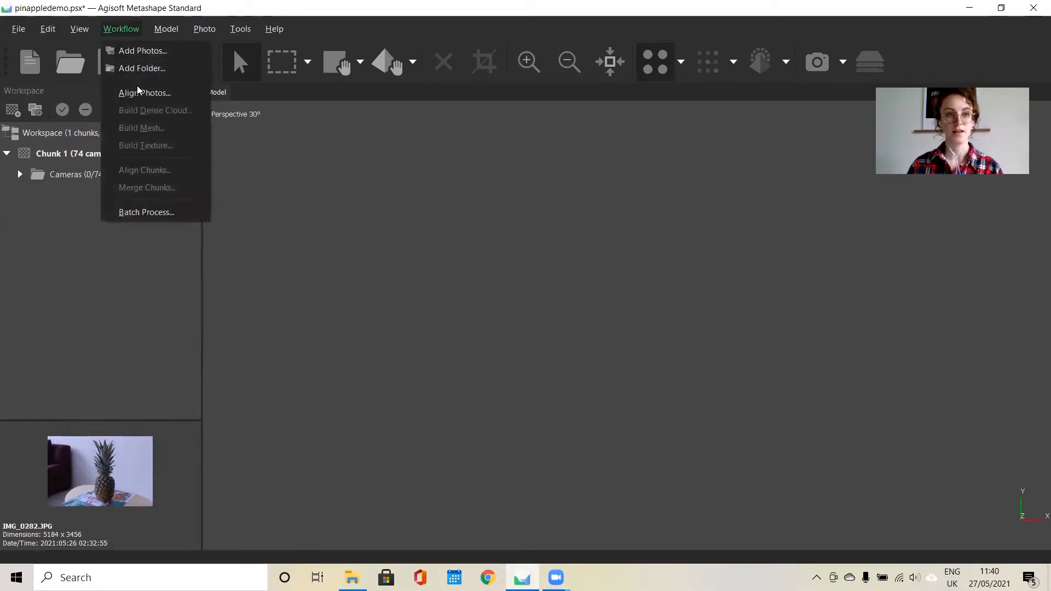
mouse_move(144, 92)
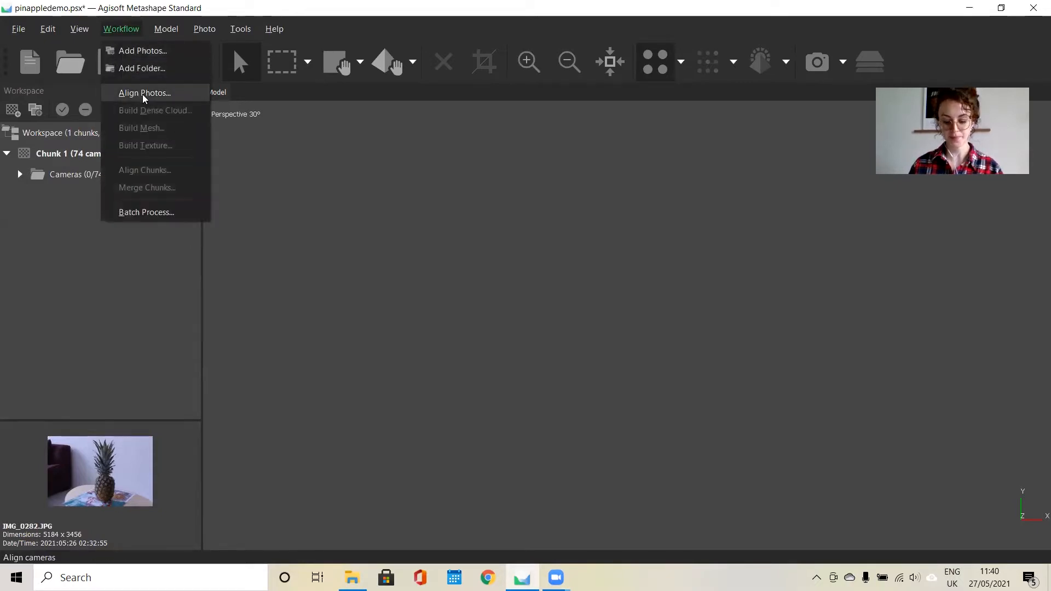
left_click(145, 92)
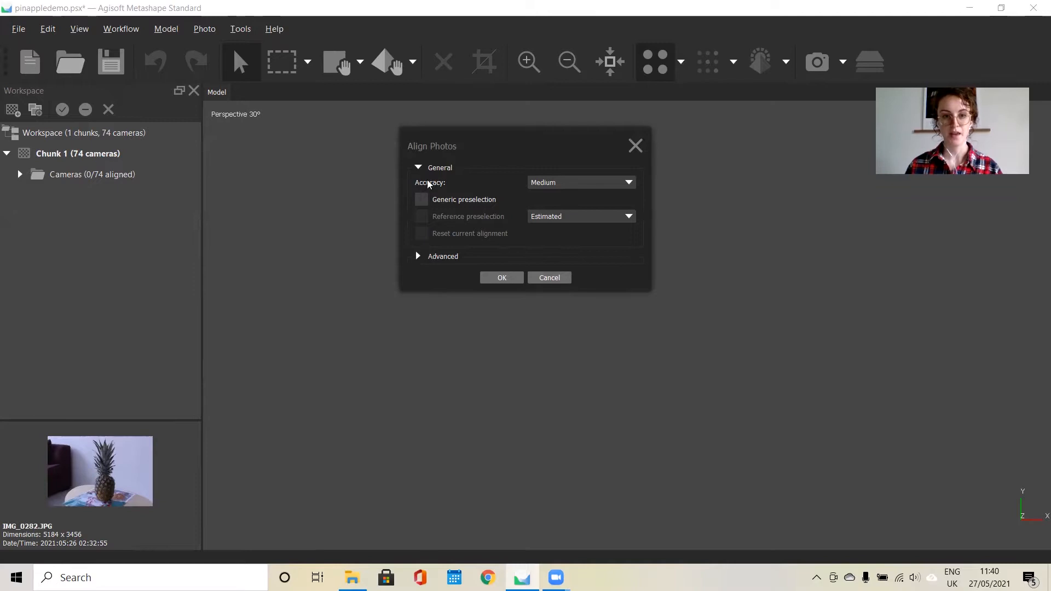
mouse_move(420, 256)
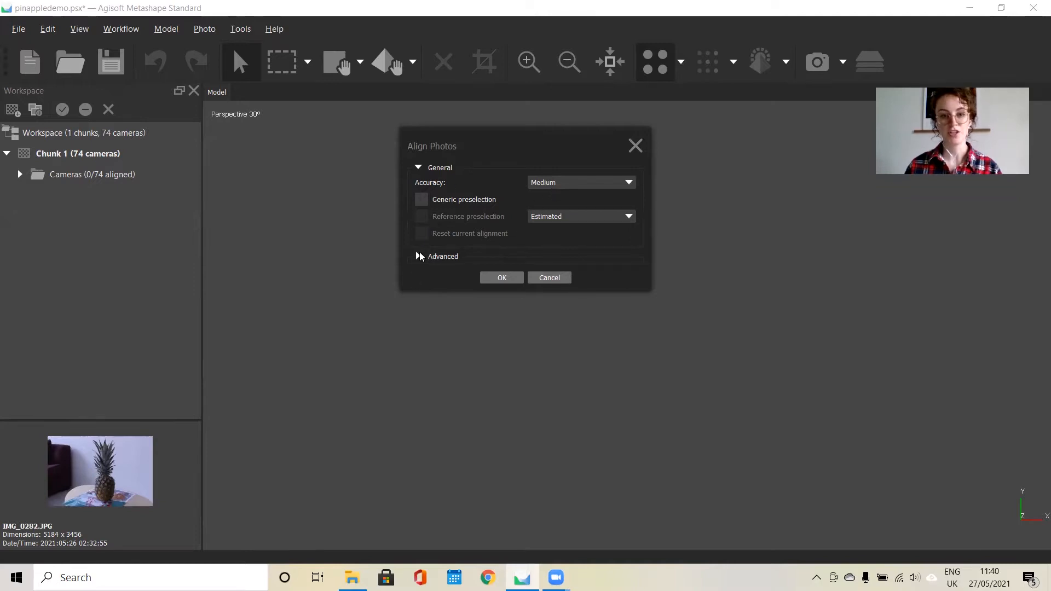
left_click(442, 256)
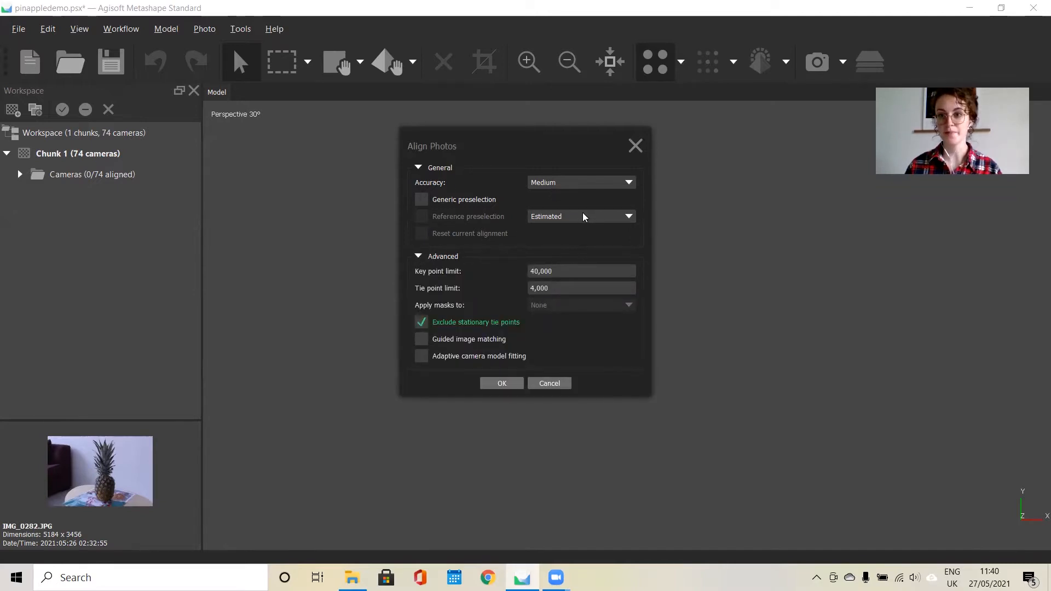
mouse_move(572, 187)
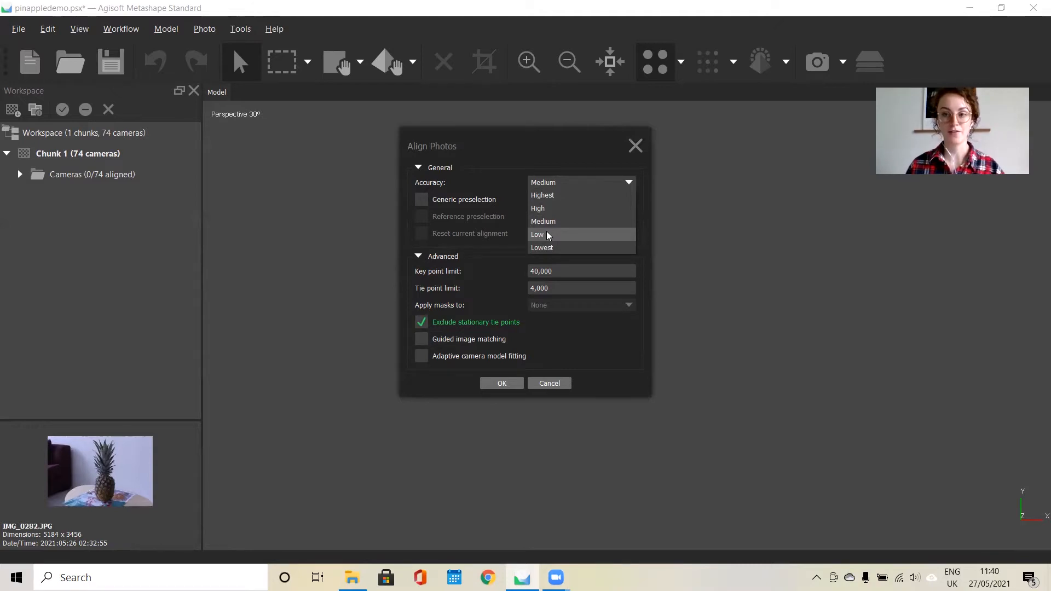
mouse_move(571, 237)
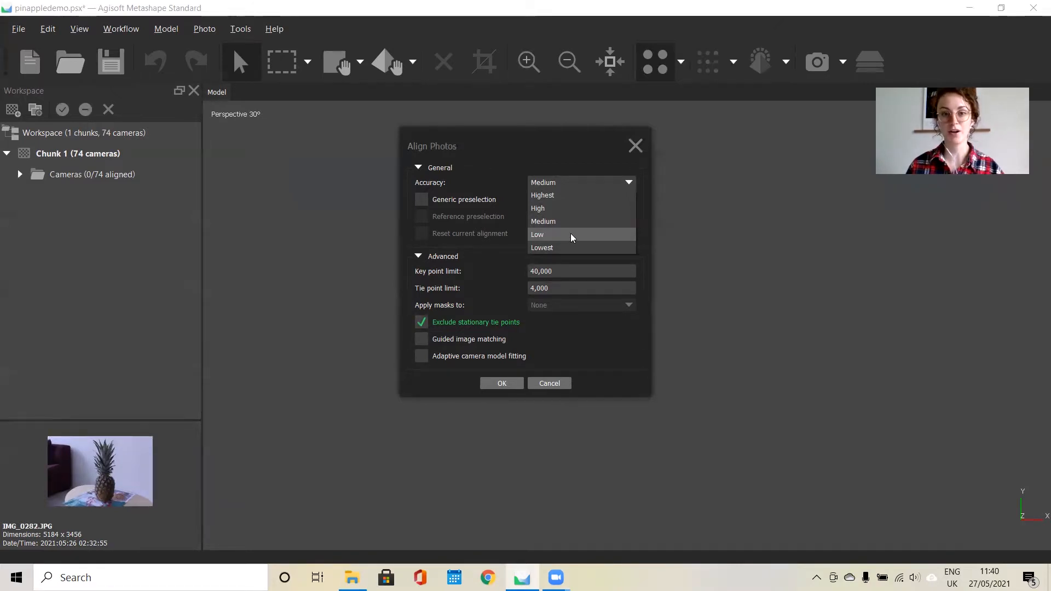
mouse_move(539, 208)
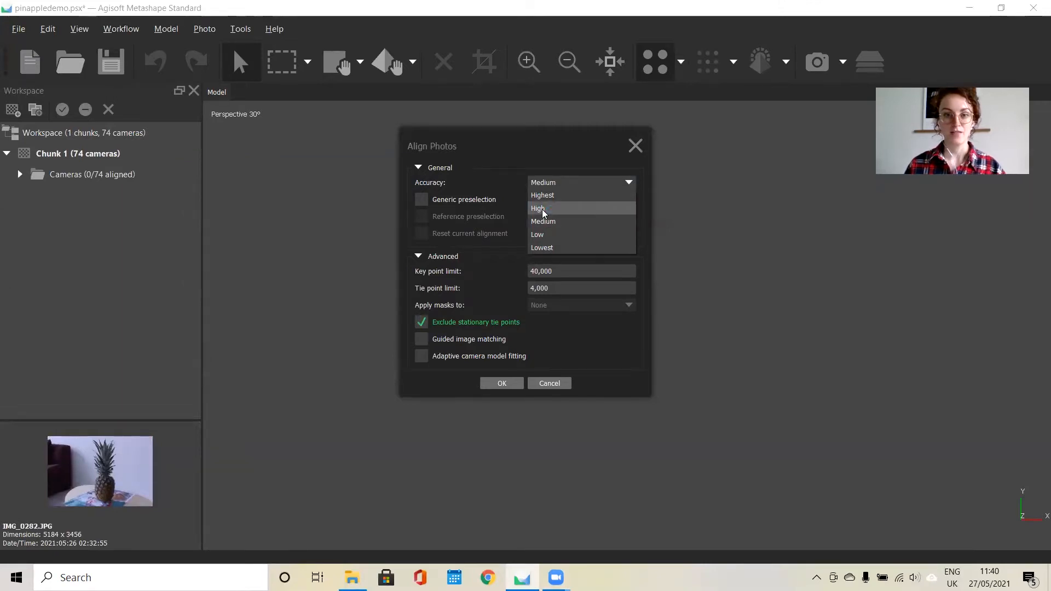
left_click(539, 208)
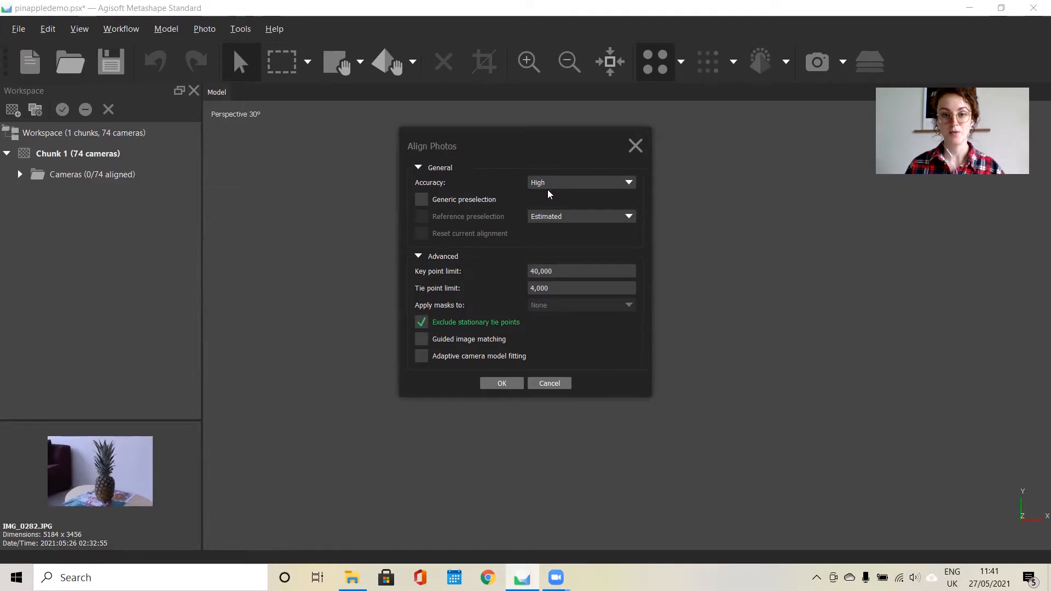
mouse_move(538, 211)
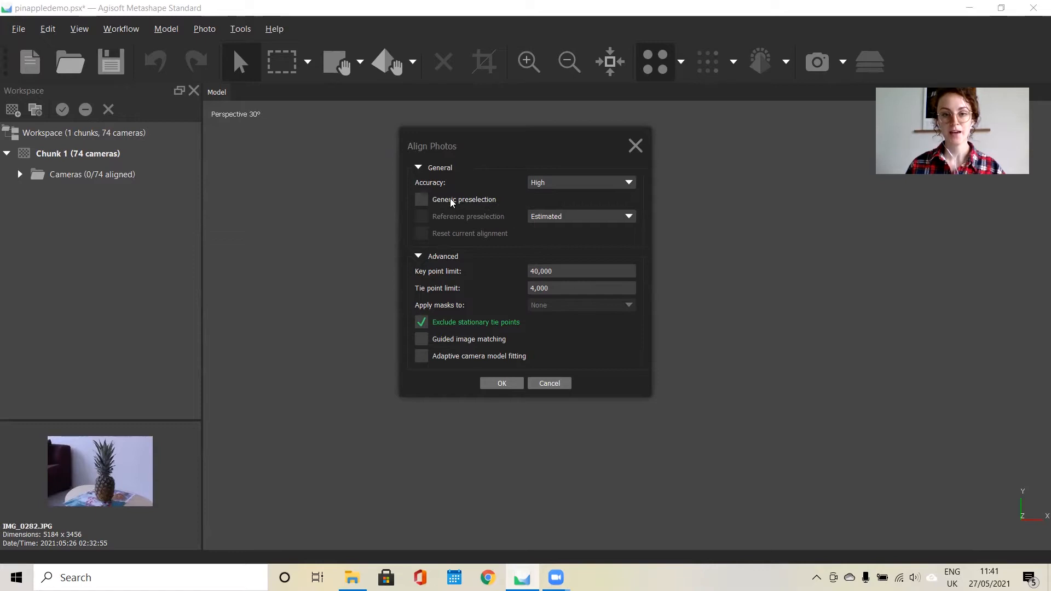
mouse_move(424, 203)
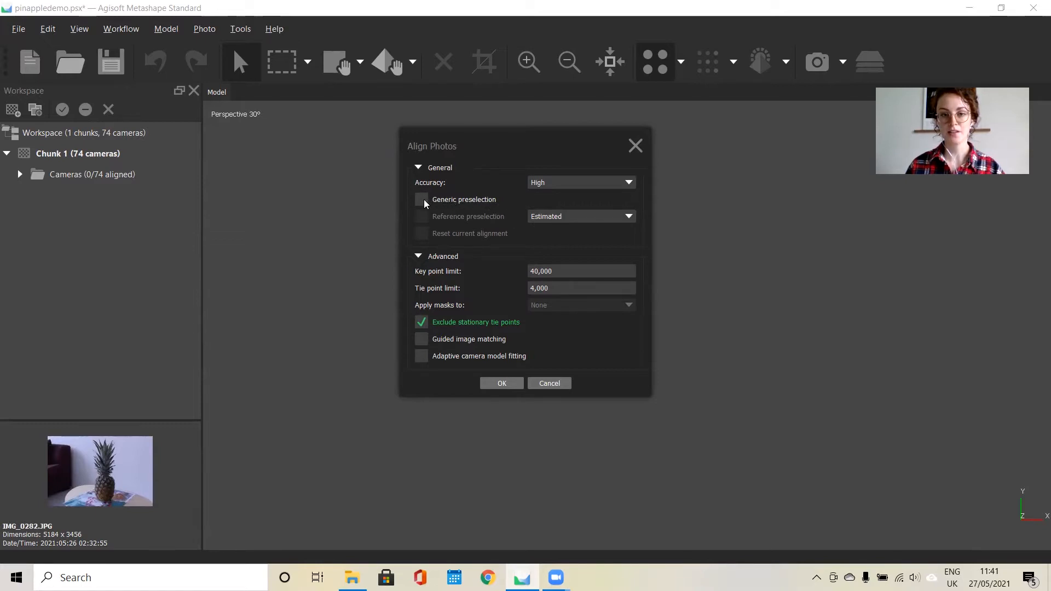
mouse_move(482, 204)
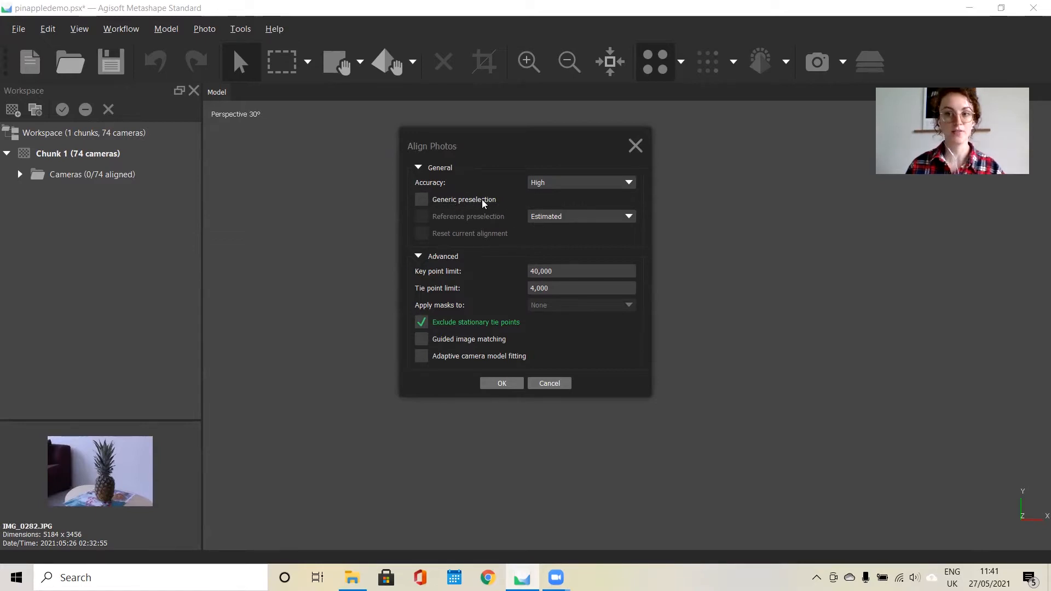
mouse_move(490, 204)
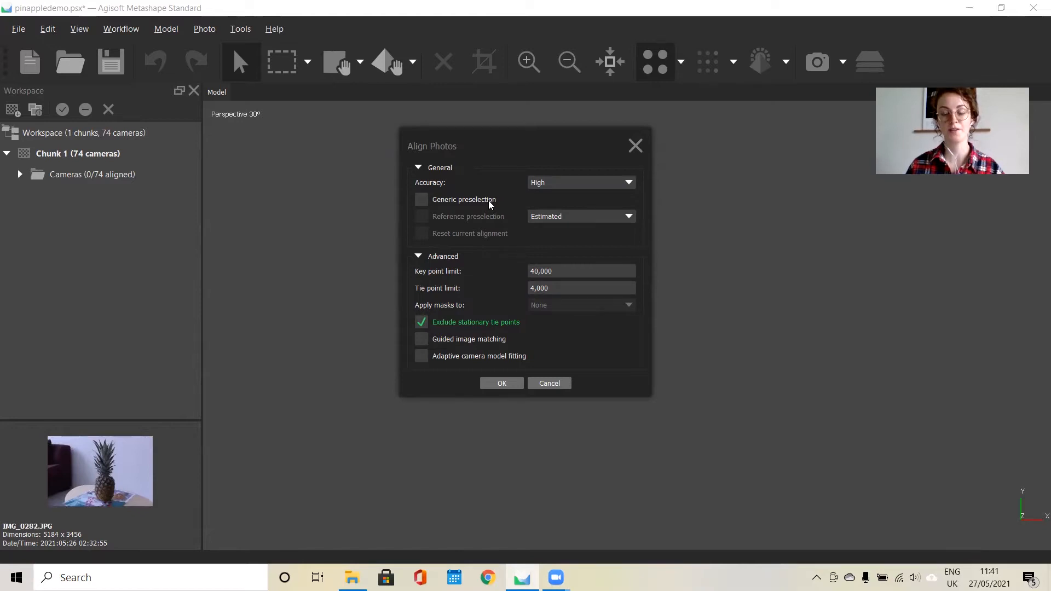
mouse_move(428, 203)
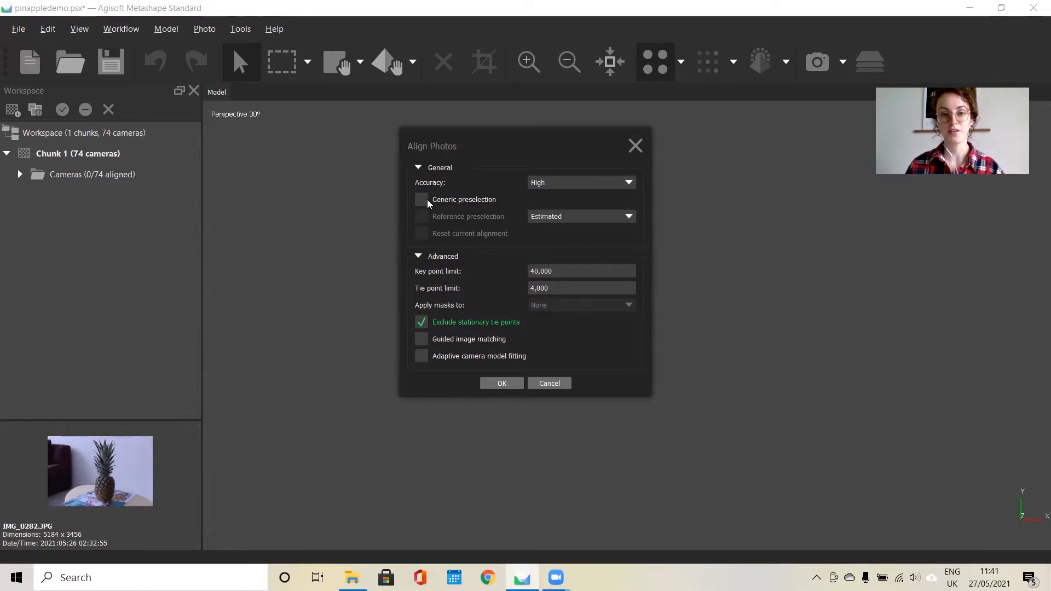
mouse_move(509, 217)
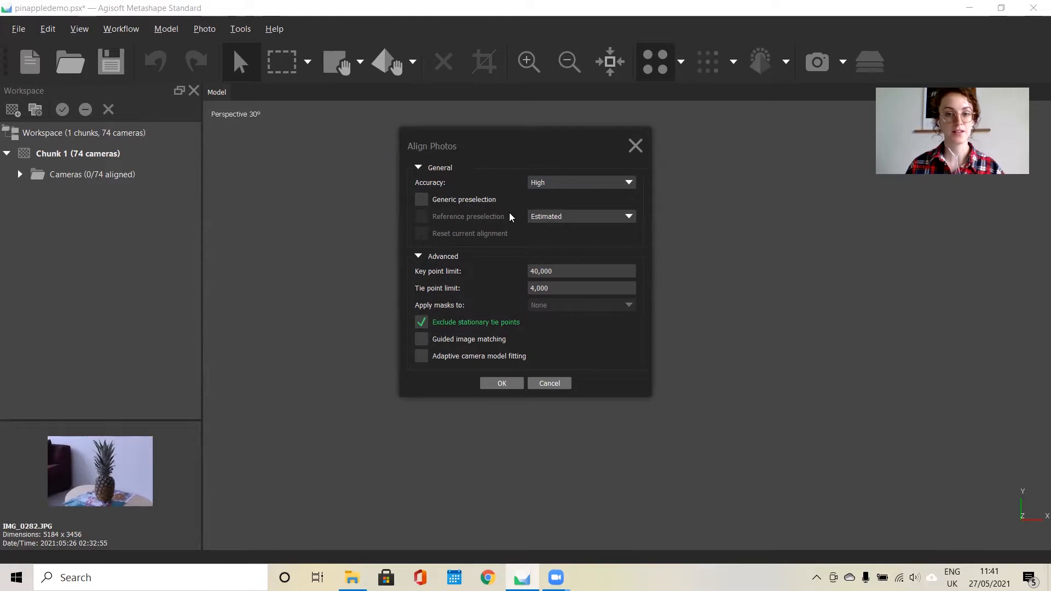
mouse_move(530, 368)
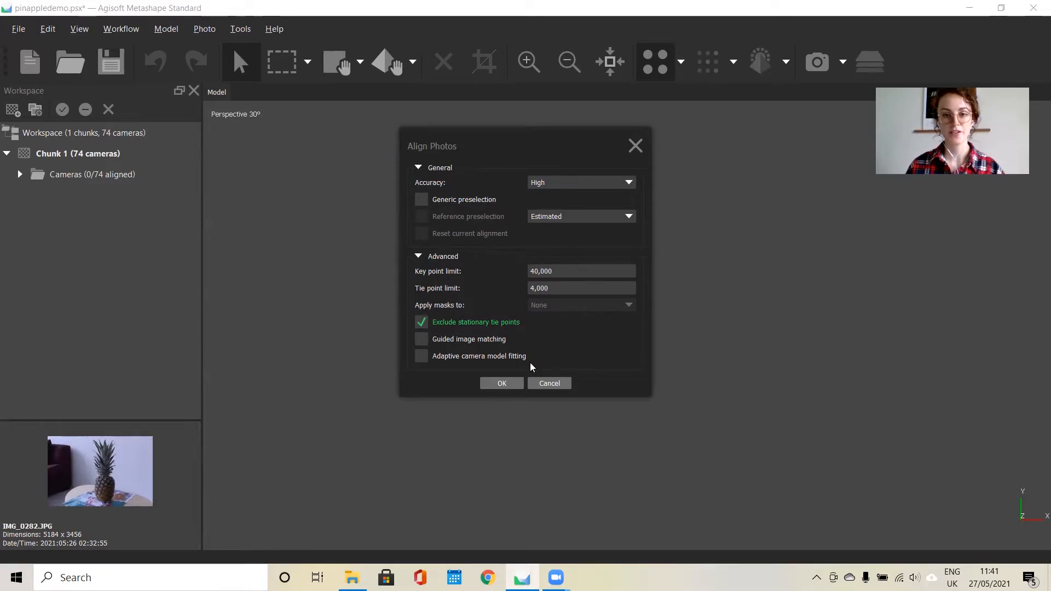
mouse_move(481, 308)
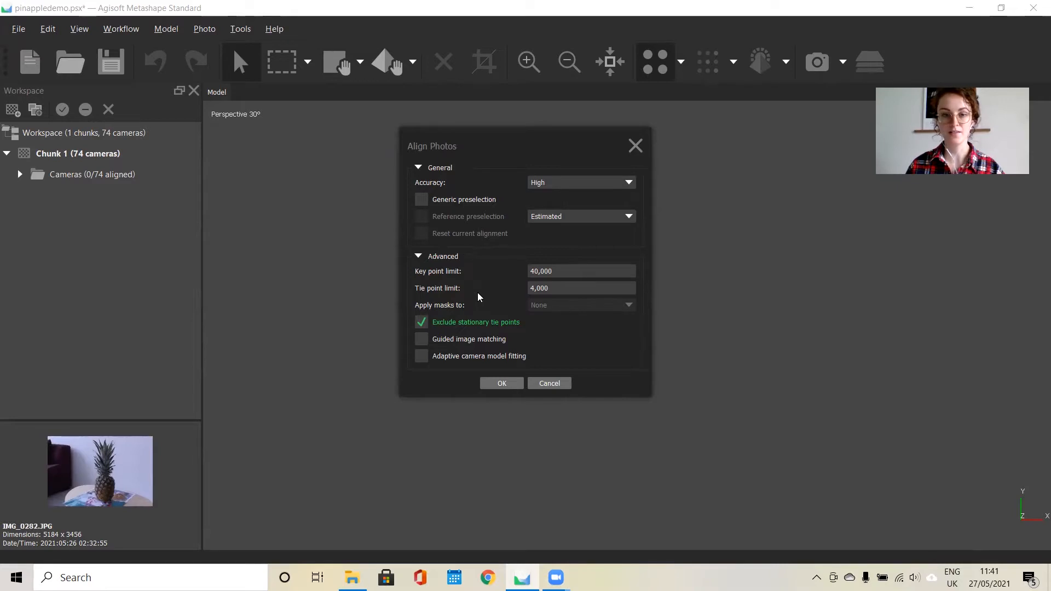
mouse_move(469, 288)
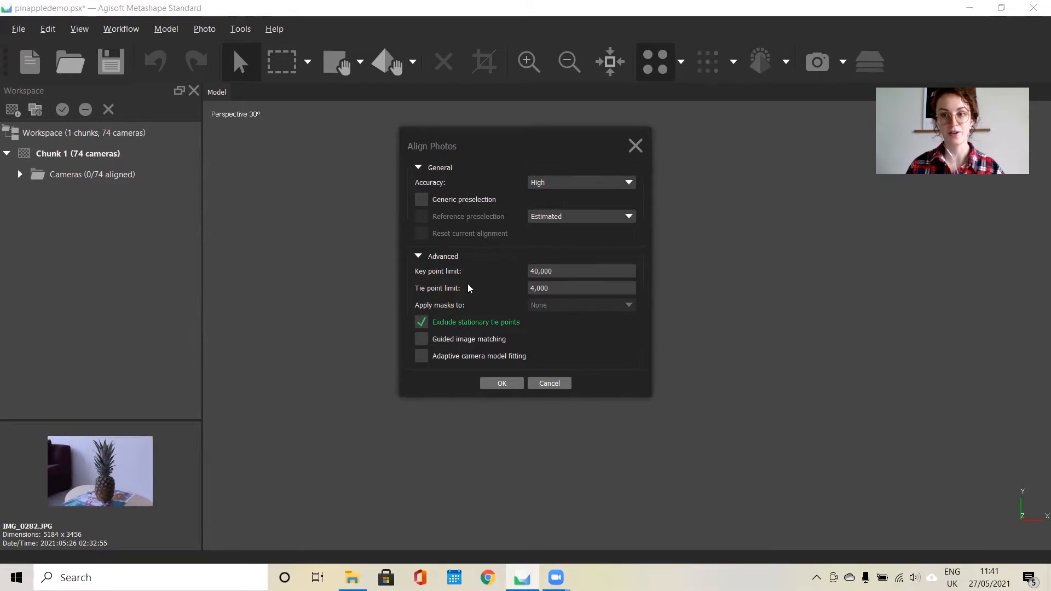
mouse_move(517, 311)
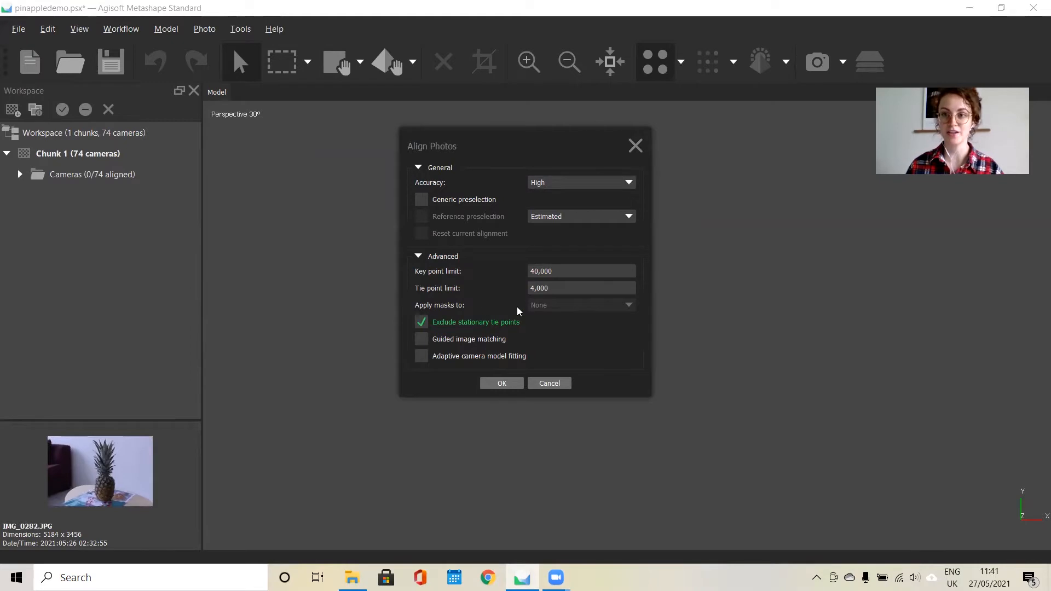
mouse_move(461, 253)
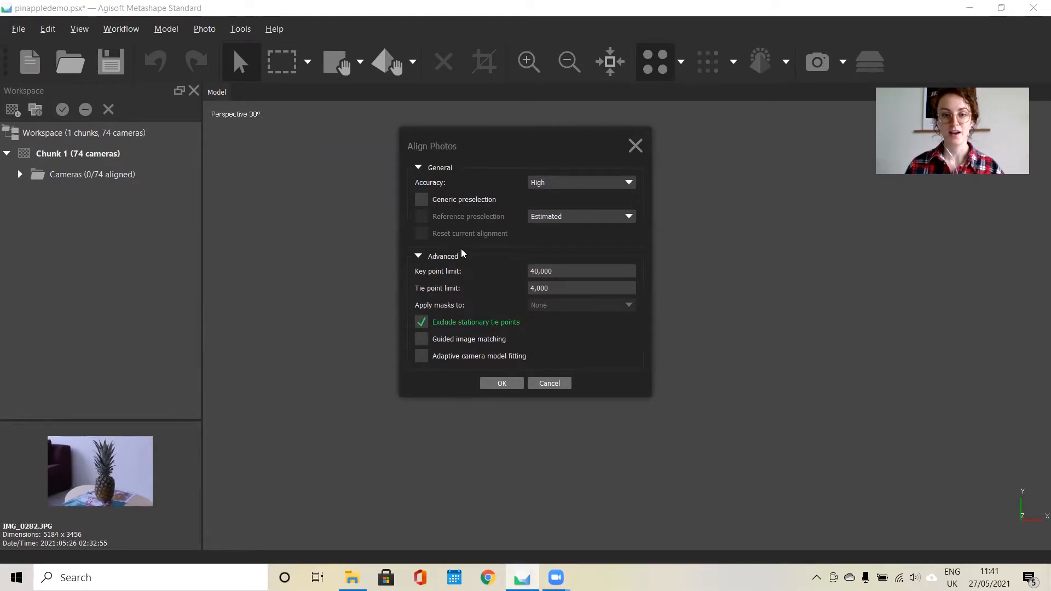
left_click(501, 383)
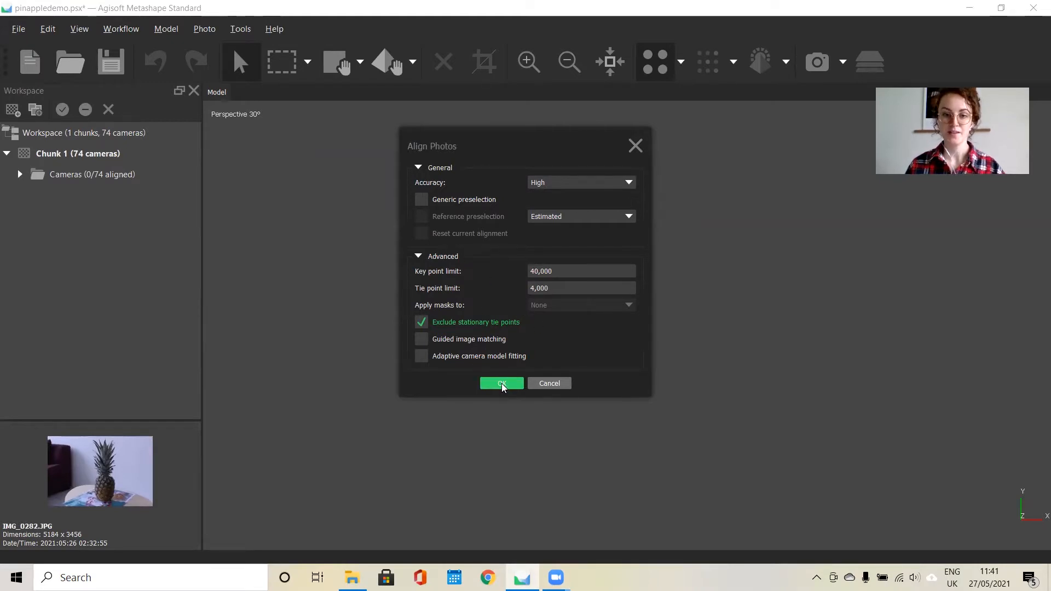
Run the alignment and dismiss the 'Some photos failed to align' warning, leaving 72 of 74 aligned.
left_click(500, 383)
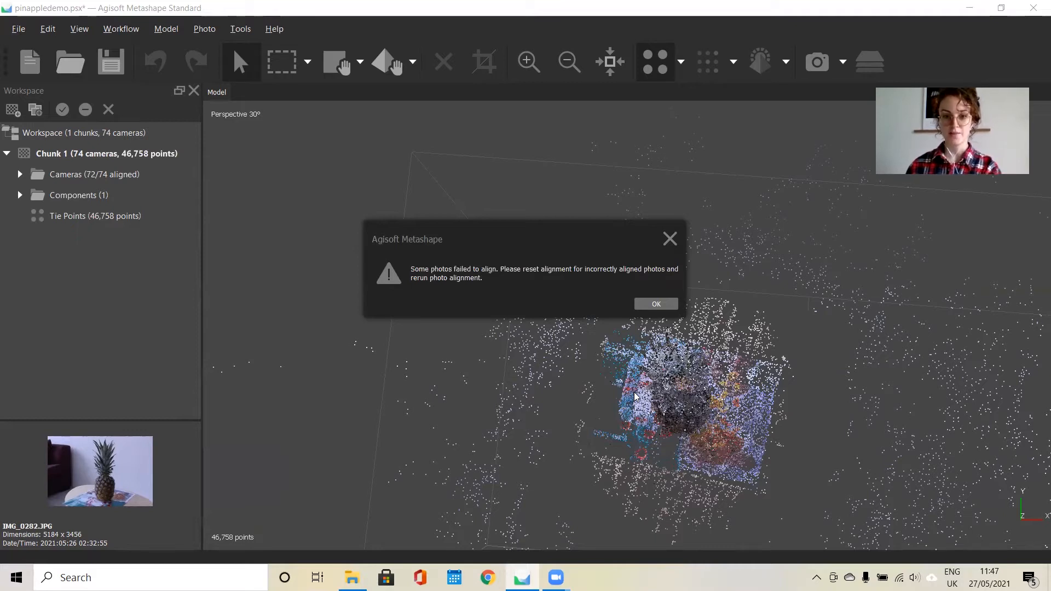
mouse_move(679, 345)
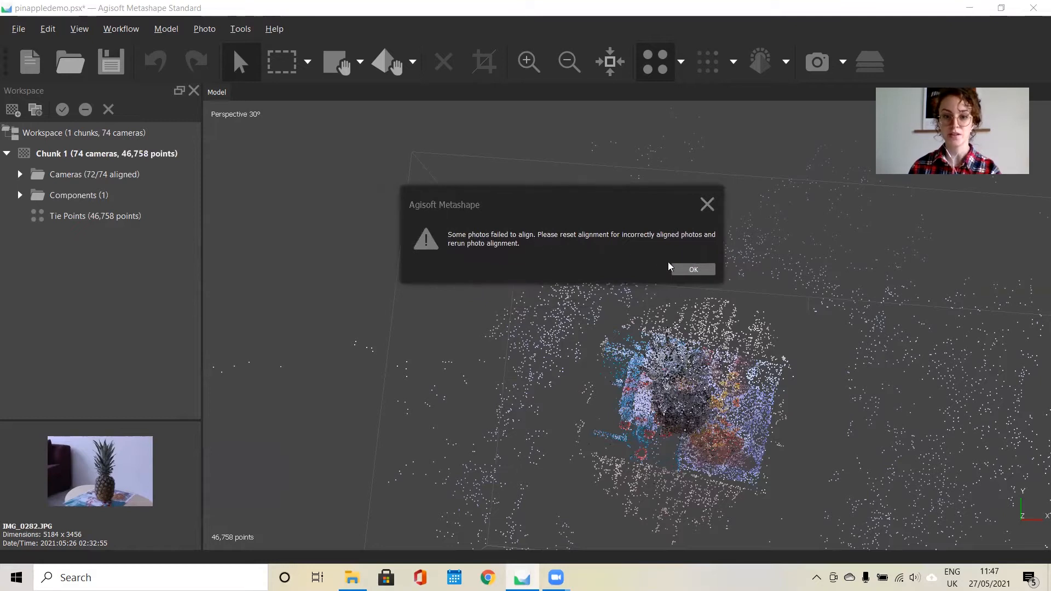
left_click(693, 270)
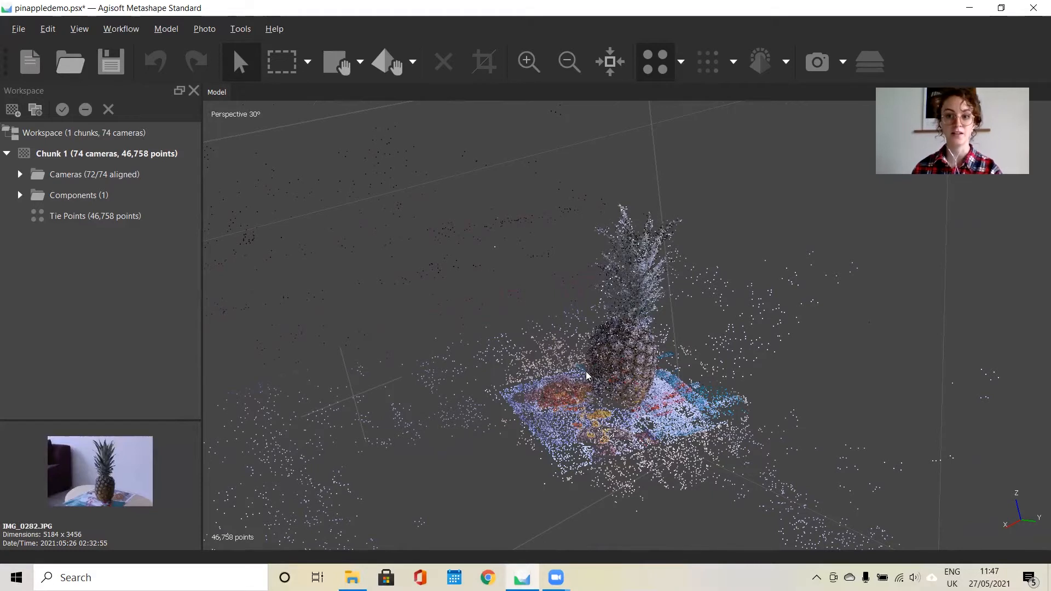
mouse_move(210, 184)
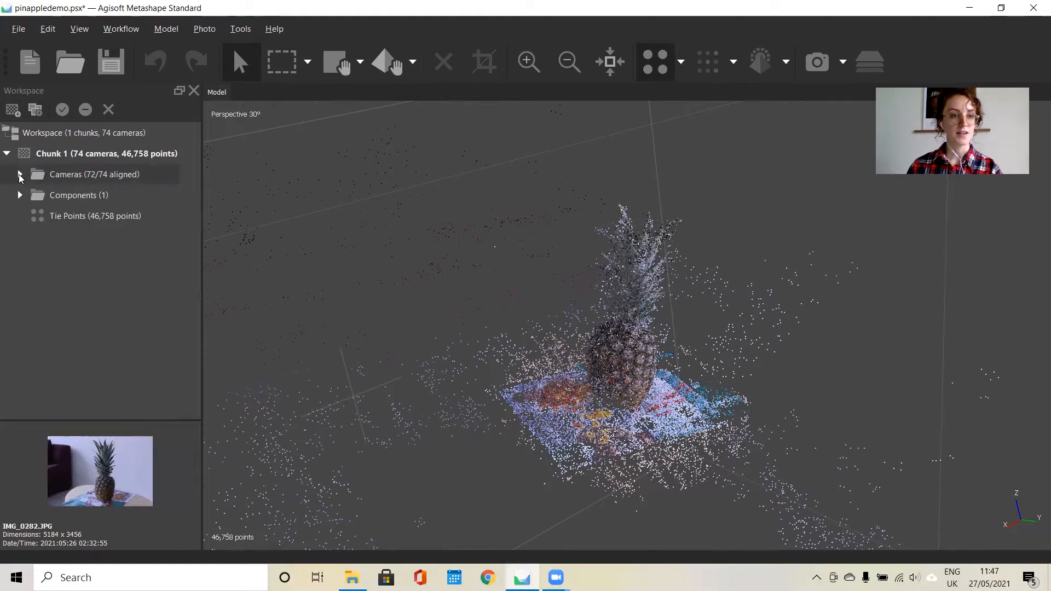
left_click(20, 174)
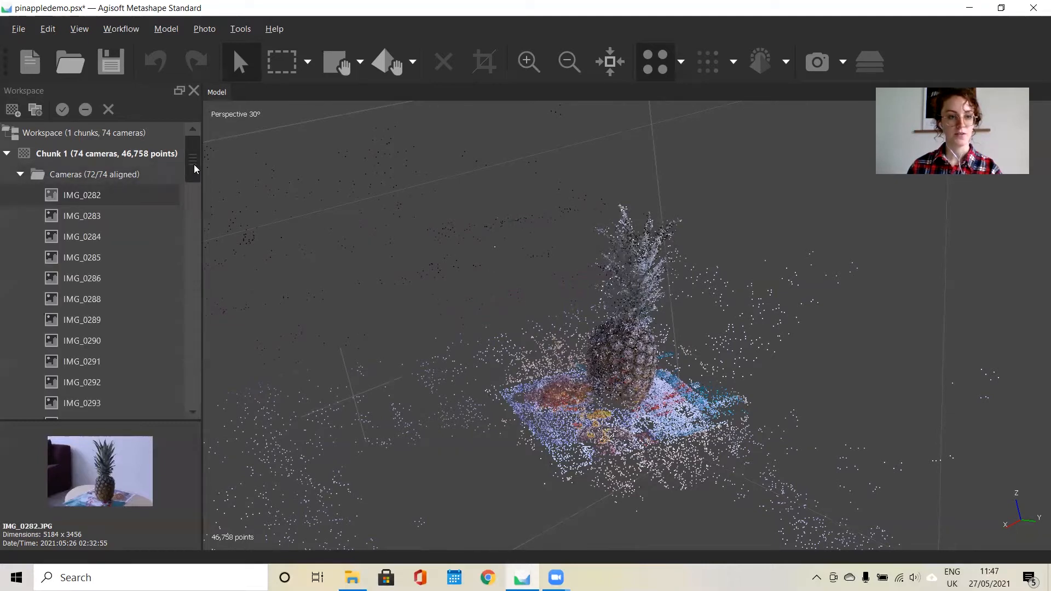
scroll("down", 3)
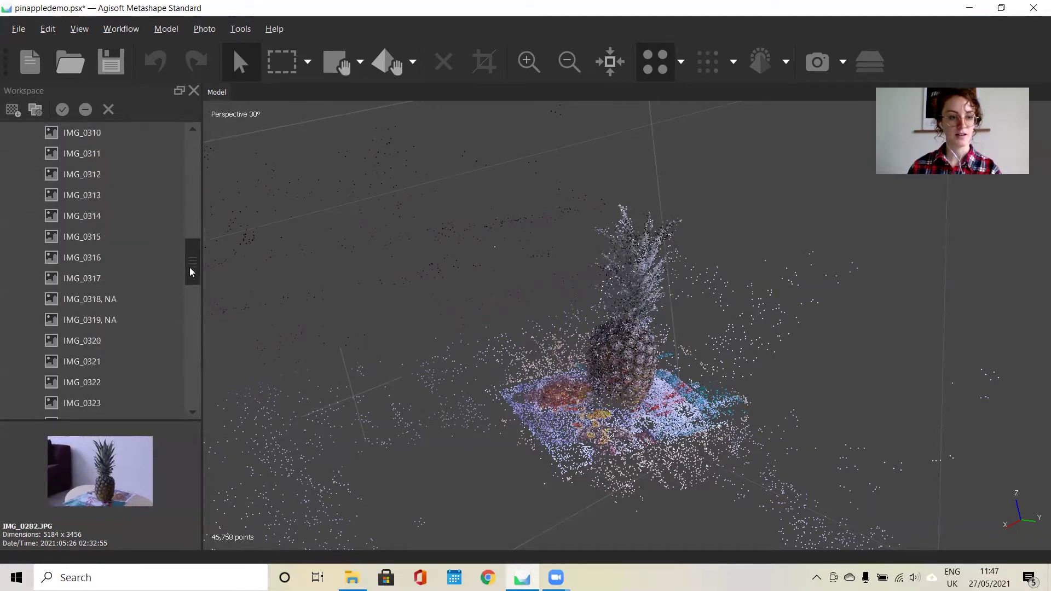
double_click(89, 278)
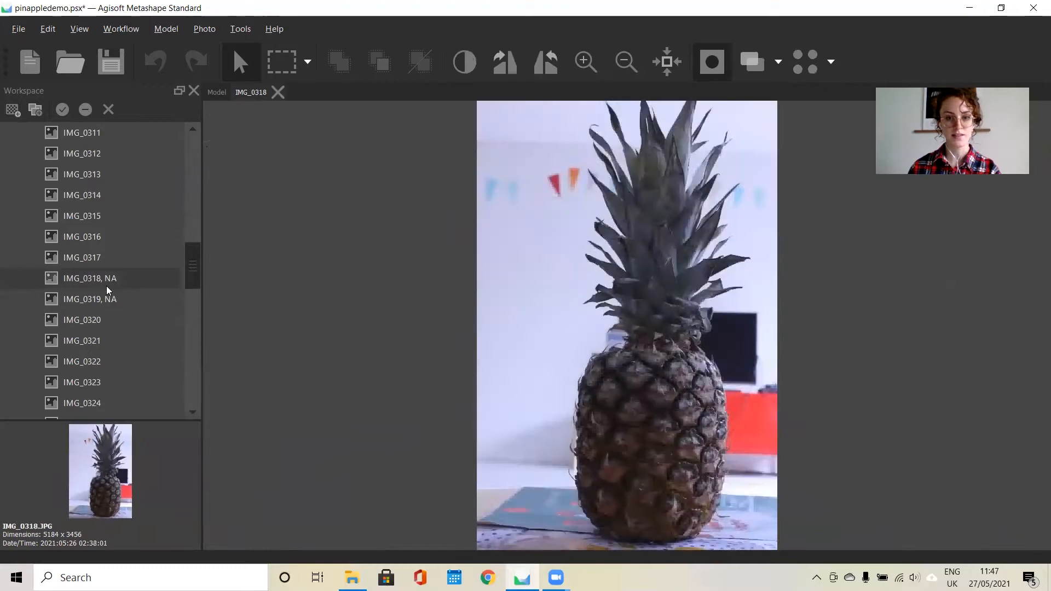
left_click(89, 299)
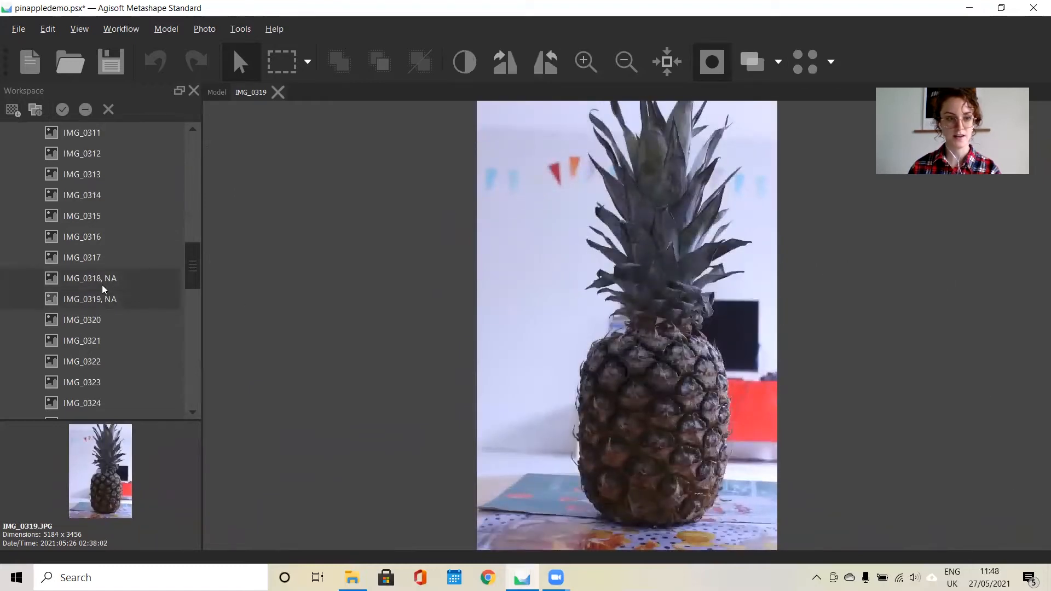
left_click(89, 278)
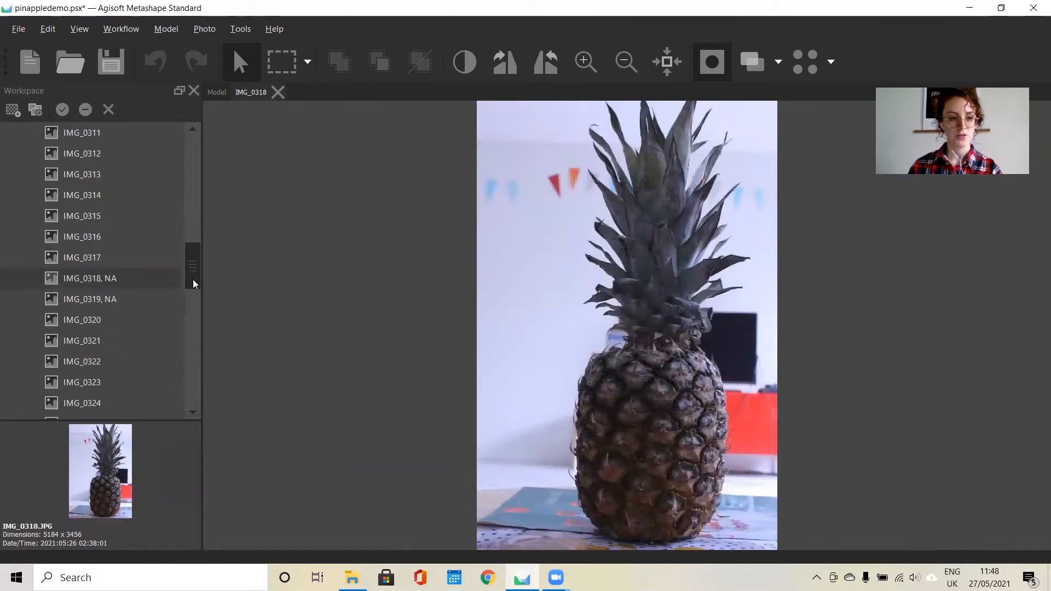
mouse_move(142, 292)
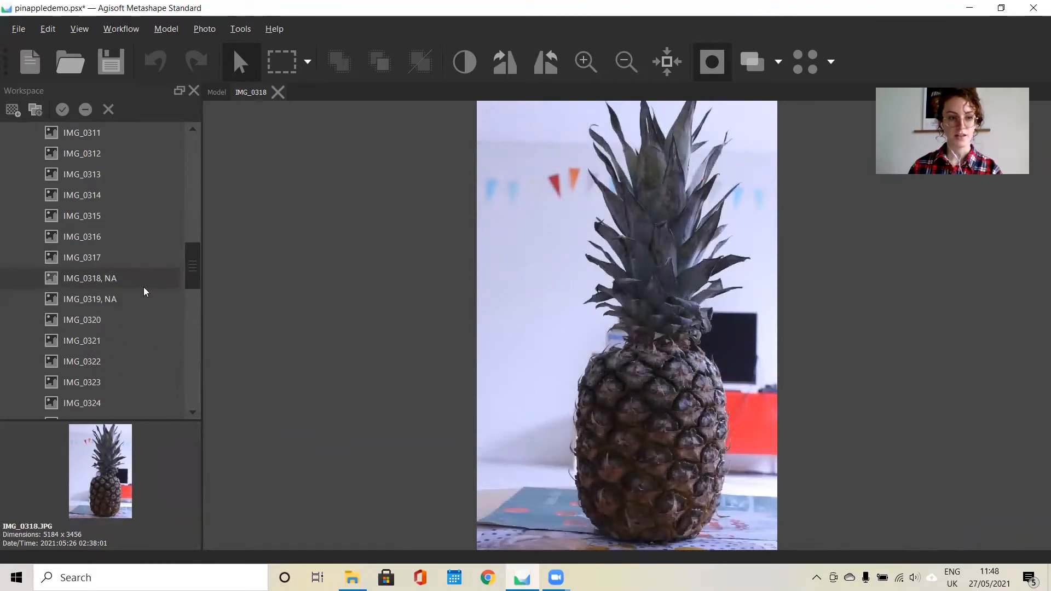
scroll("up", 3)
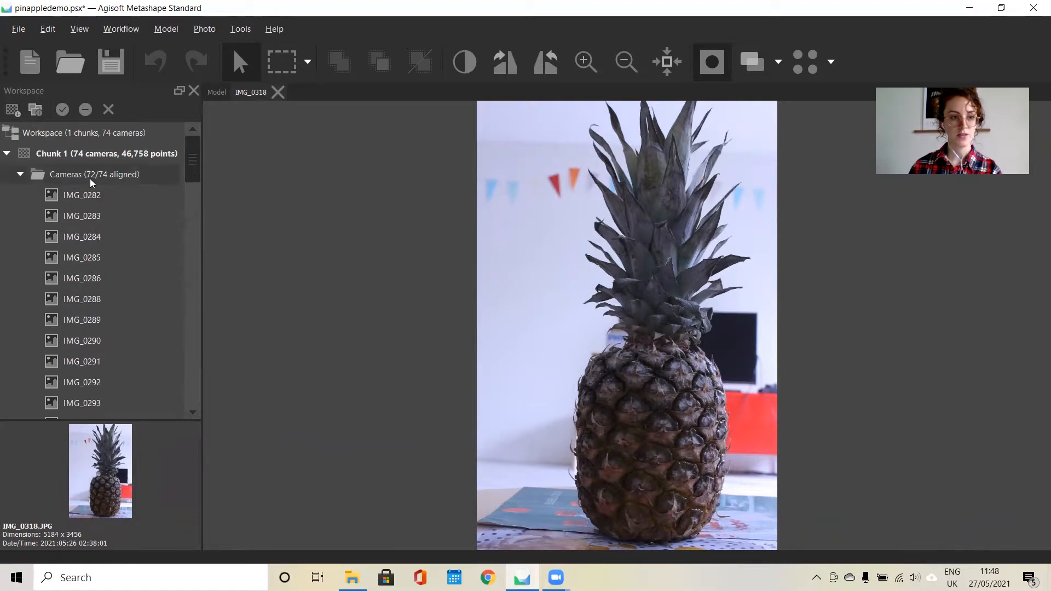
Re-run Align Photos at High accuracy with Reset current alignment ticked.
left_click(121, 29)
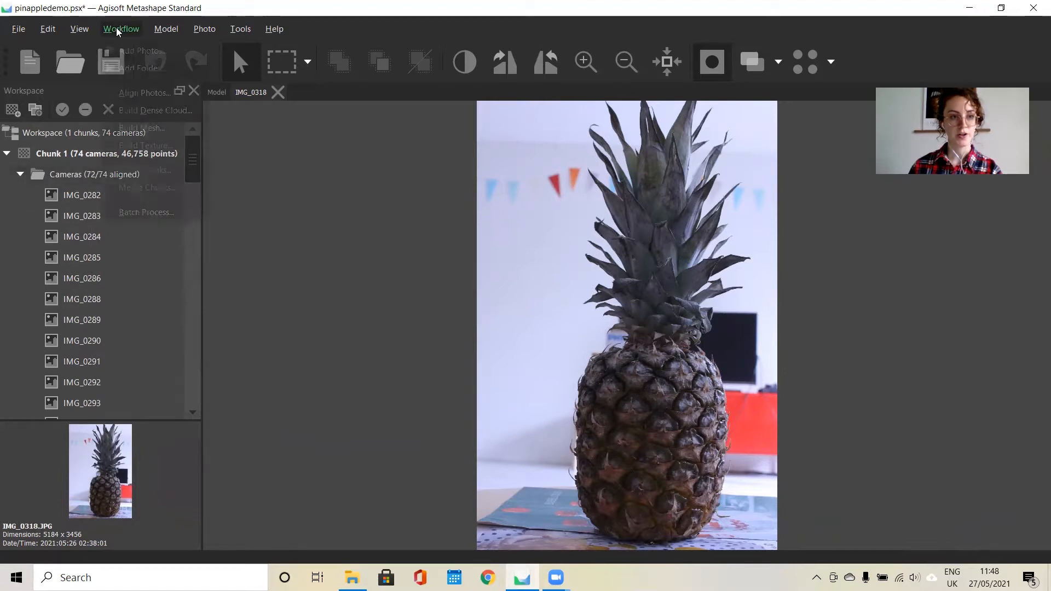
left_click(143, 92)
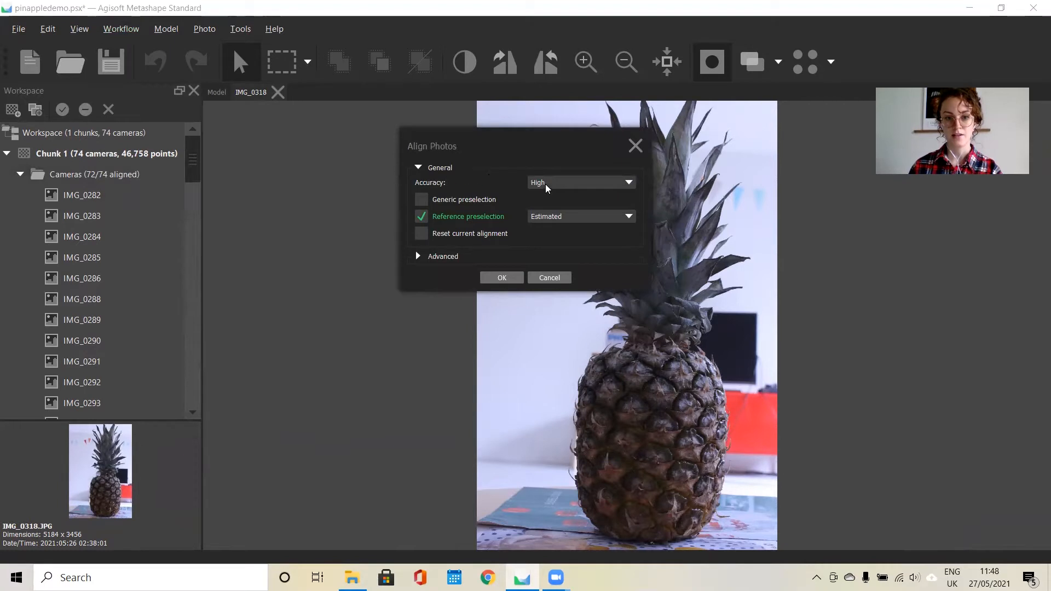
left_click(580, 182)
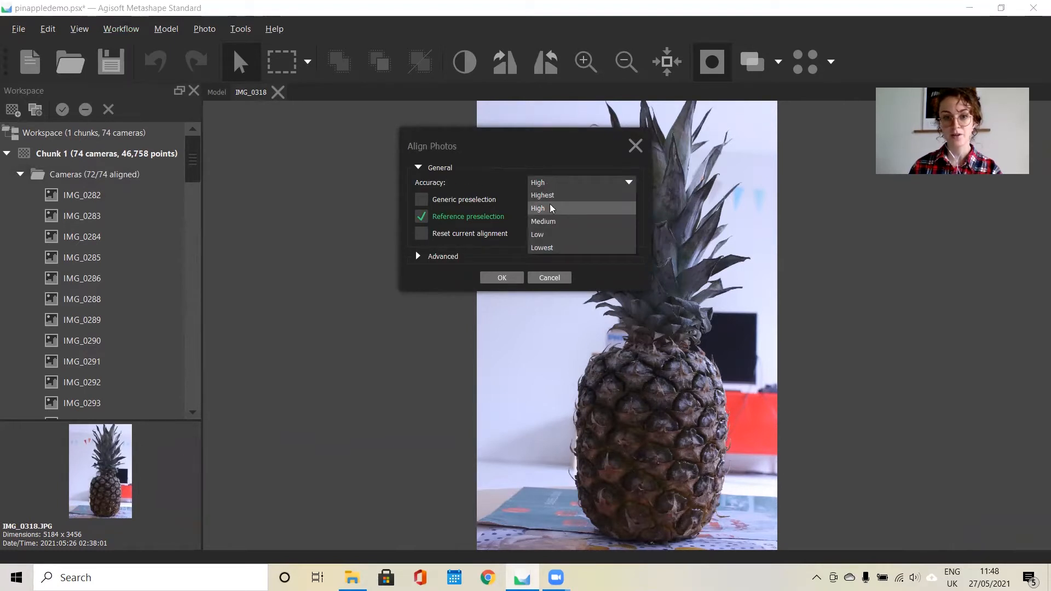
mouse_move(566, 195)
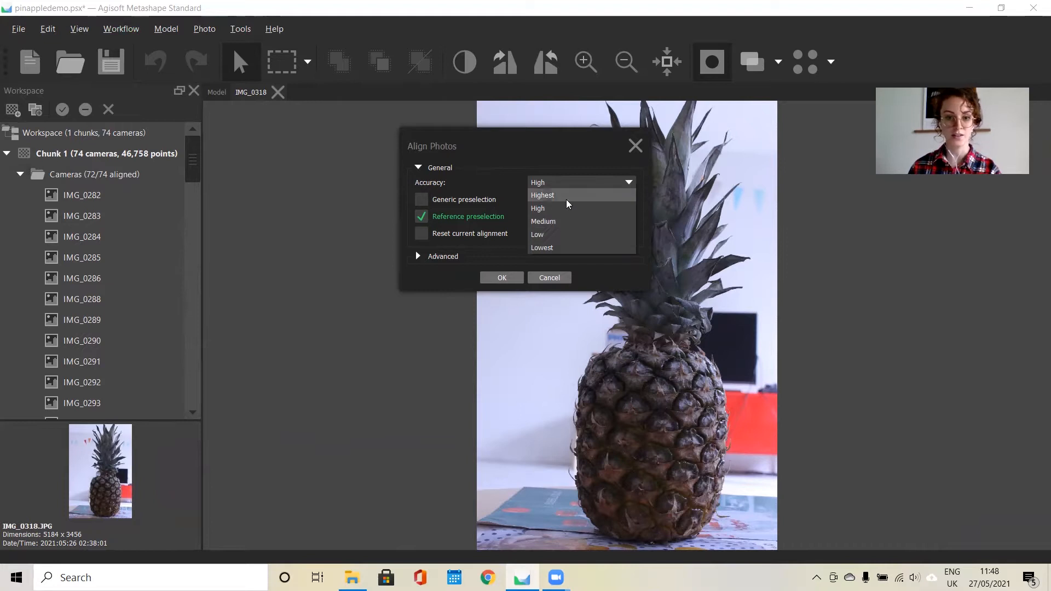
left_click(537, 208)
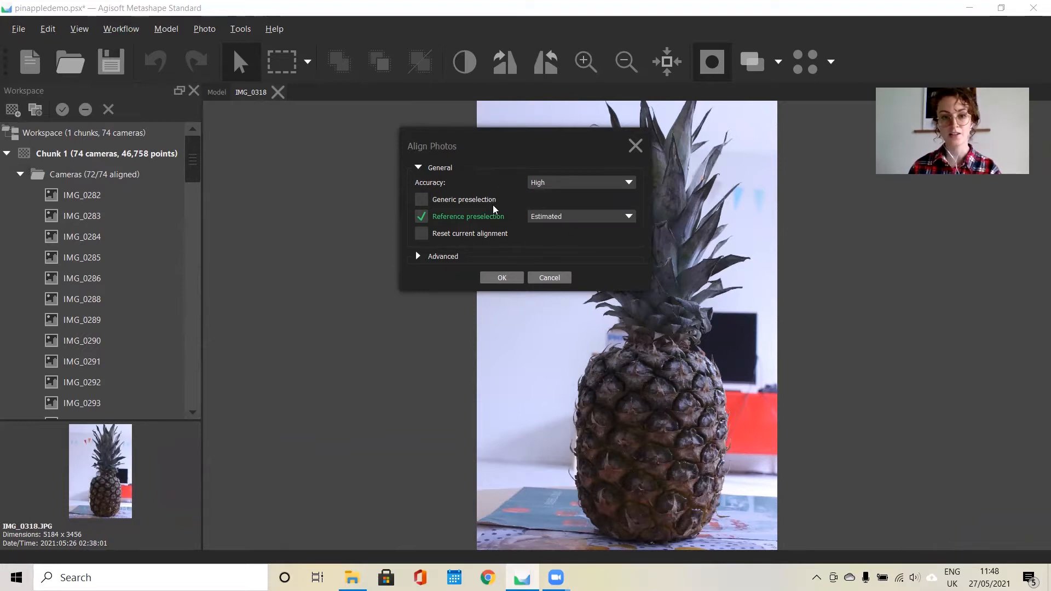
mouse_move(419, 258)
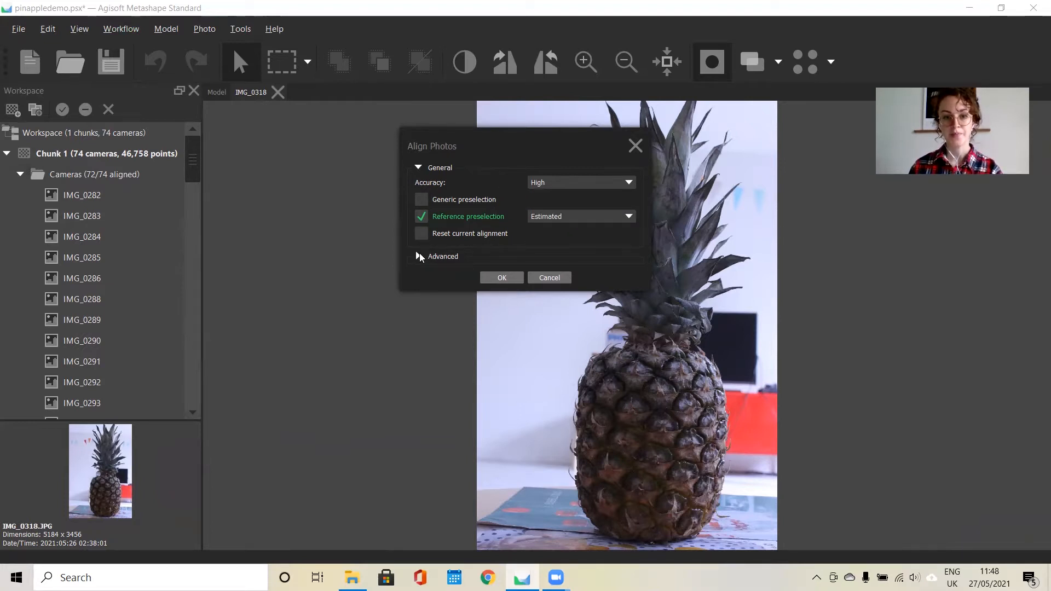
left_click(417, 256)
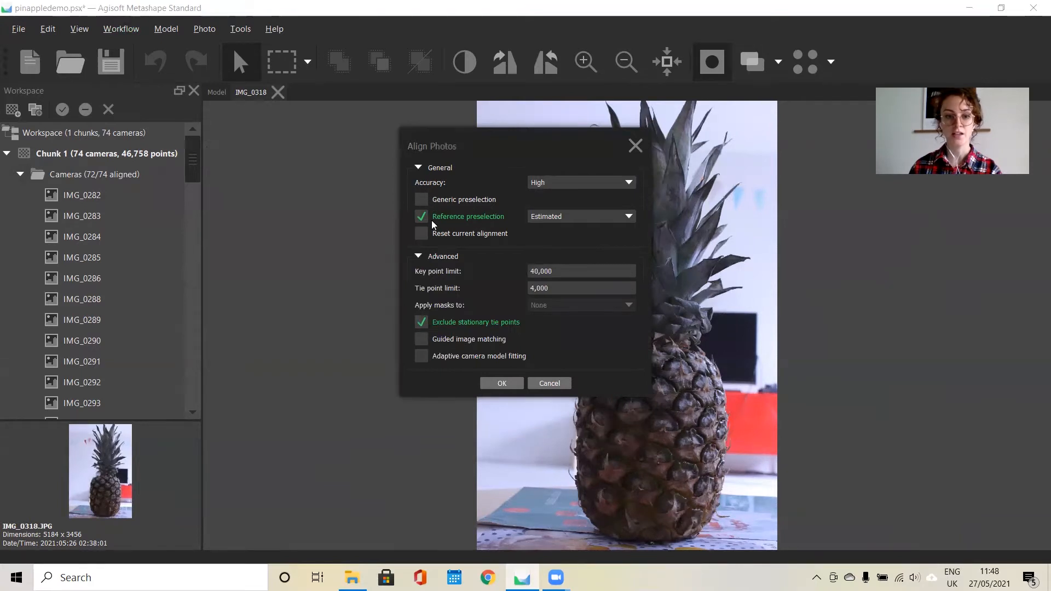
mouse_move(440, 229)
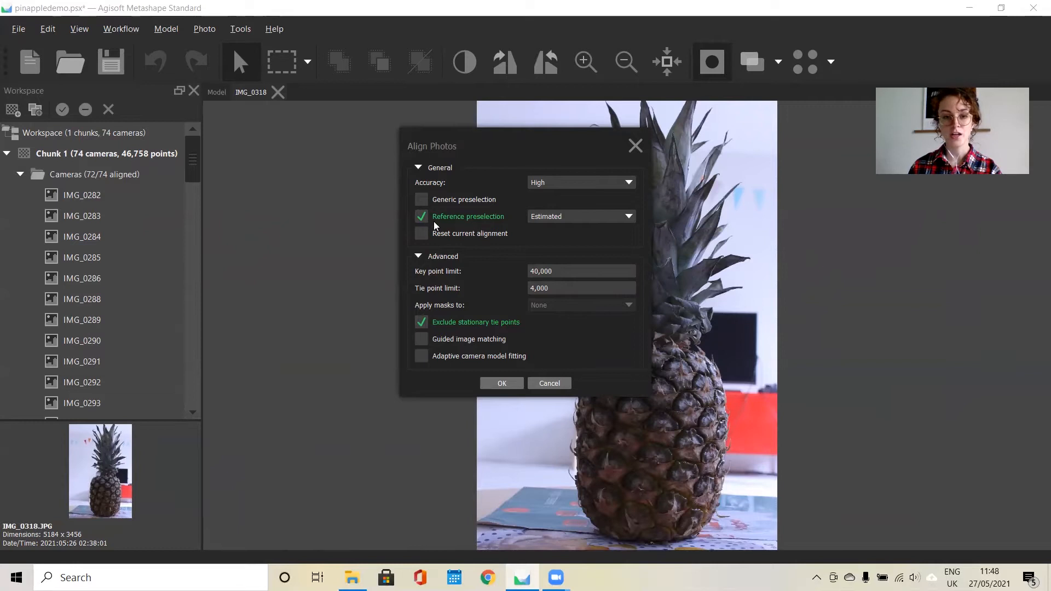
left_click(420, 233)
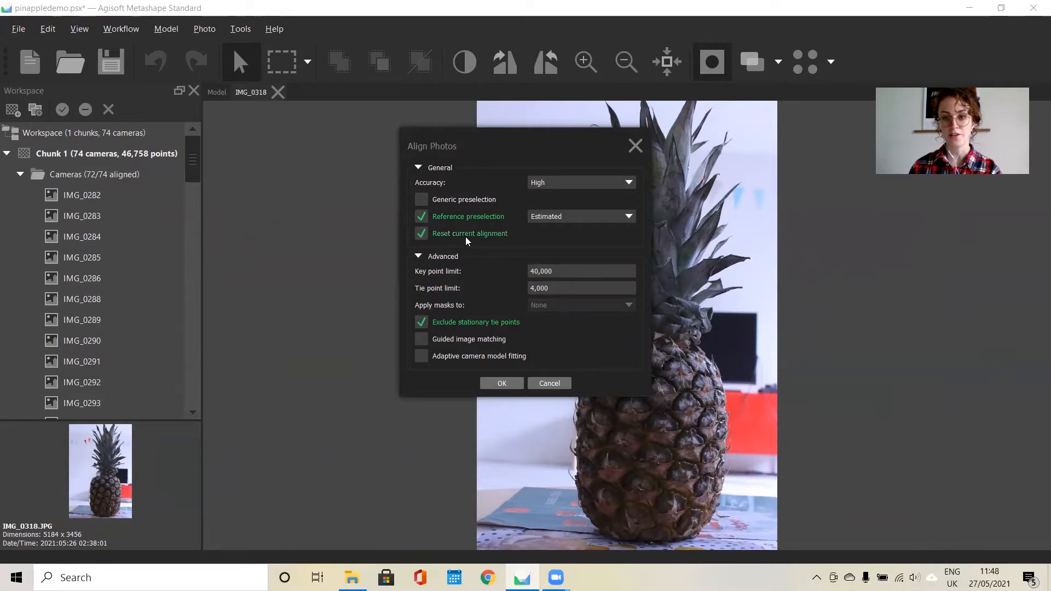
mouse_move(612, 372)
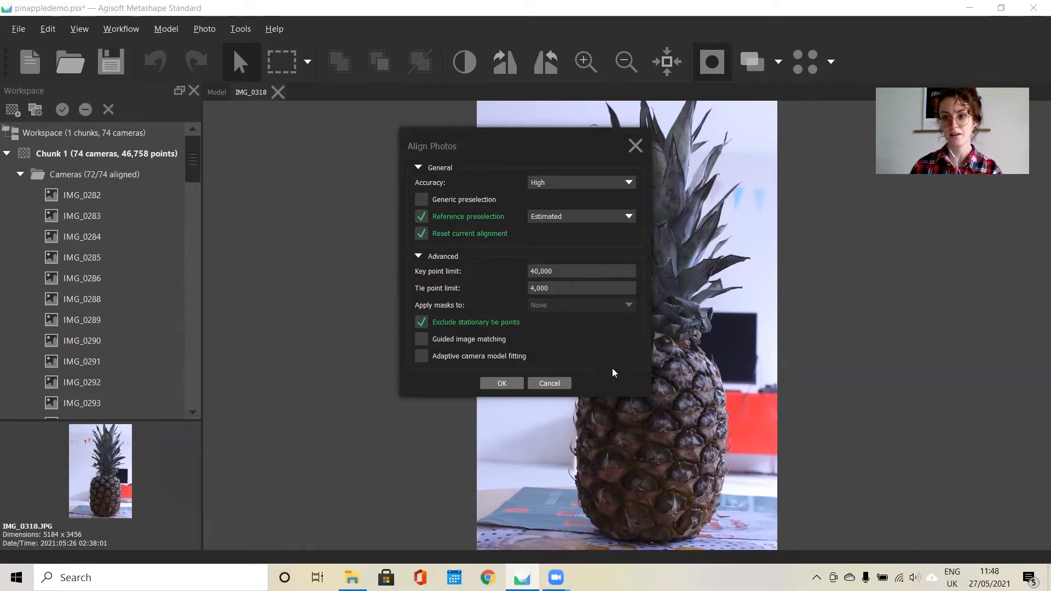
left_click(548, 383)
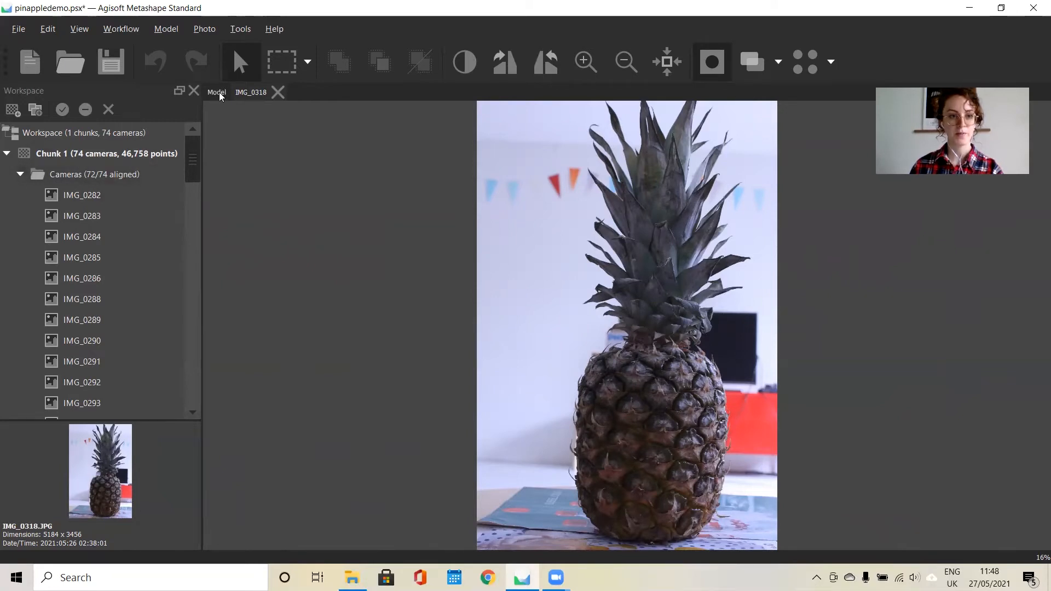
View the sparse cloud in the Model tab and choose Resize Region to fit the box around the pineapple.
left_click(217, 92)
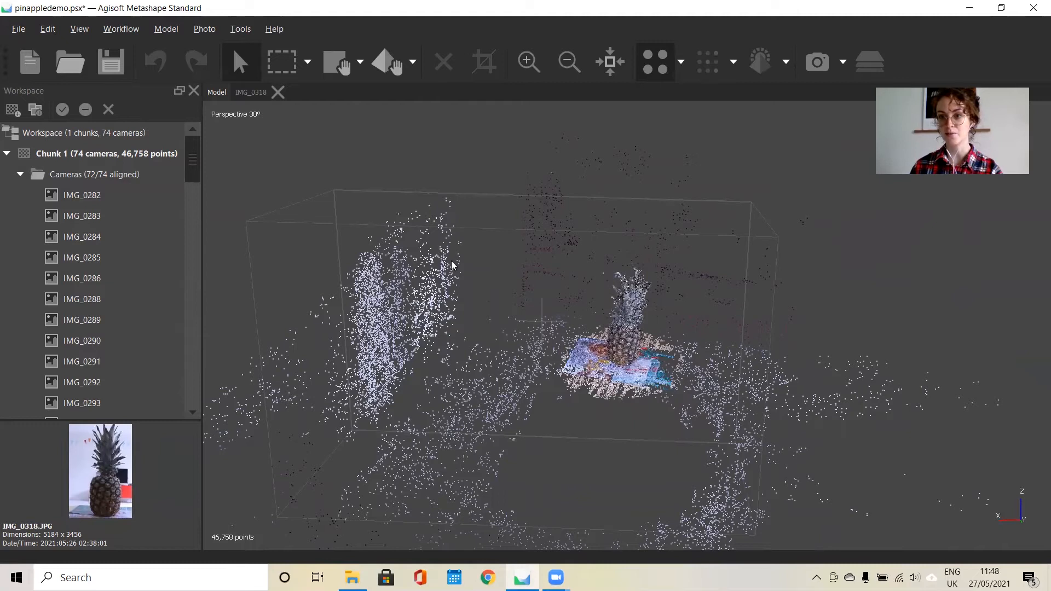
mouse_move(550, 533)
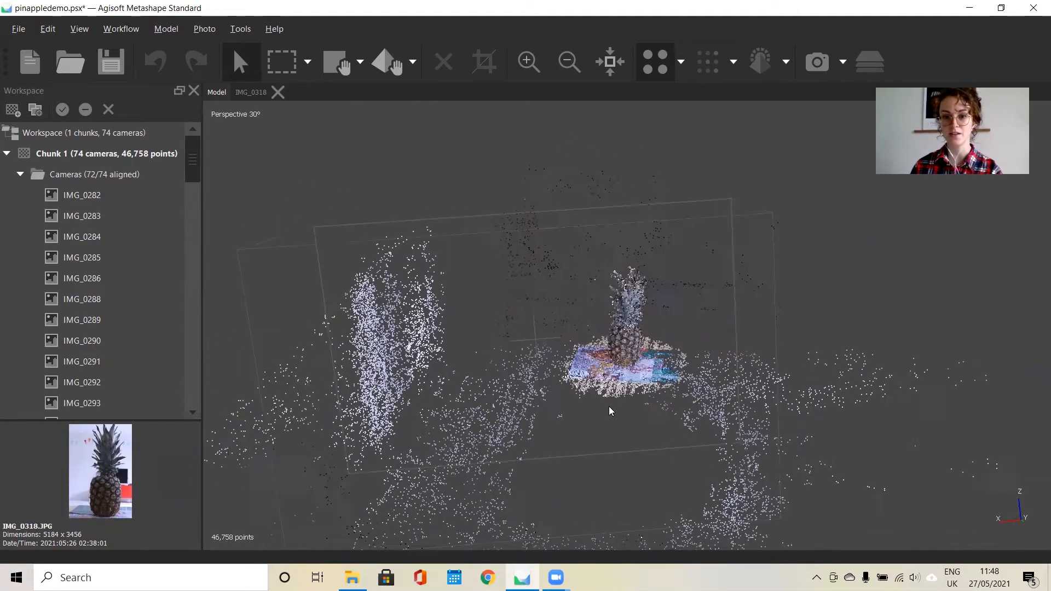
left_click(335, 61)
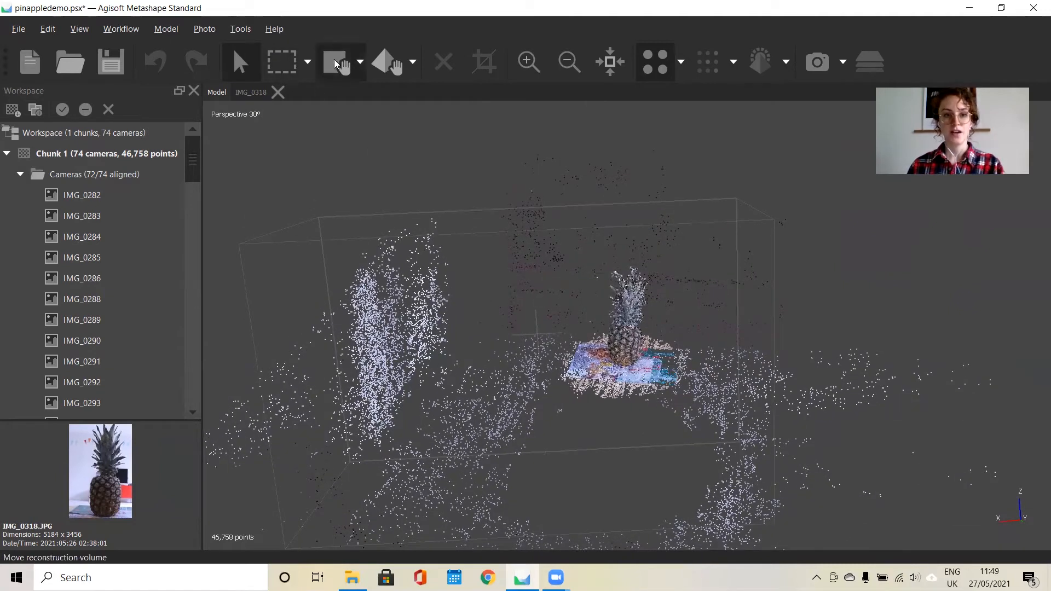
left_click(361, 61)
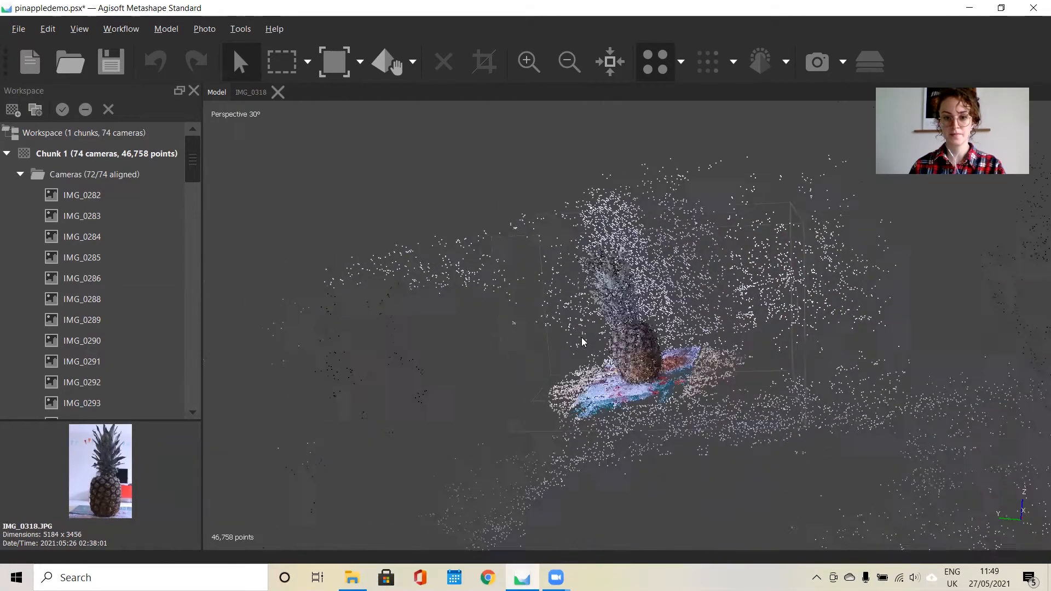
left_click(333, 61)
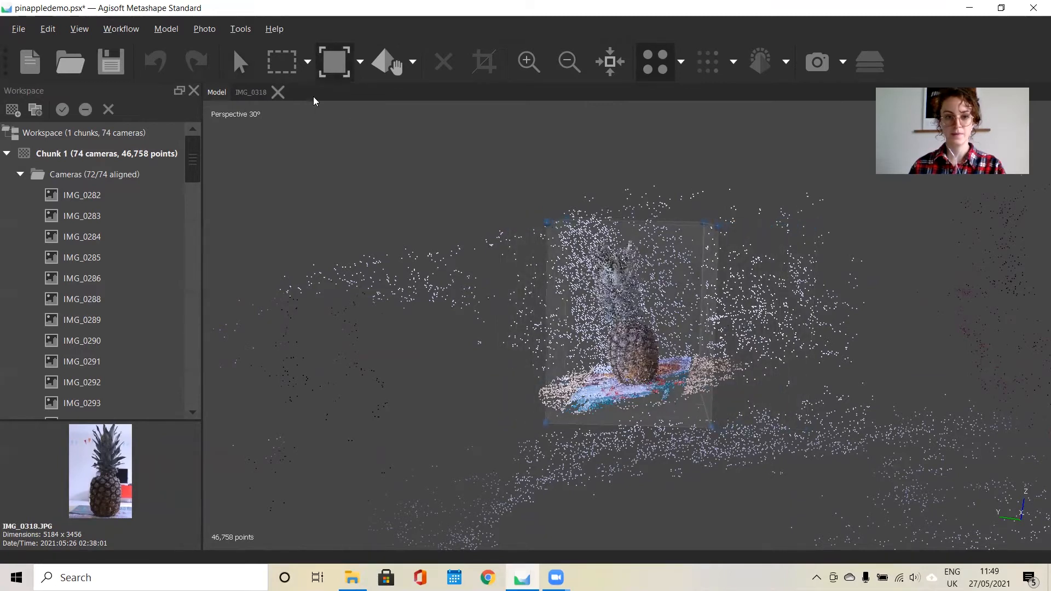
Switch to Rotate Region and rotate the reconstruction box squarely around the pineapple and mat.
left_click(360, 62)
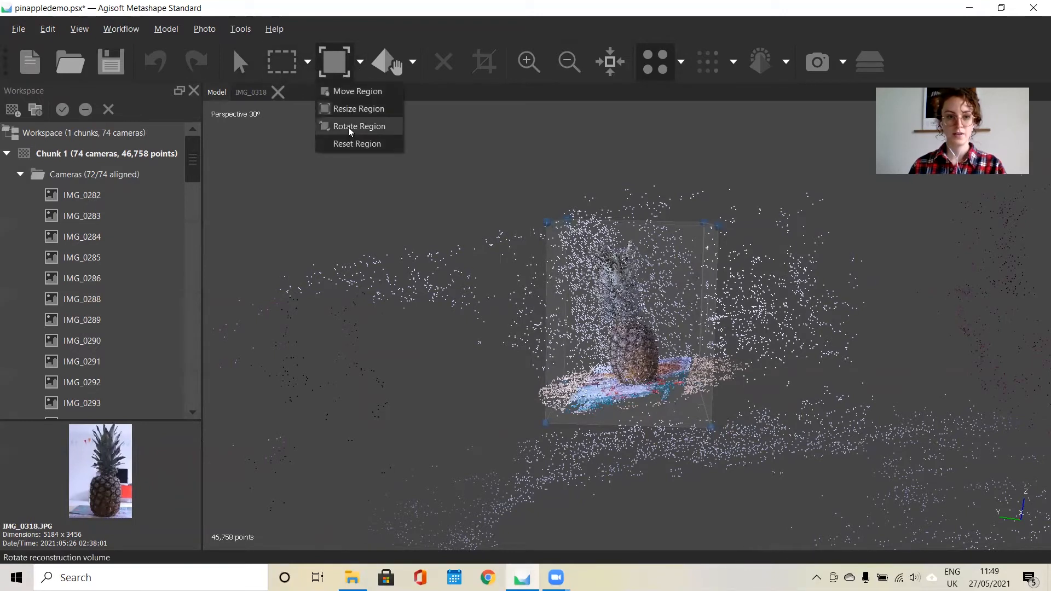
left_click(359, 126)
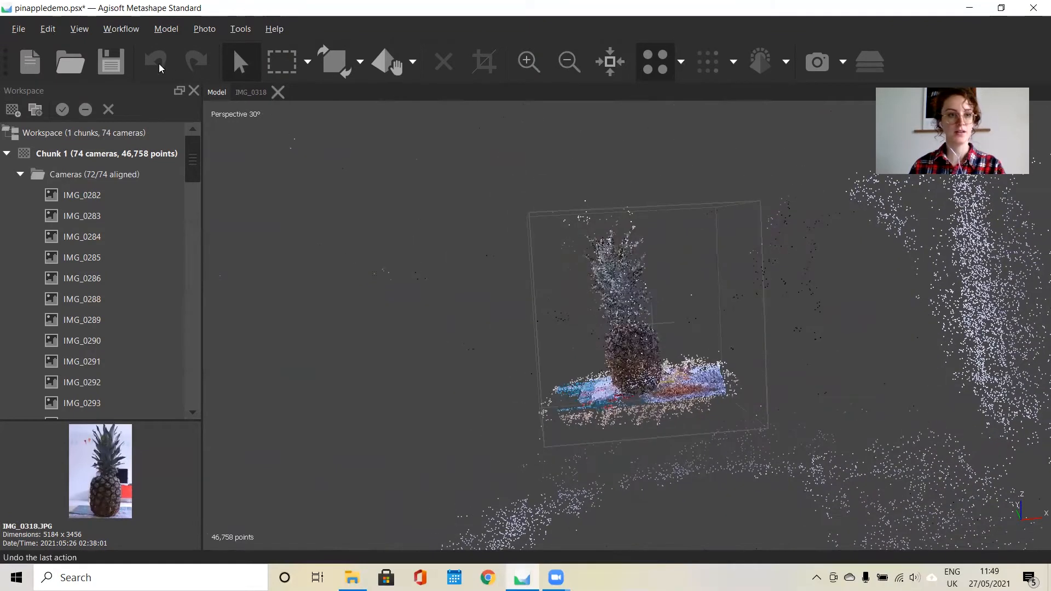
Build the dense cloud at High quality with Mild depth filtering and point colours enabled.
left_click(120, 28)
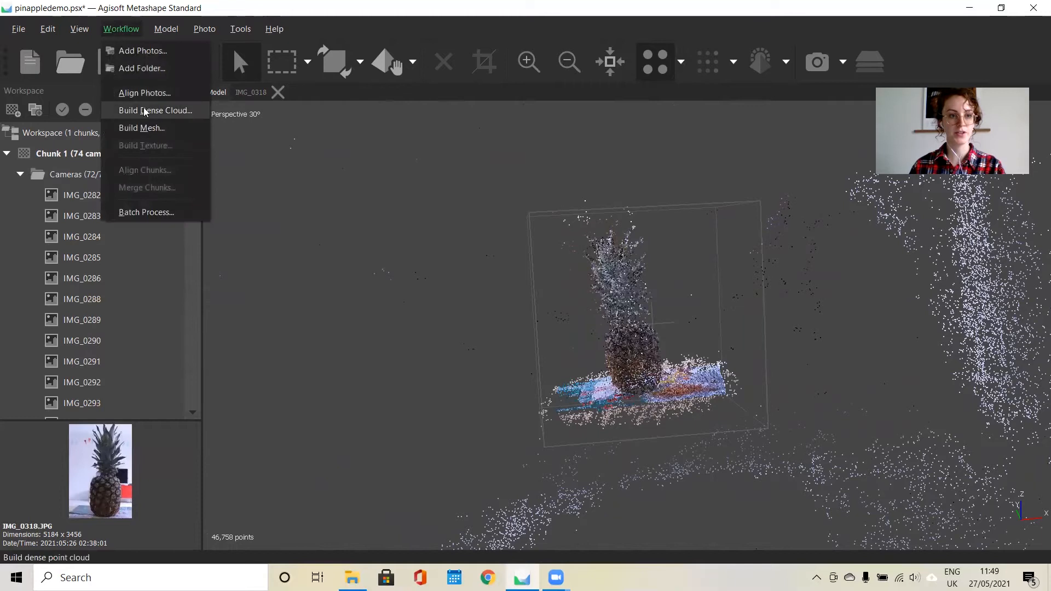
left_click(154, 109)
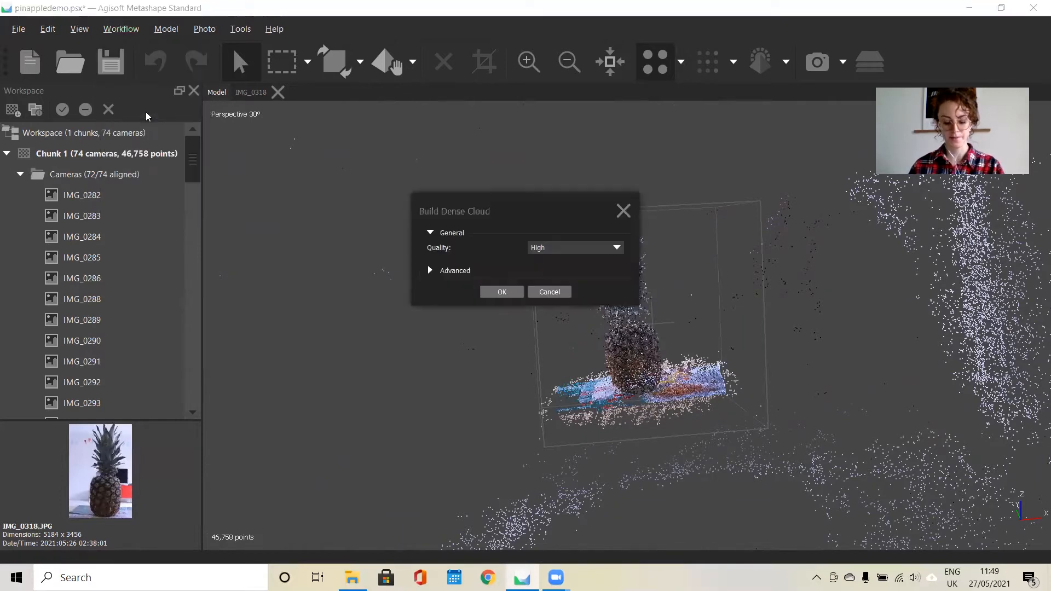
mouse_move(400, 206)
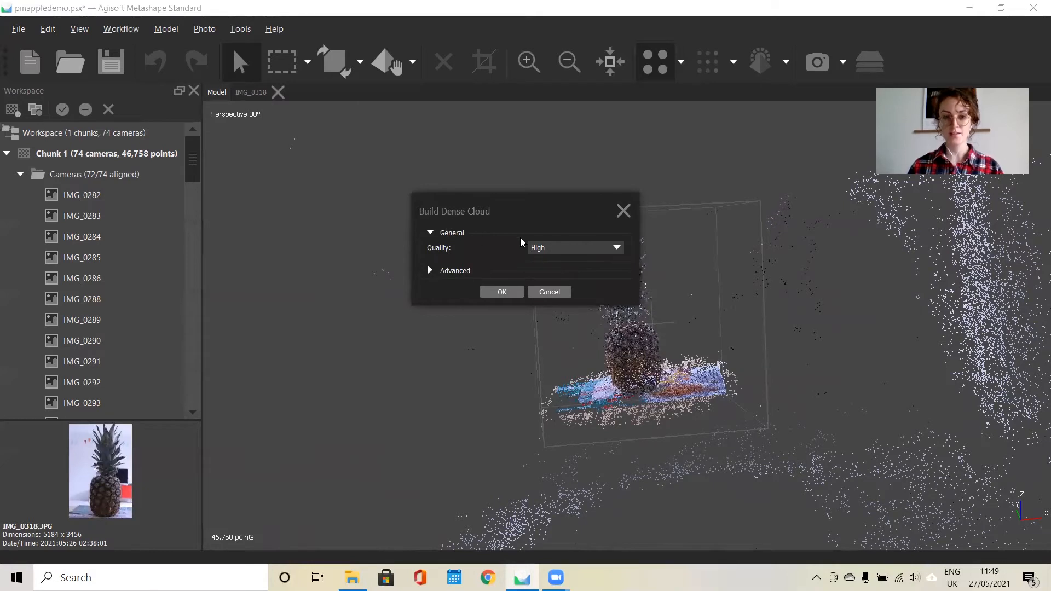
mouse_move(496, 261)
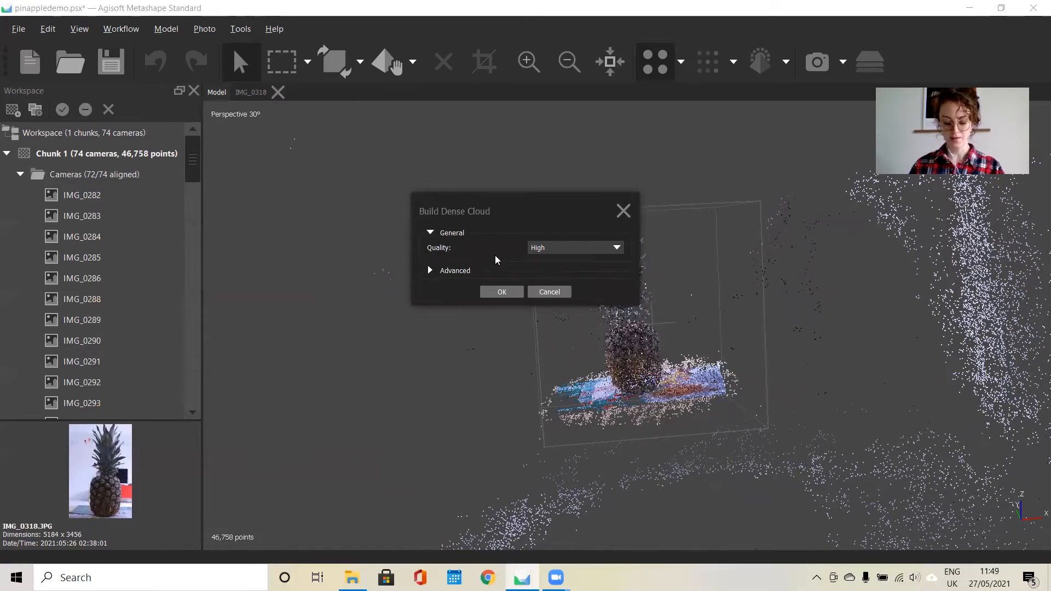
mouse_move(500, 280)
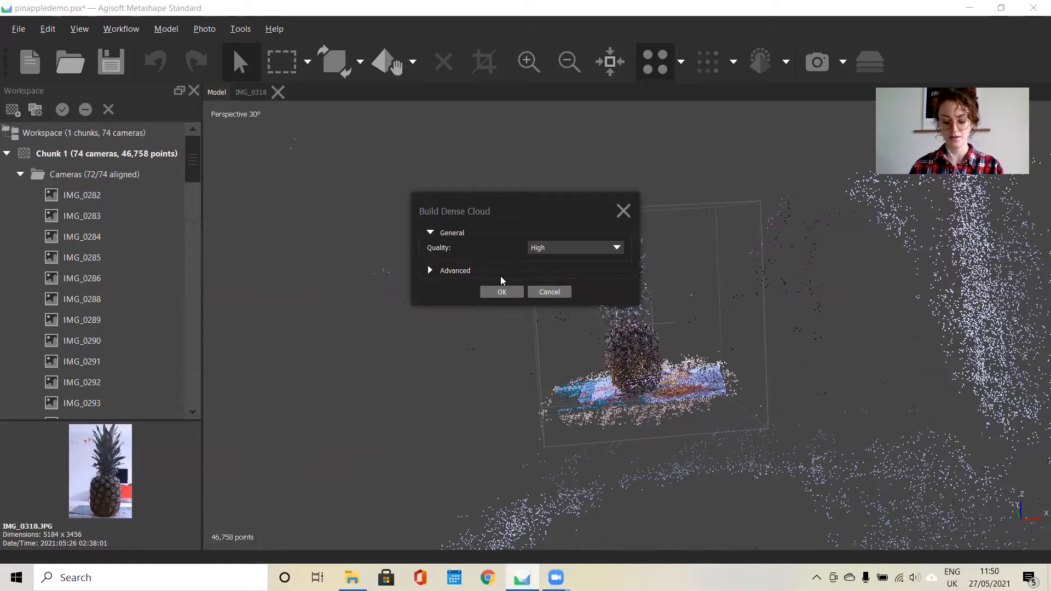
mouse_move(526, 253)
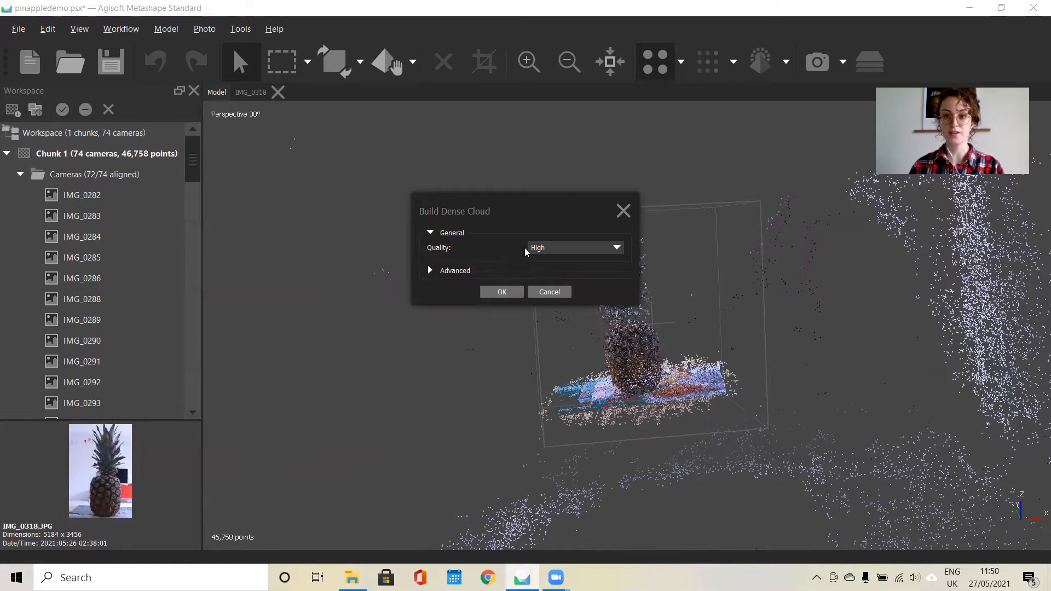
mouse_move(545, 260)
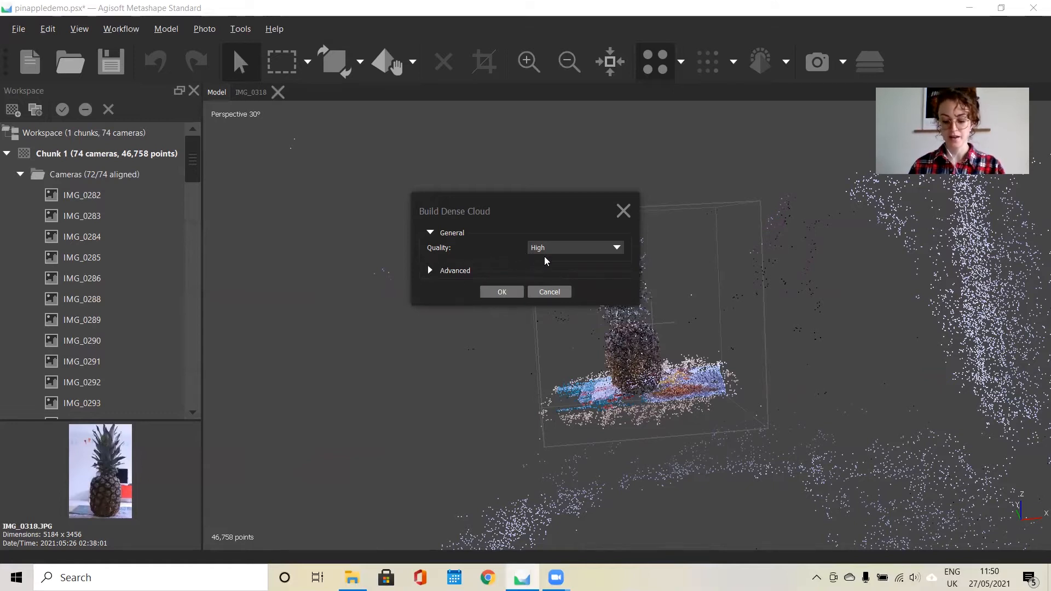
left_click(429, 270)
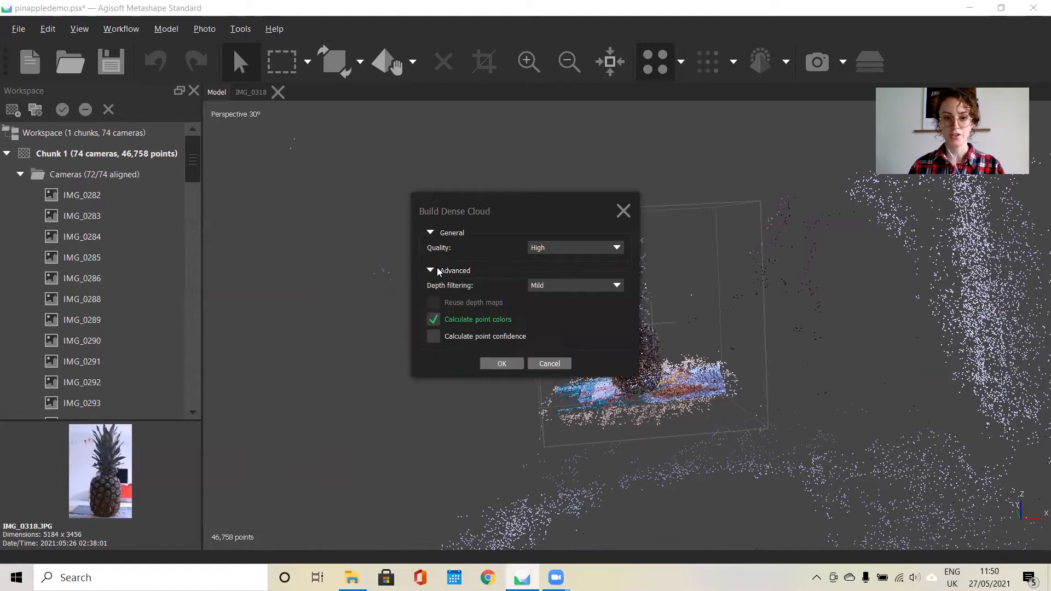
mouse_move(588, 309)
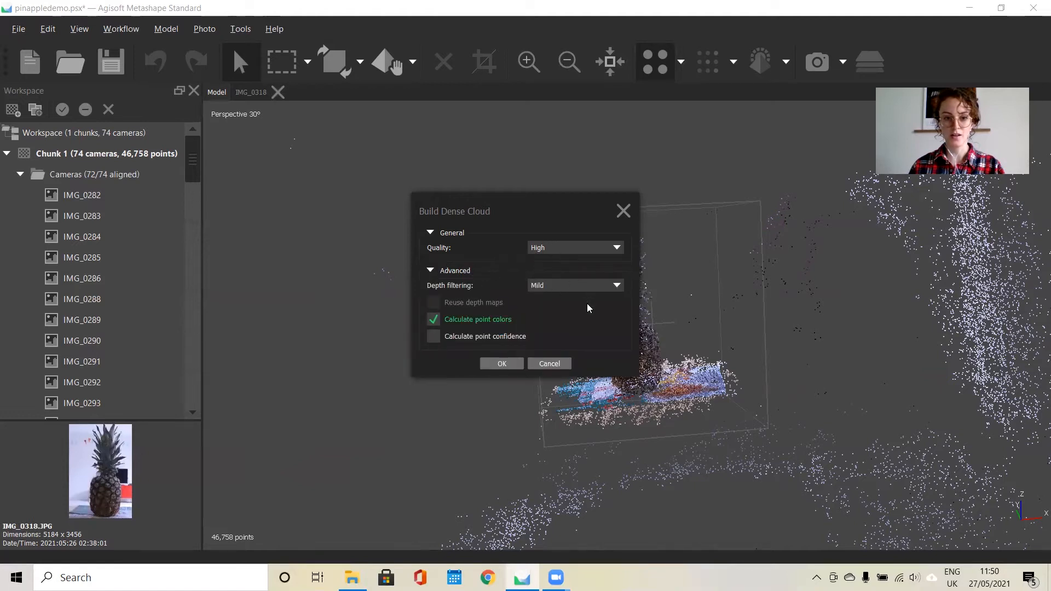
mouse_move(493, 314)
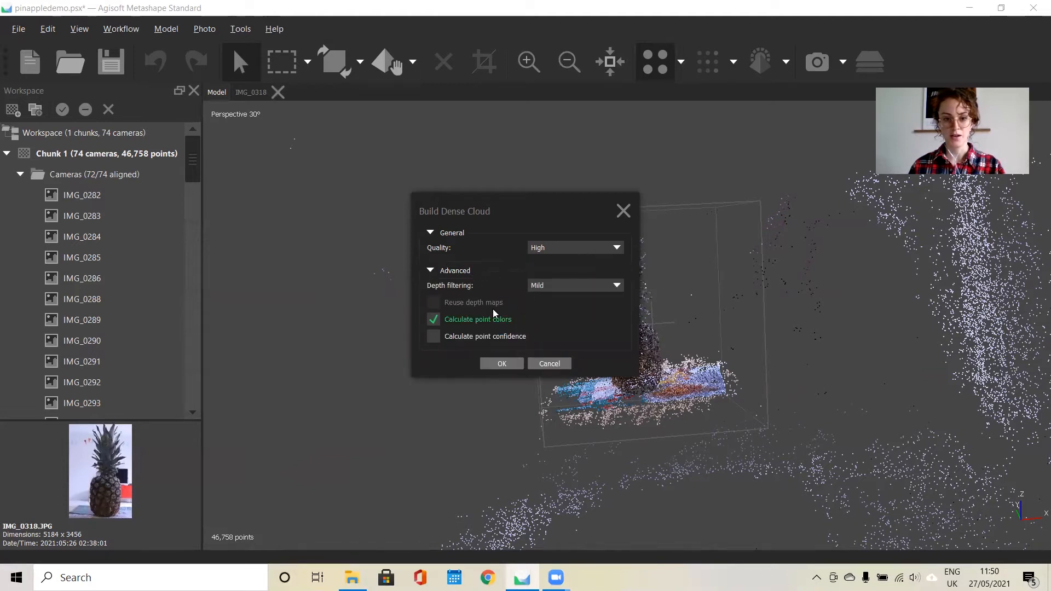
mouse_move(550, 299)
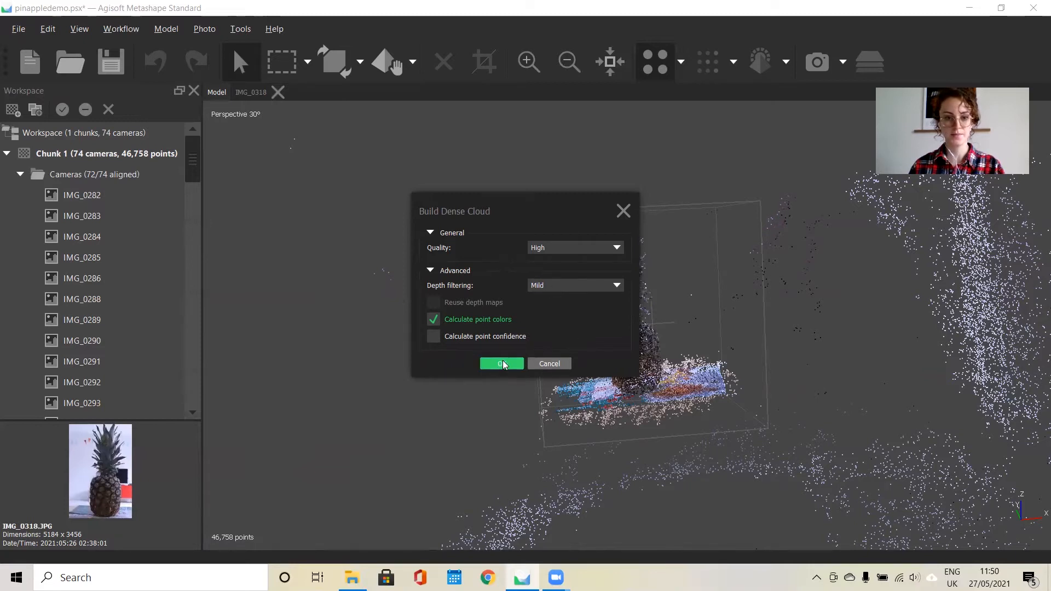
left_click(500, 363)
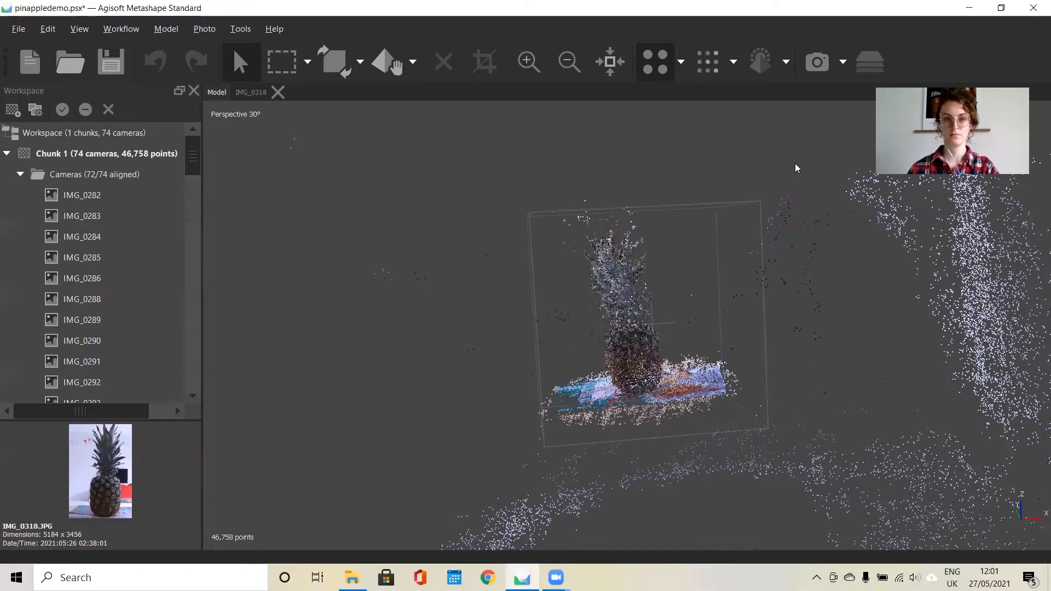
mouse_move(671, 339)
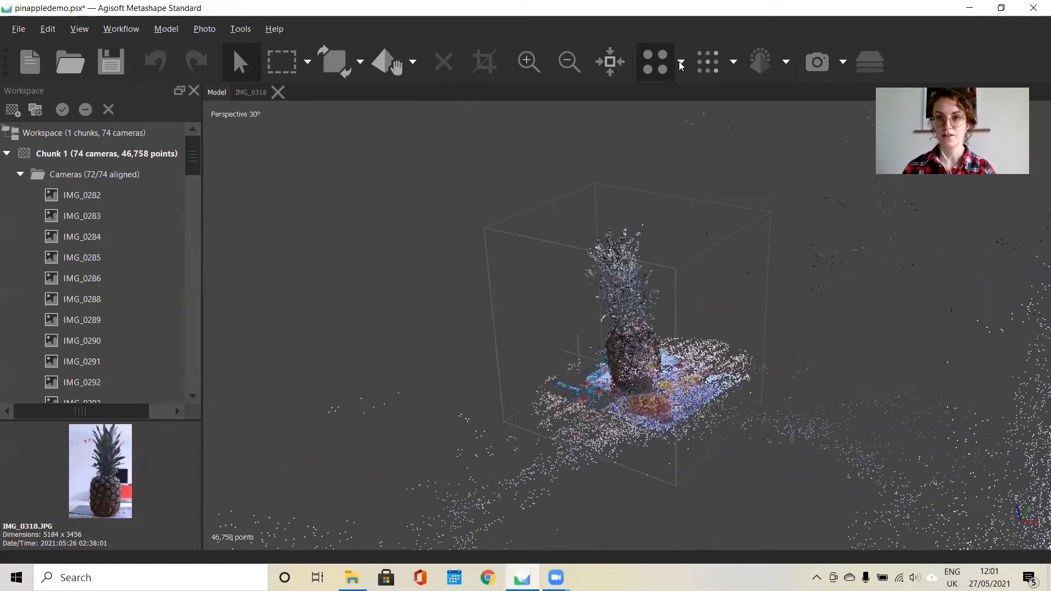
mouse_move(706, 62)
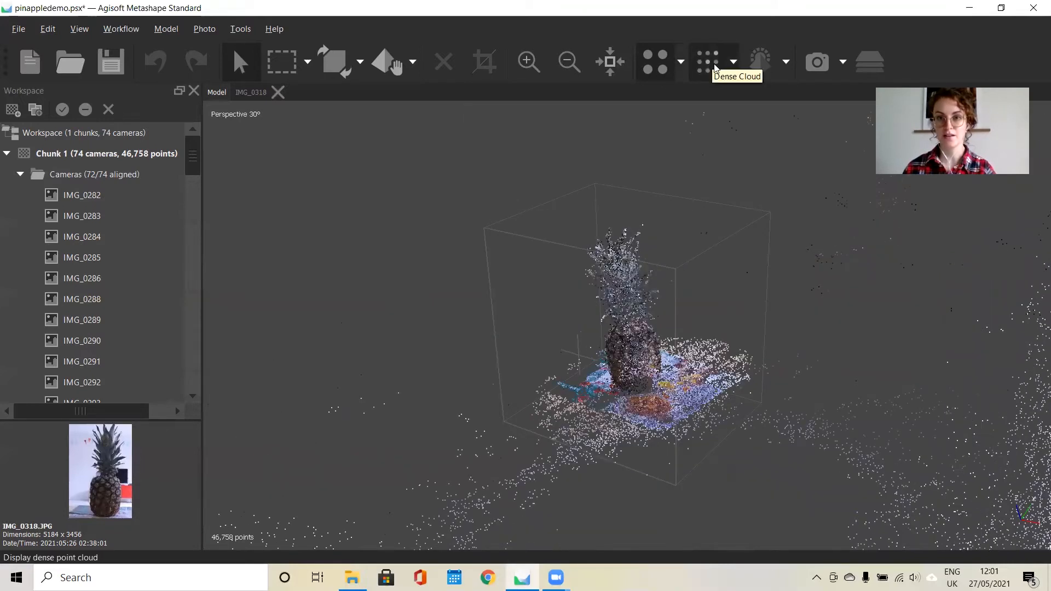
Display the dense point cloud of the pineapple and mat, about 9.5 million points.
left_click(706, 61)
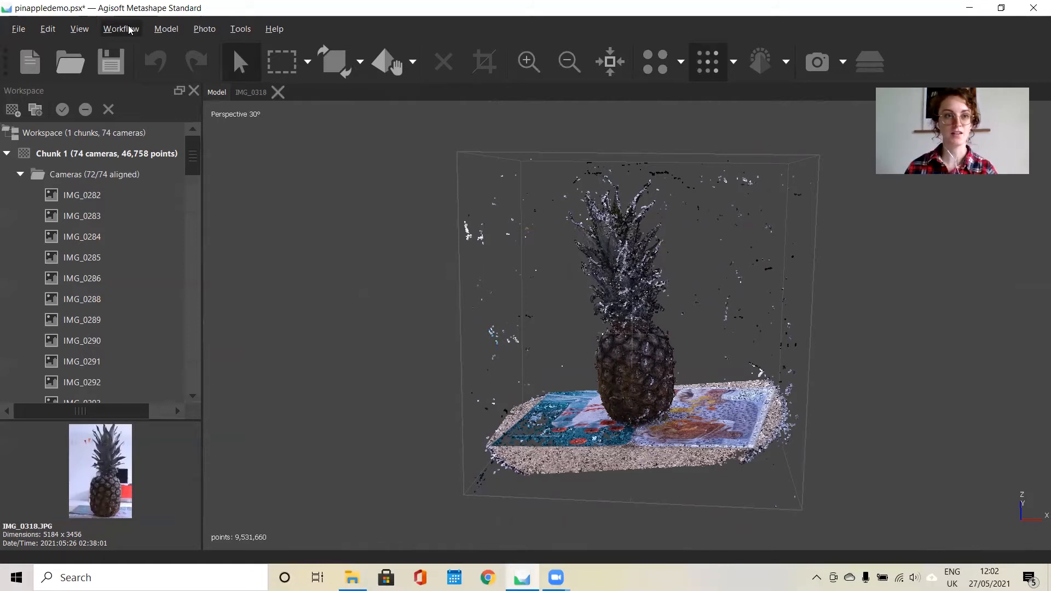
Build an Arbitrary (3D) mesh from the dense cloud with Medium face count and vertex colours.
left_click(121, 28)
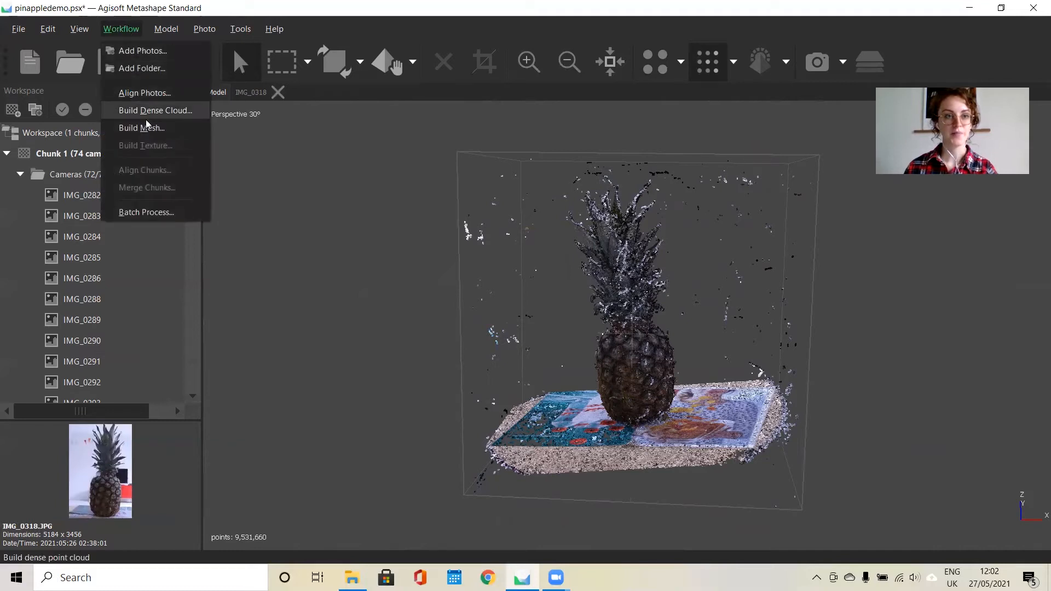
left_click(142, 127)
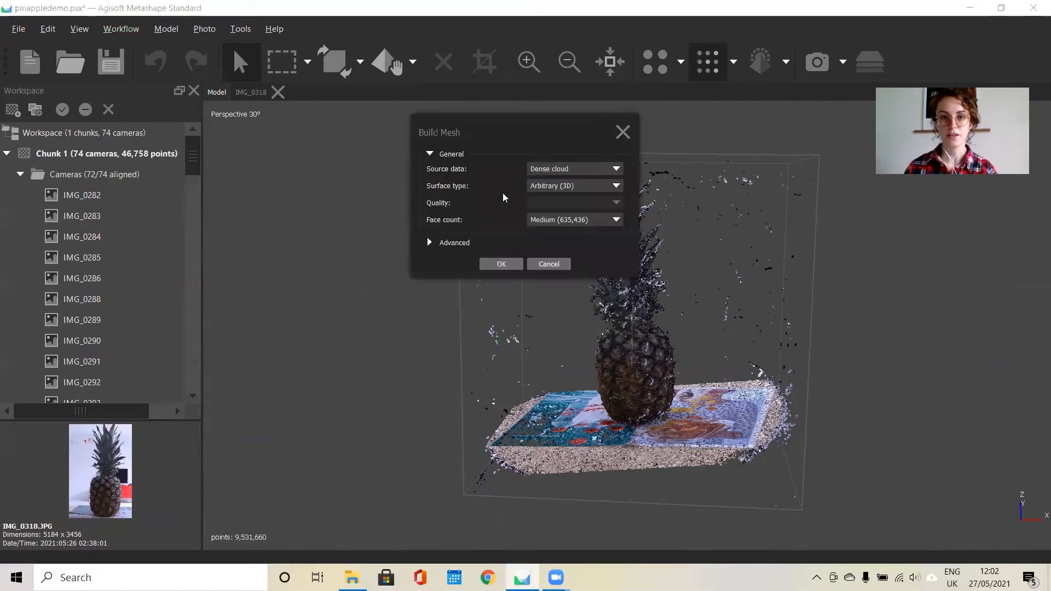
mouse_move(554, 172)
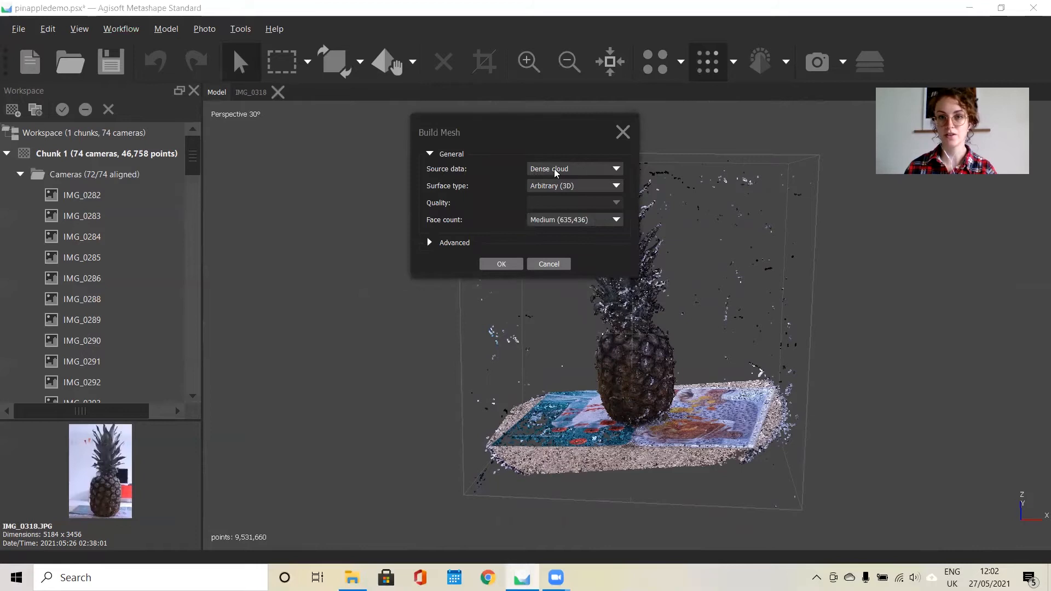
left_click(614, 168)
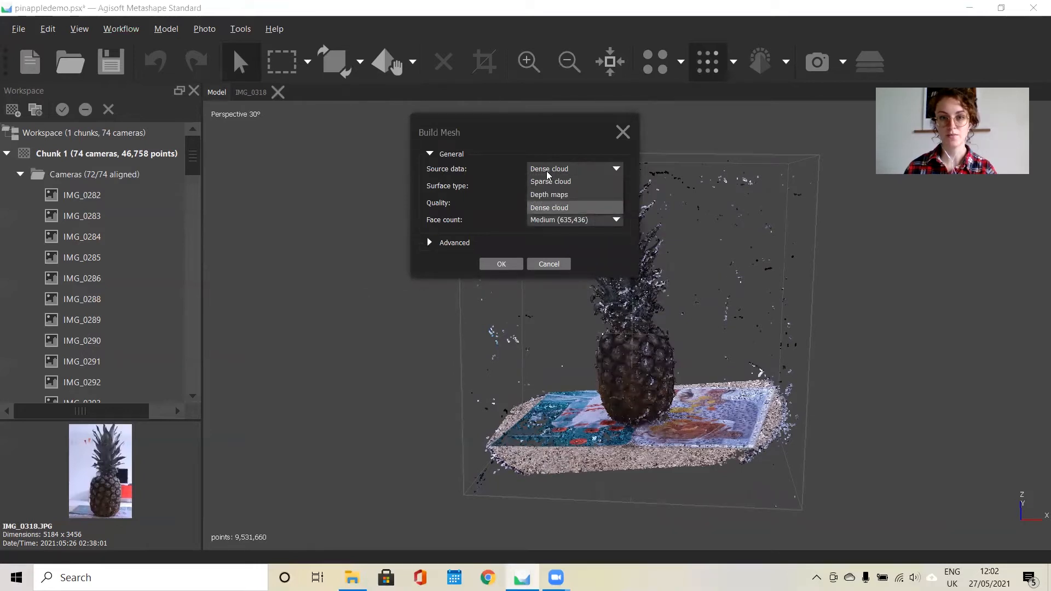
mouse_move(549, 195)
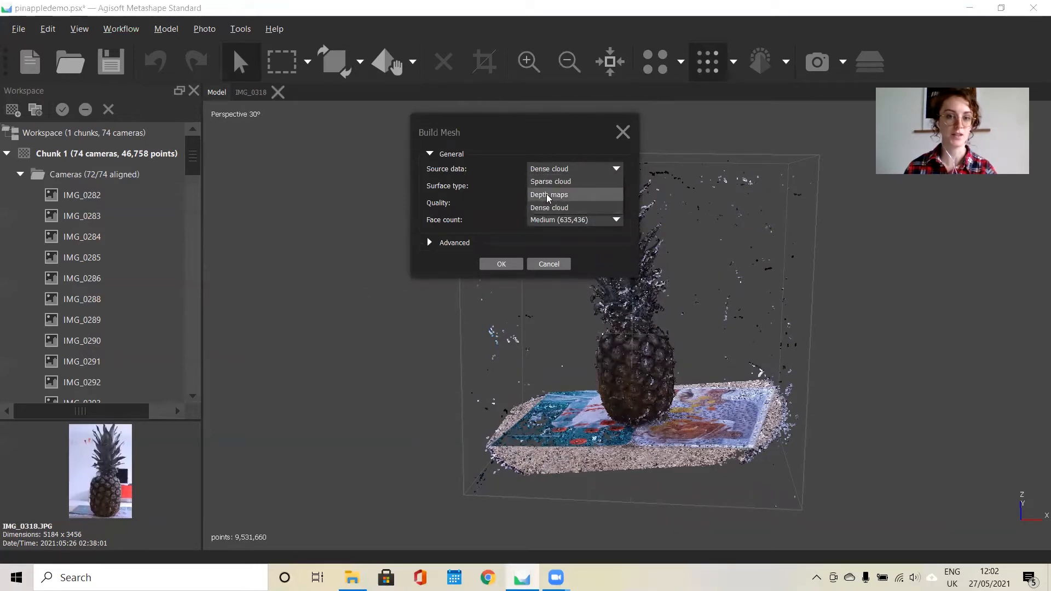
left_click(548, 207)
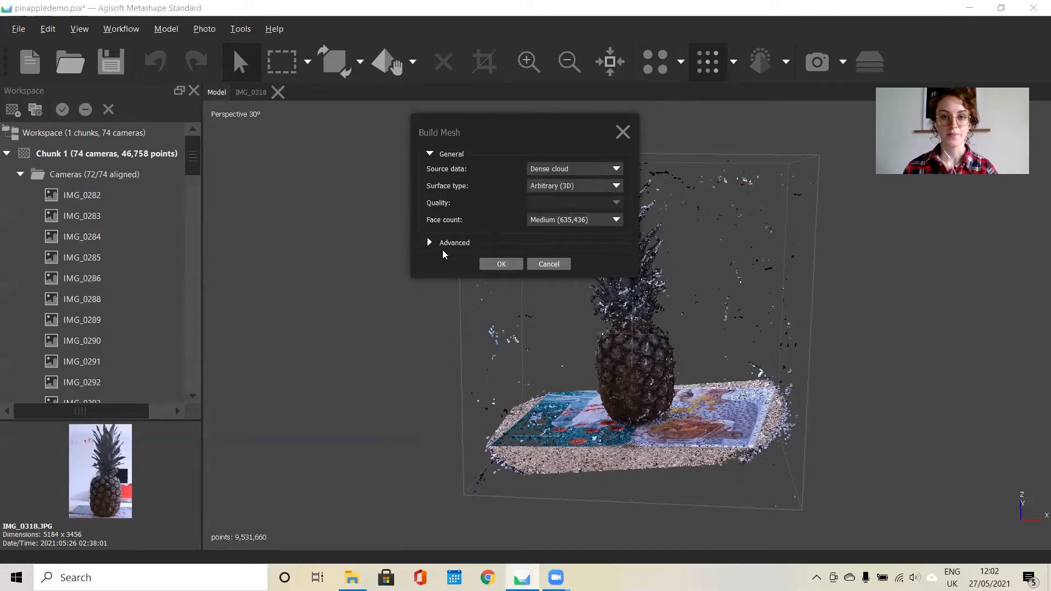
left_click(453, 242)
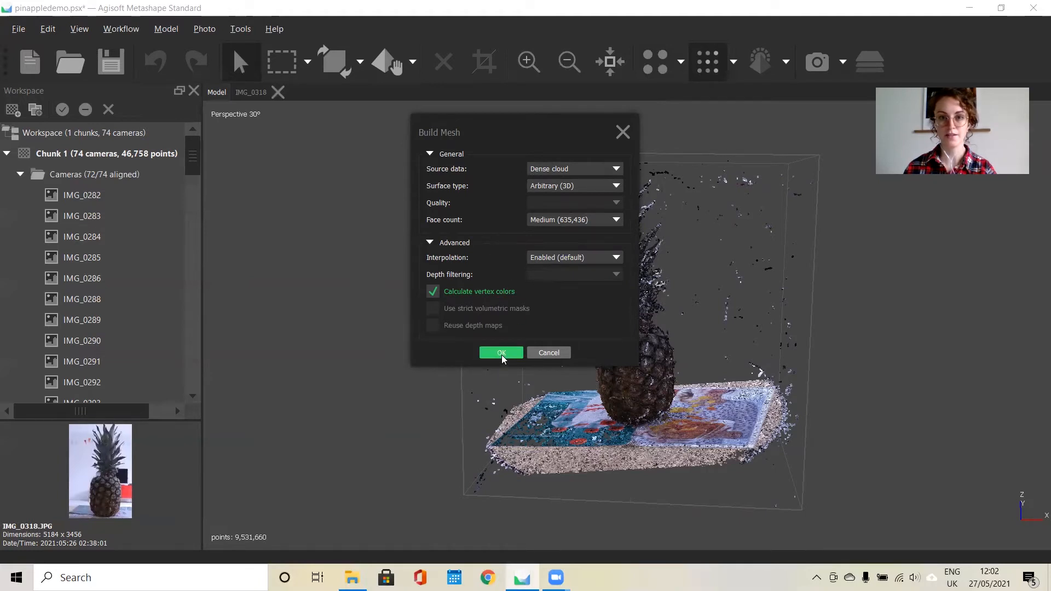
left_click(500, 352)
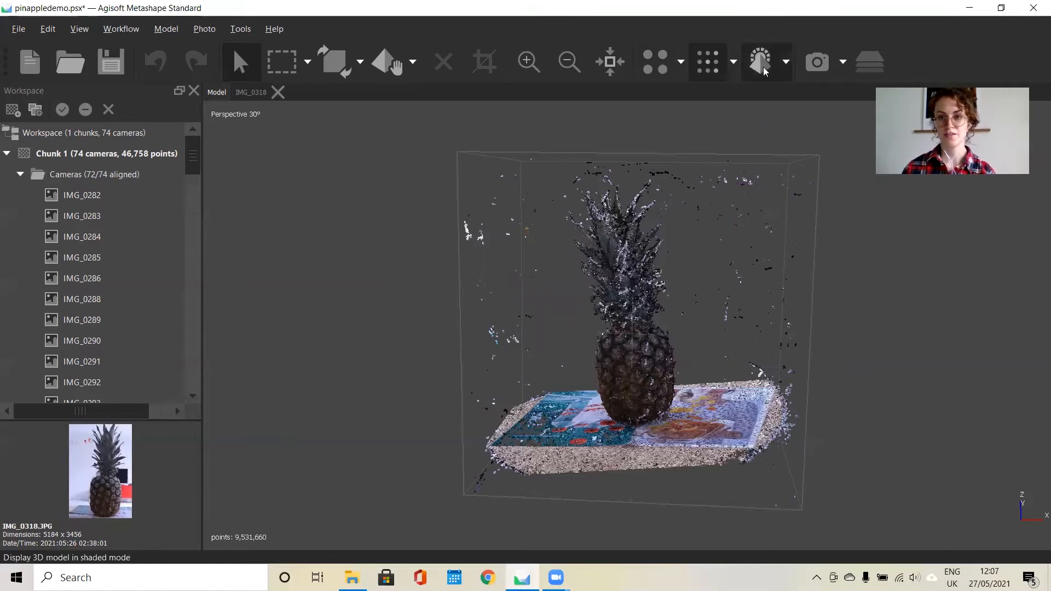
View the finished 635,436-face pineapple mesh shaded, then solid, then as a wireframe.
left_click(758, 62)
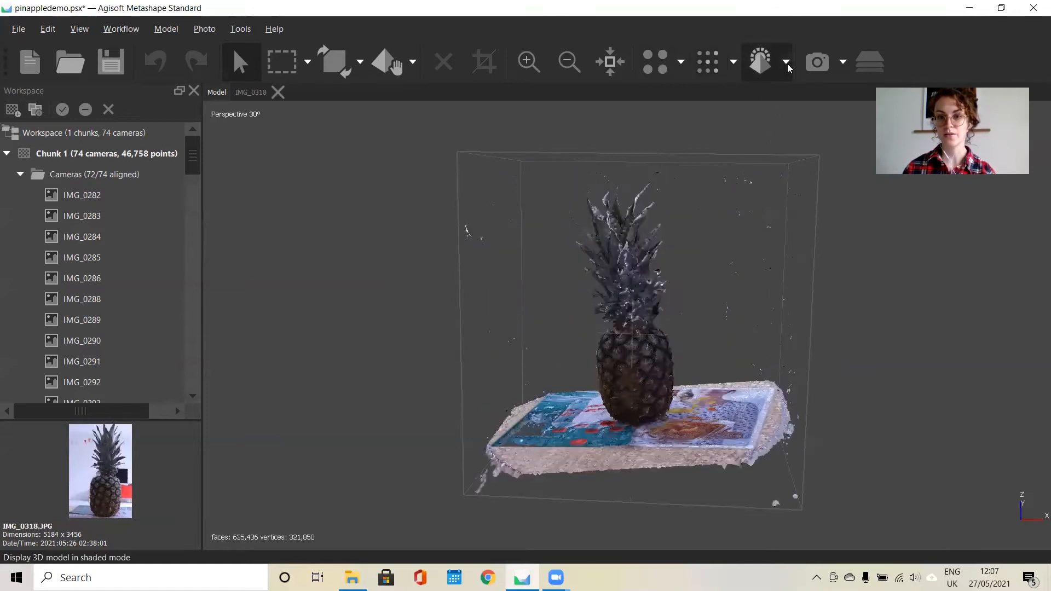
left_click(786, 62)
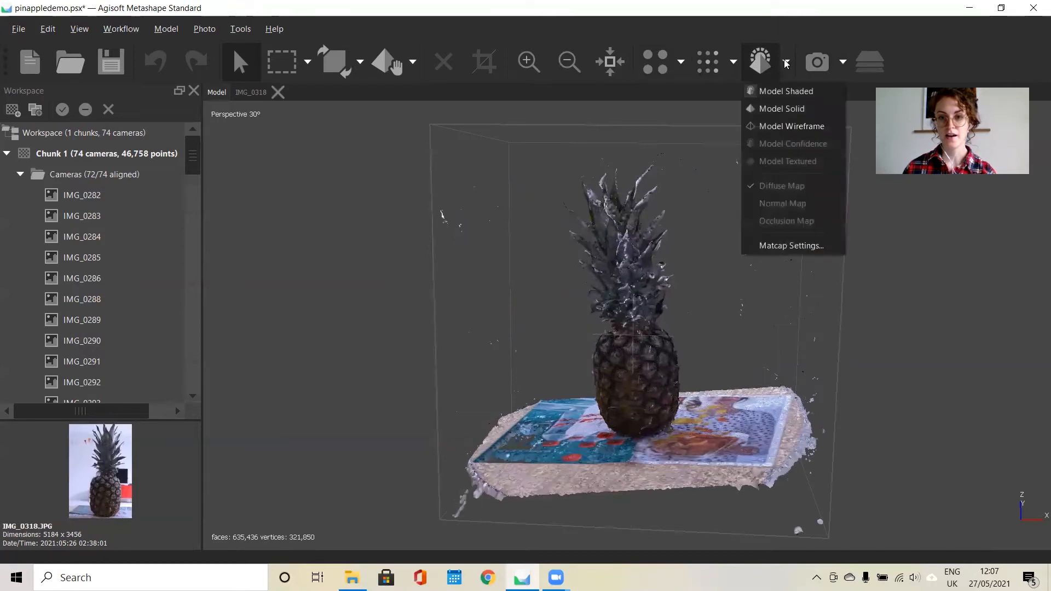
left_click(782, 108)
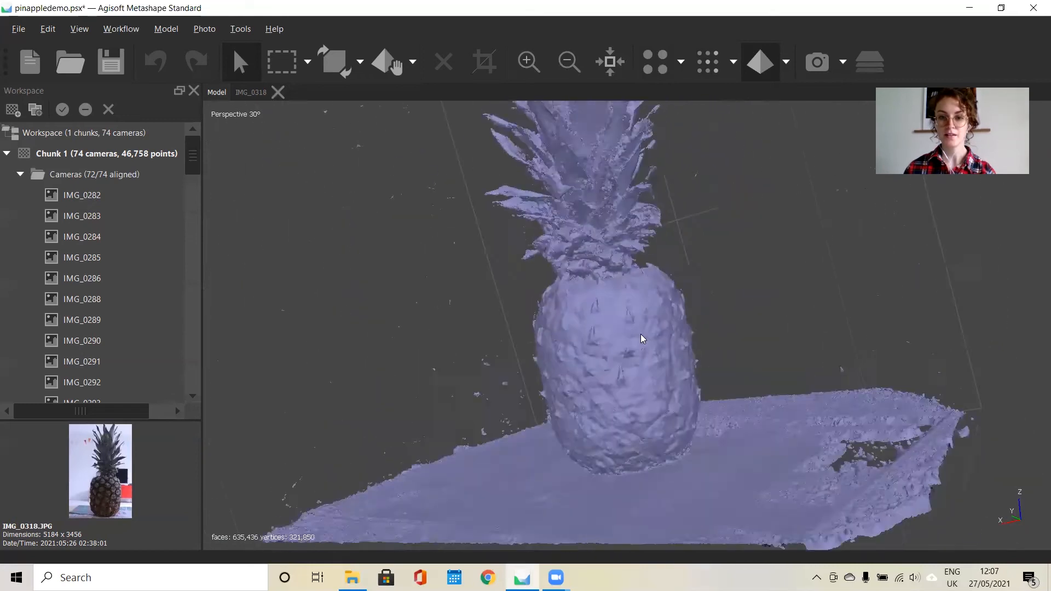
left_click(785, 61)
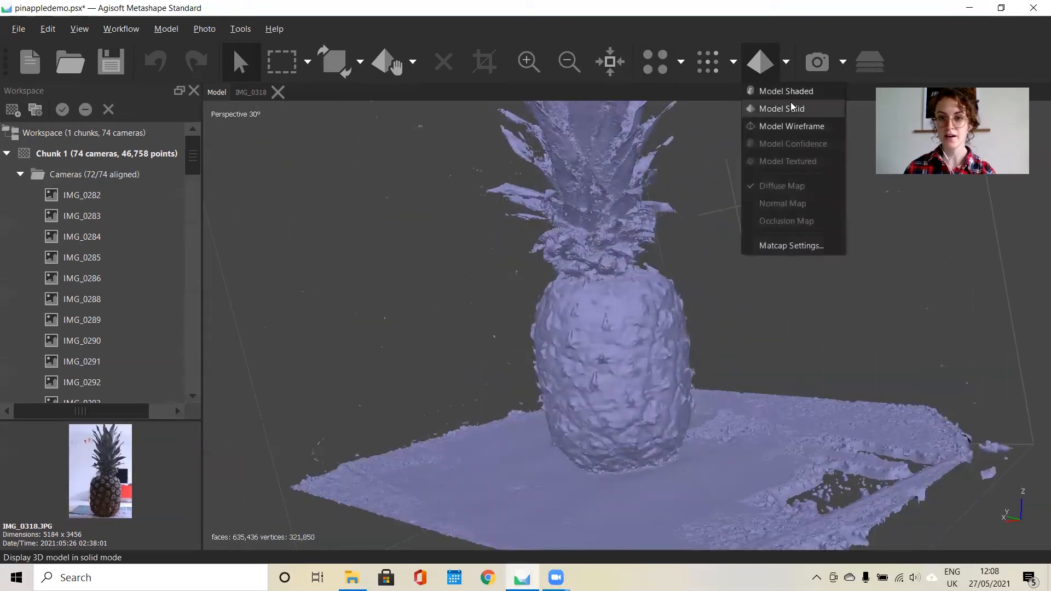
left_click(780, 108)
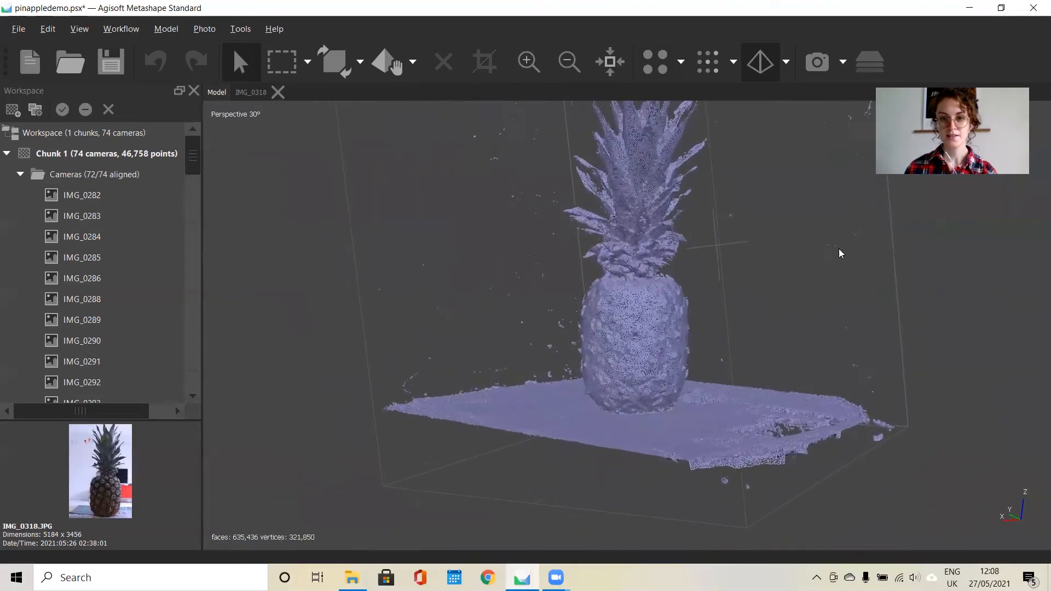
Return to shaded display and review Build Texture settings: 4096 diffuse map, Generic mapping, hole filling, ghosting filter.
left_click(760, 61)
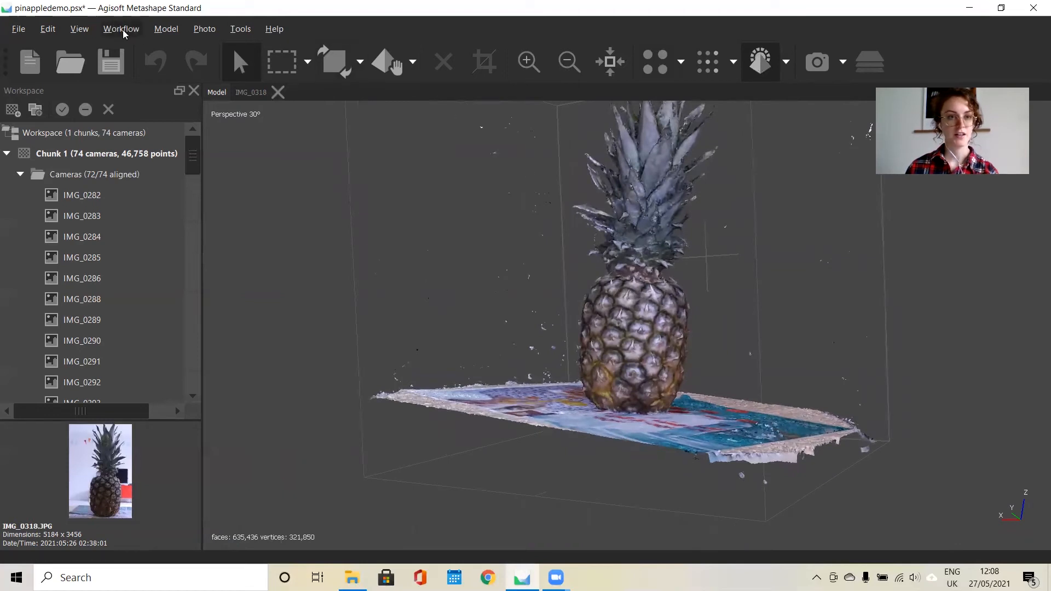
left_click(120, 29)
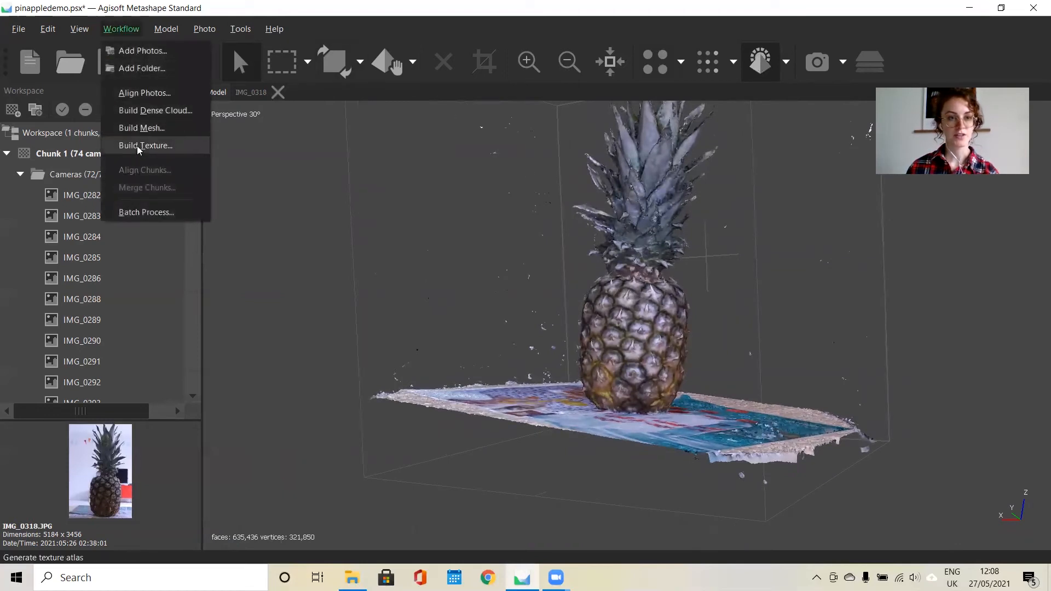
left_click(145, 146)
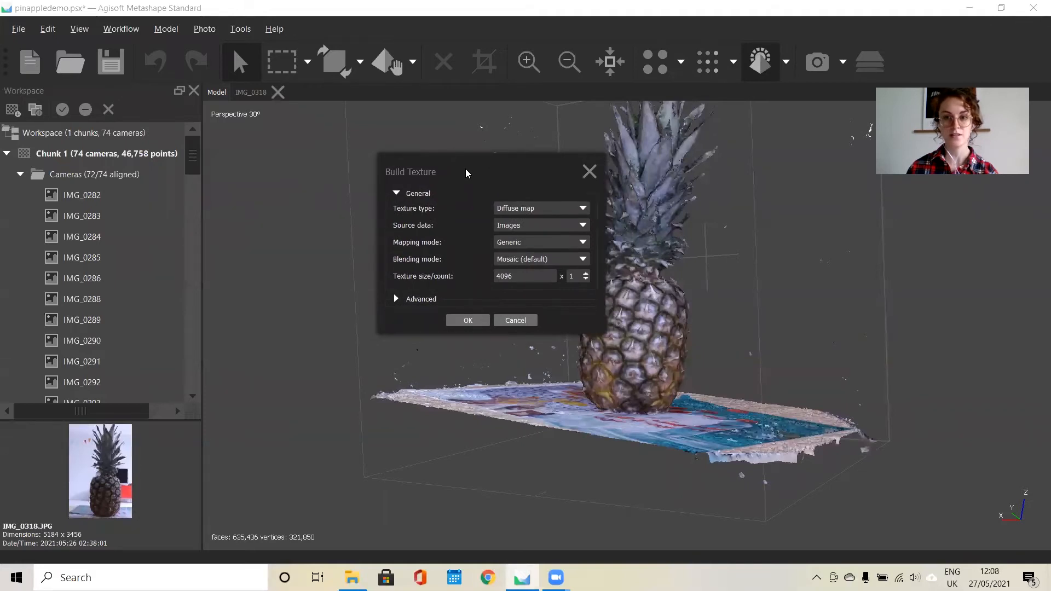
mouse_move(452, 217)
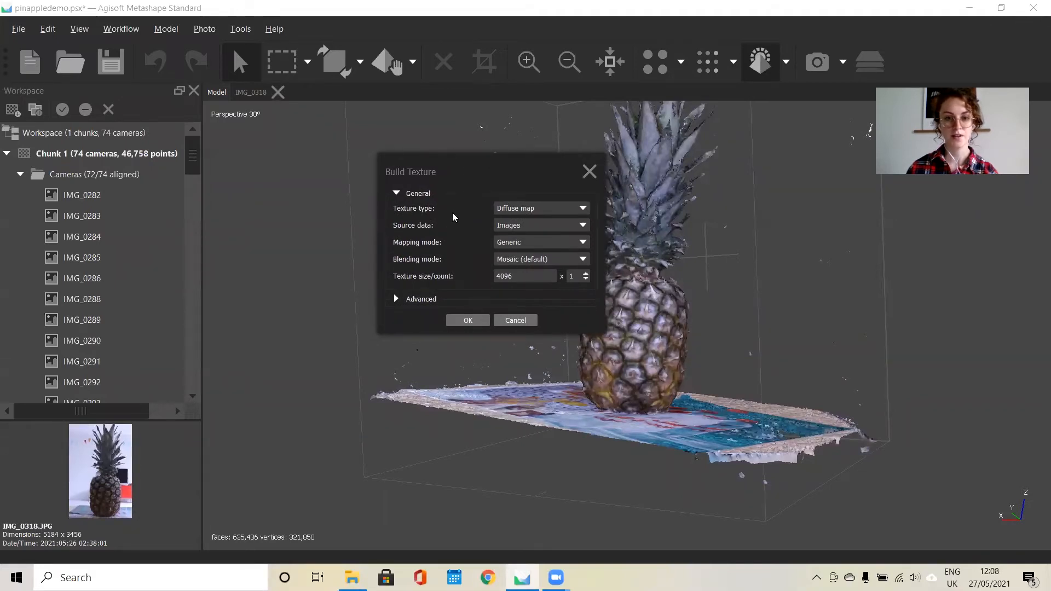
mouse_move(461, 247)
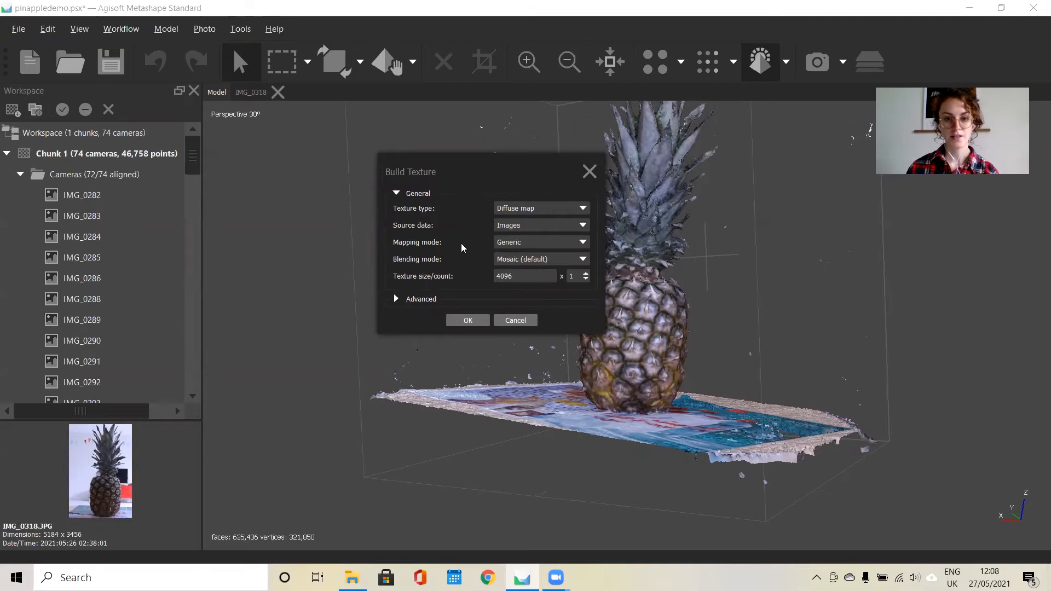
left_click(421, 299)
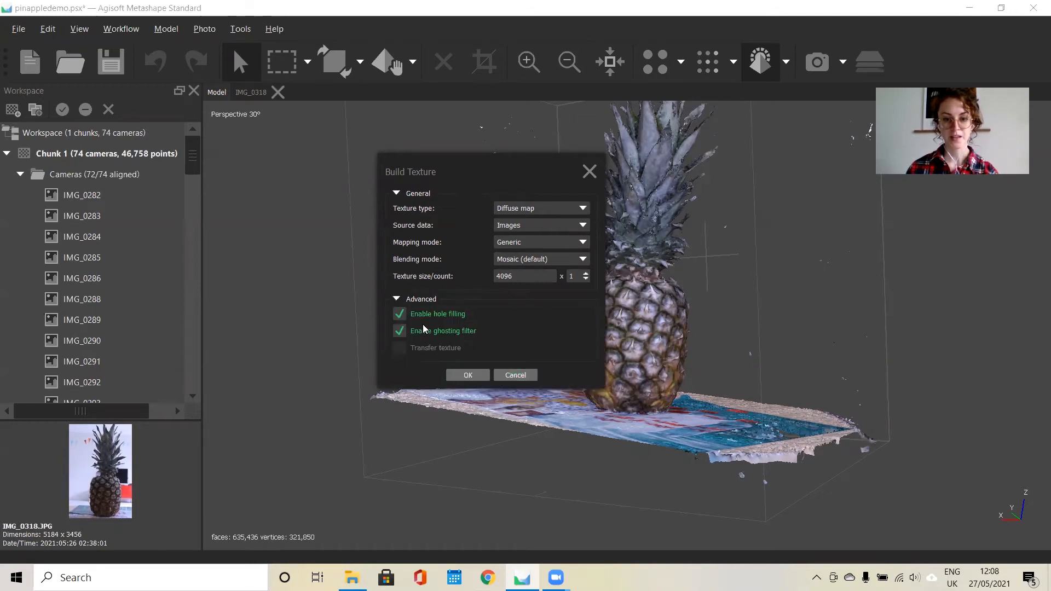
mouse_move(441, 317)
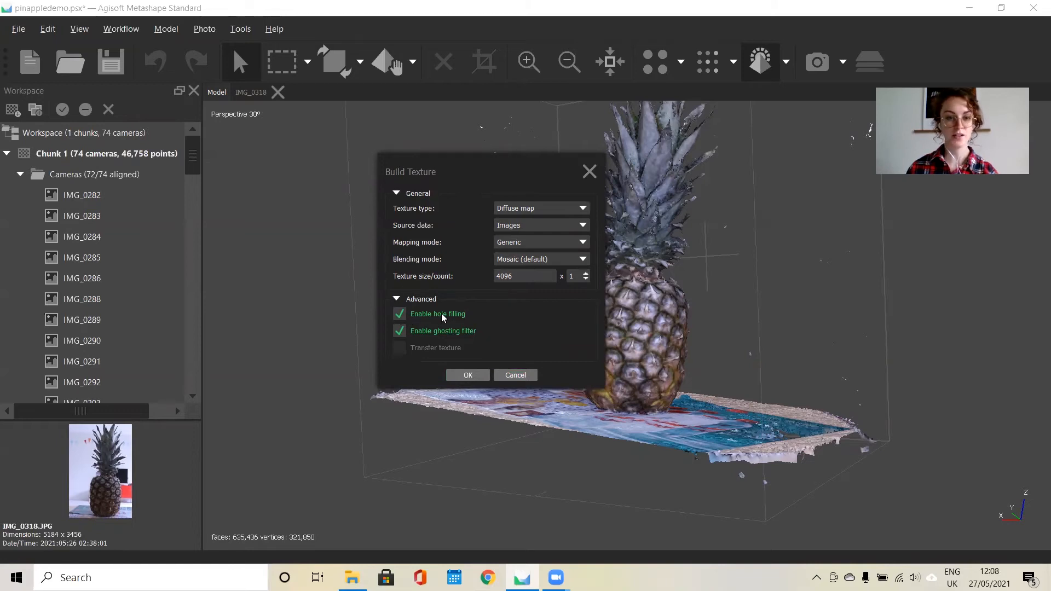
mouse_move(469, 324)
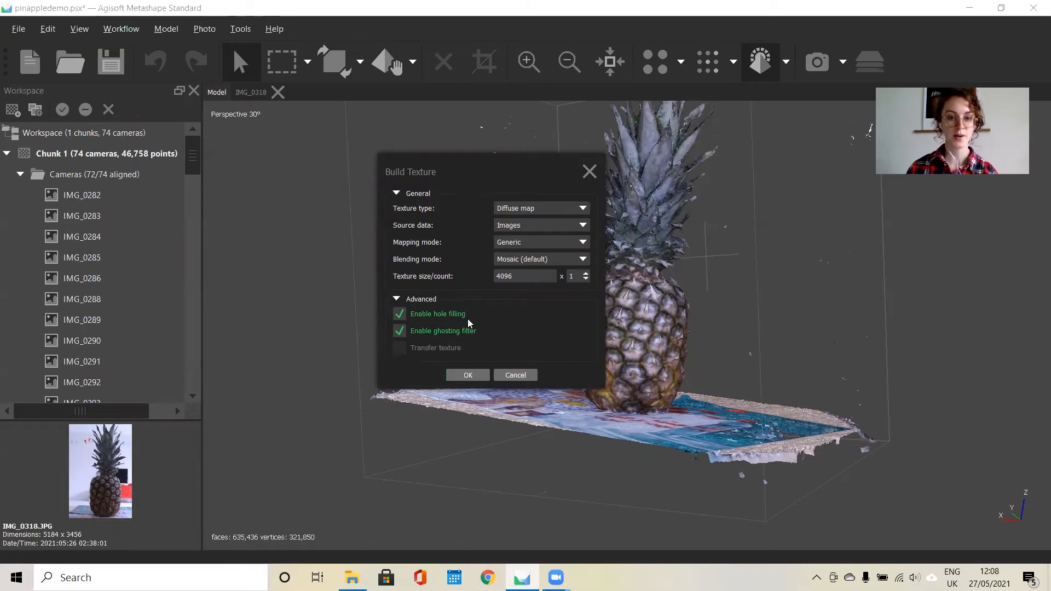
mouse_move(482, 315)
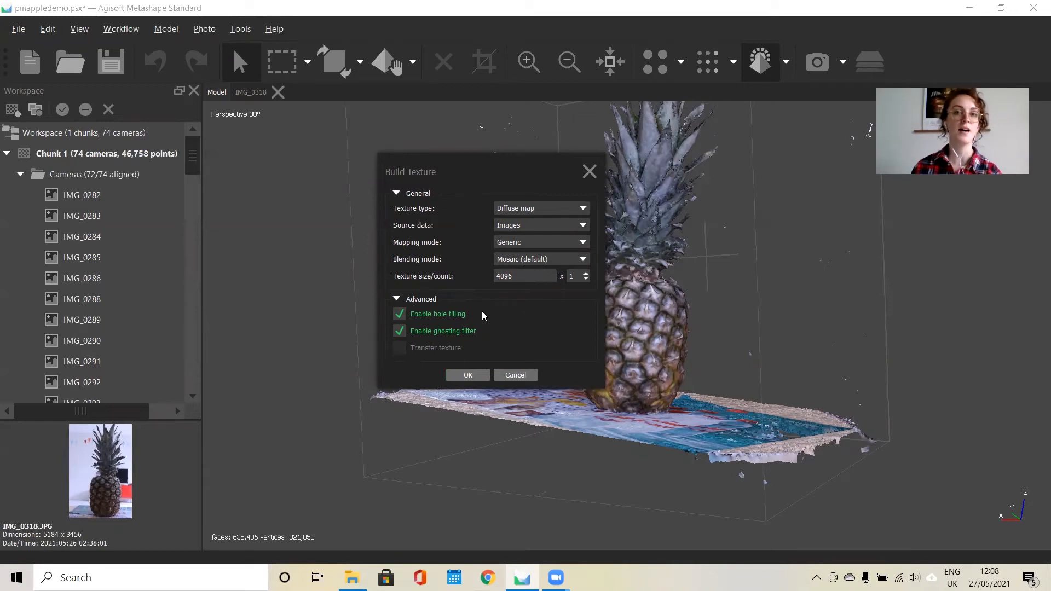
mouse_move(493, 319)
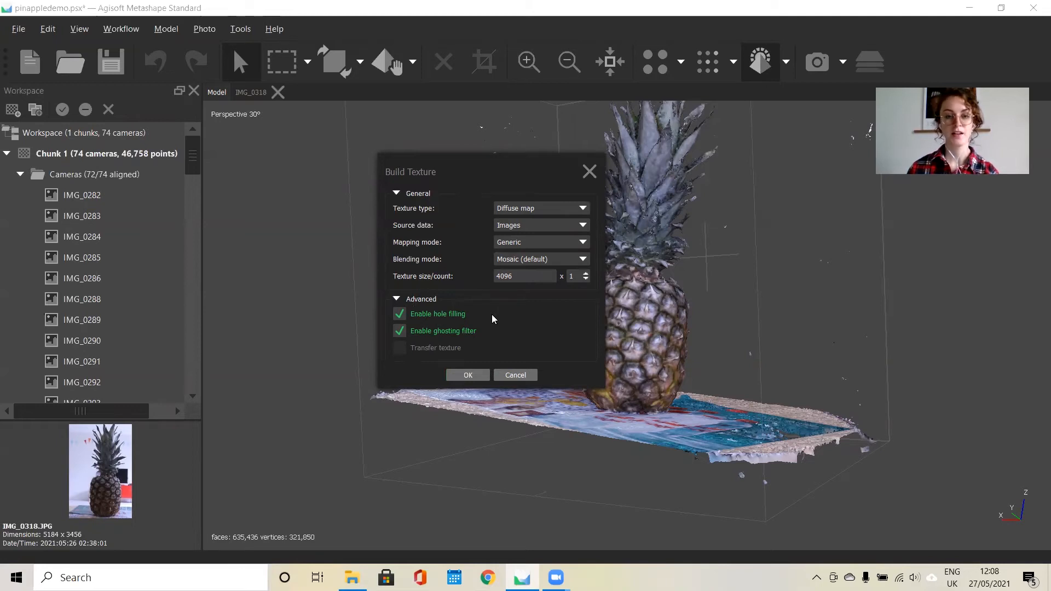
mouse_move(451, 423)
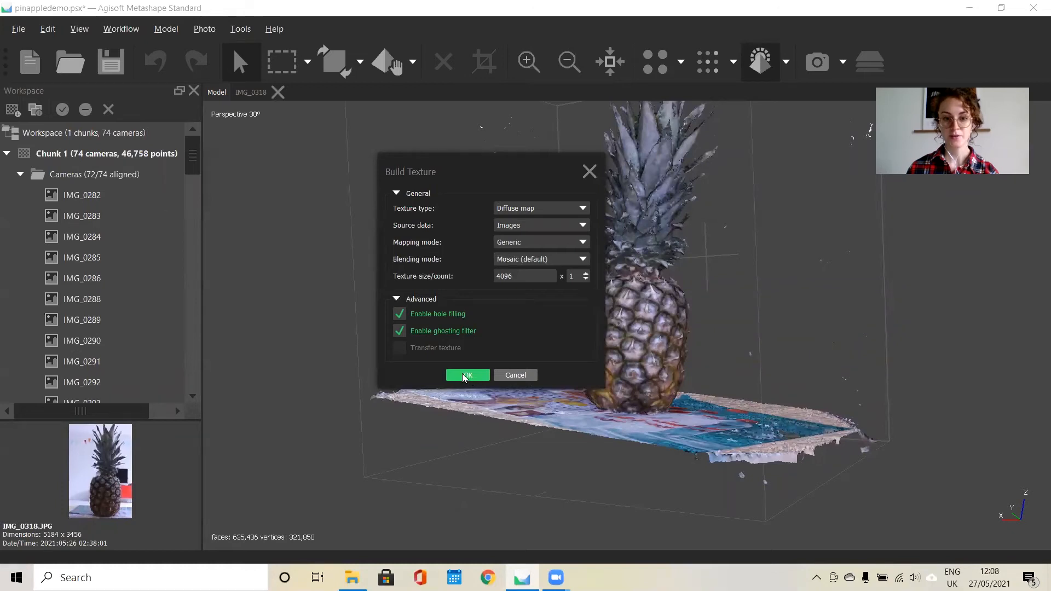
Build the texture and switch the textured pineapple model to shaded display.
left_click(468, 374)
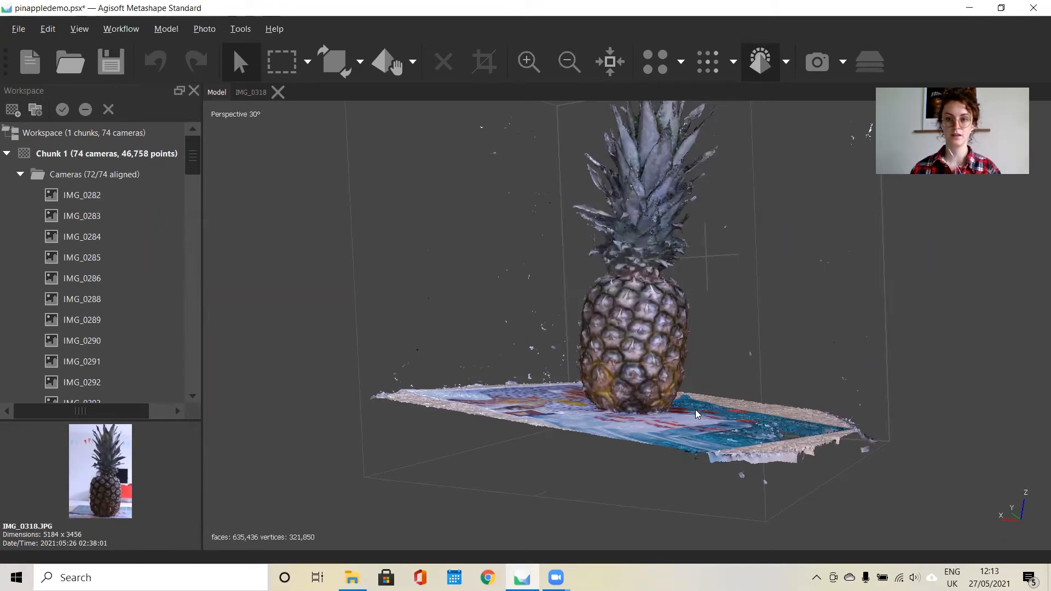
mouse_move(774, 156)
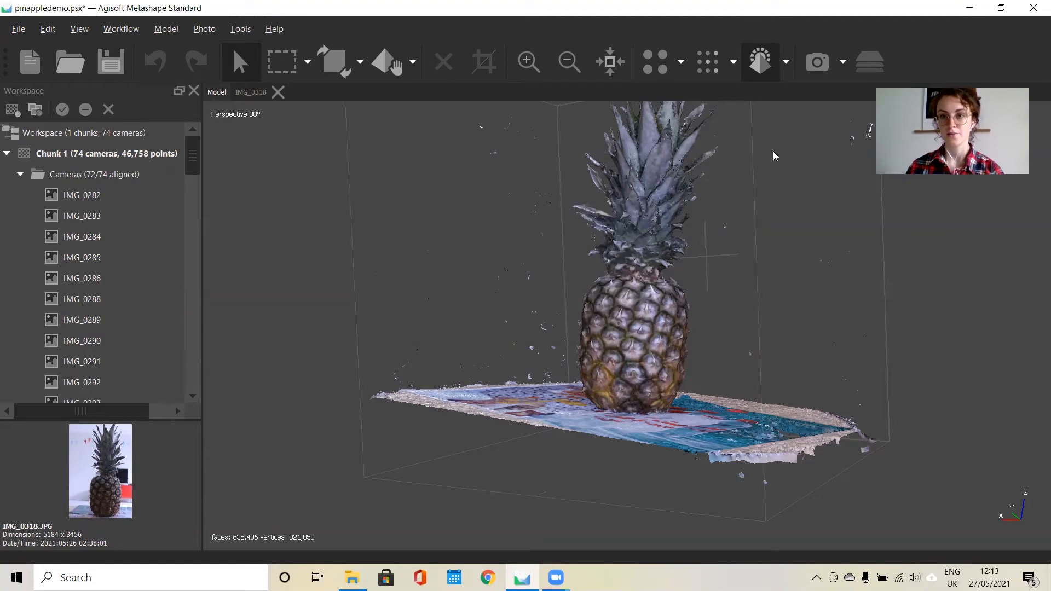
left_click(759, 61)
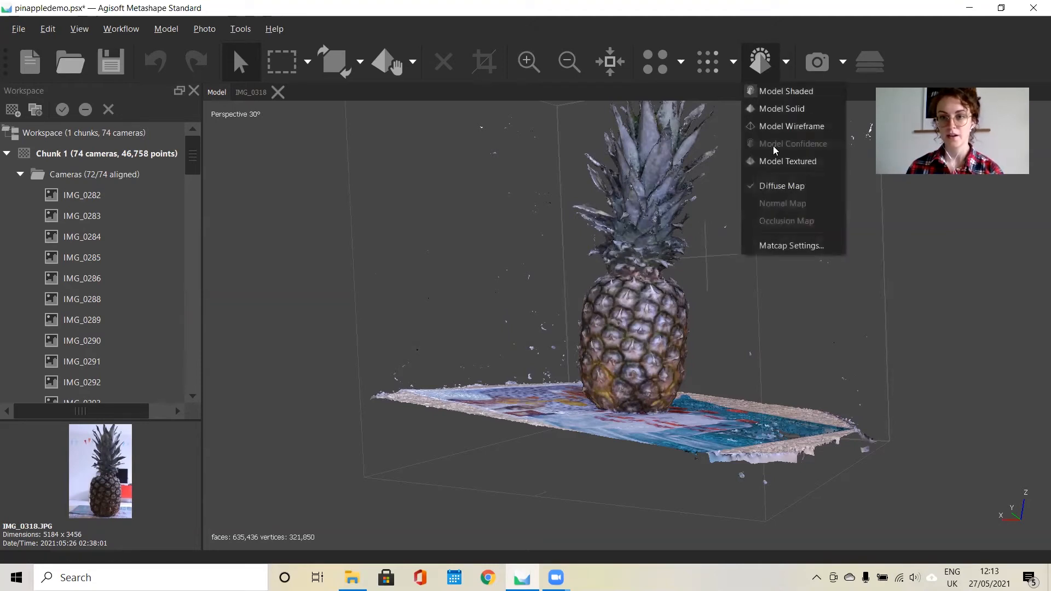
mouse_move(787, 161)
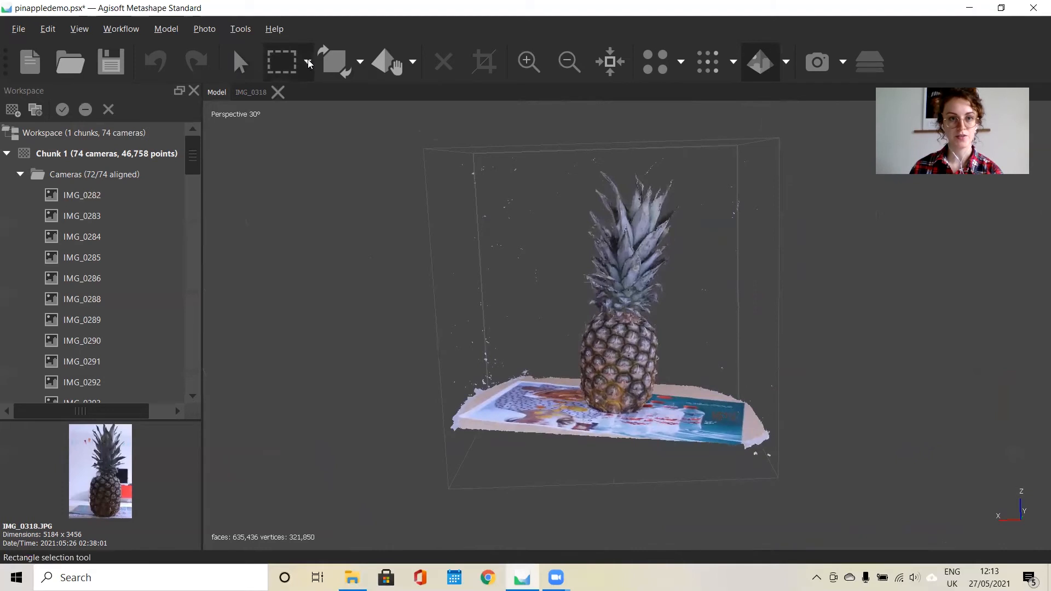
Delete stray fragments and the pale mat border with free-form and rectangle selections, leaving 484,297 faces.
left_click(306, 61)
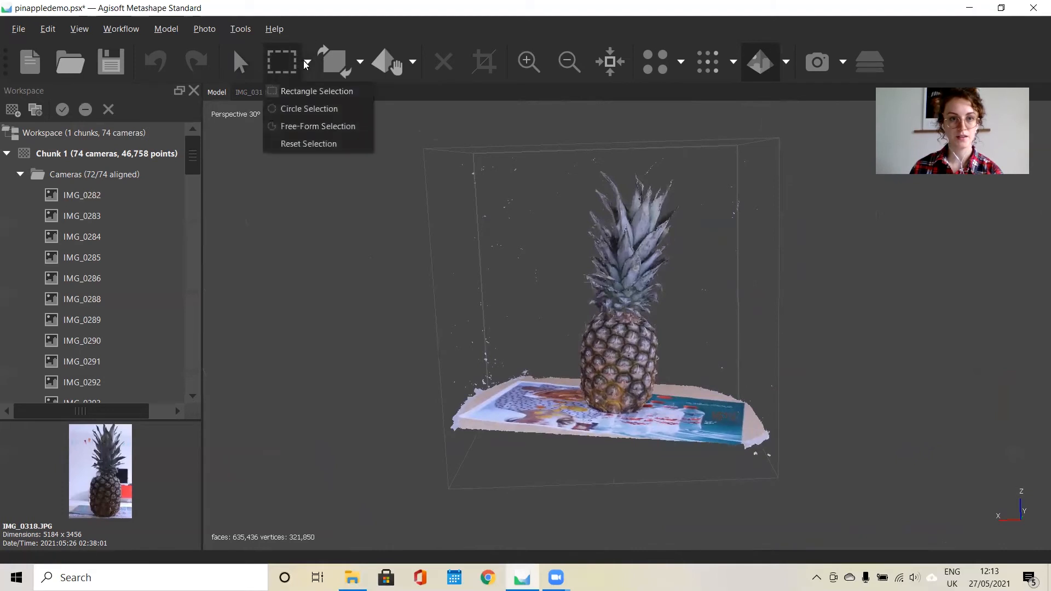
mouse_move(317, 126)
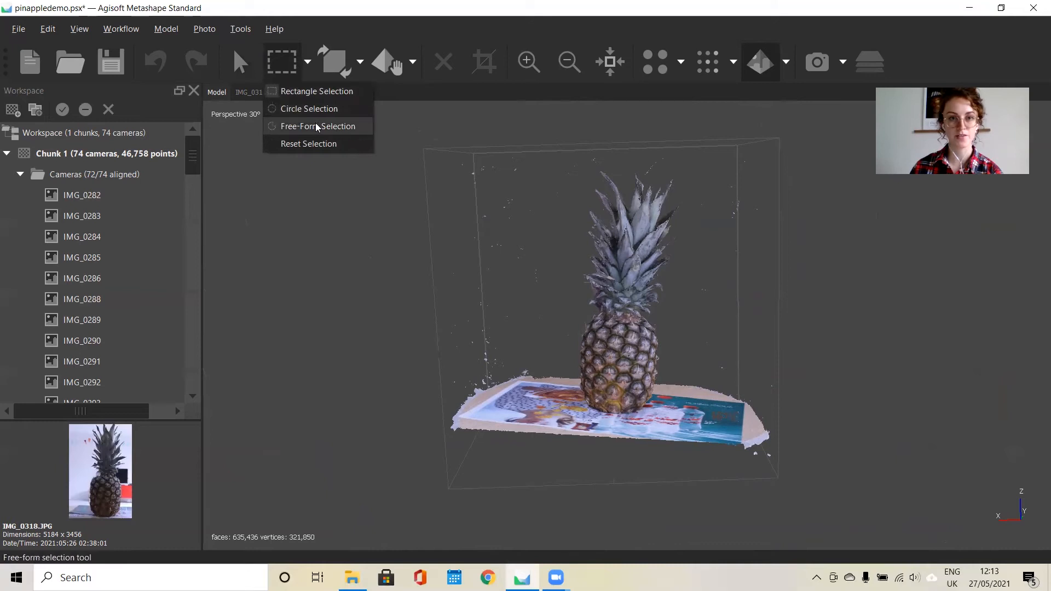
left_click(316, 126)
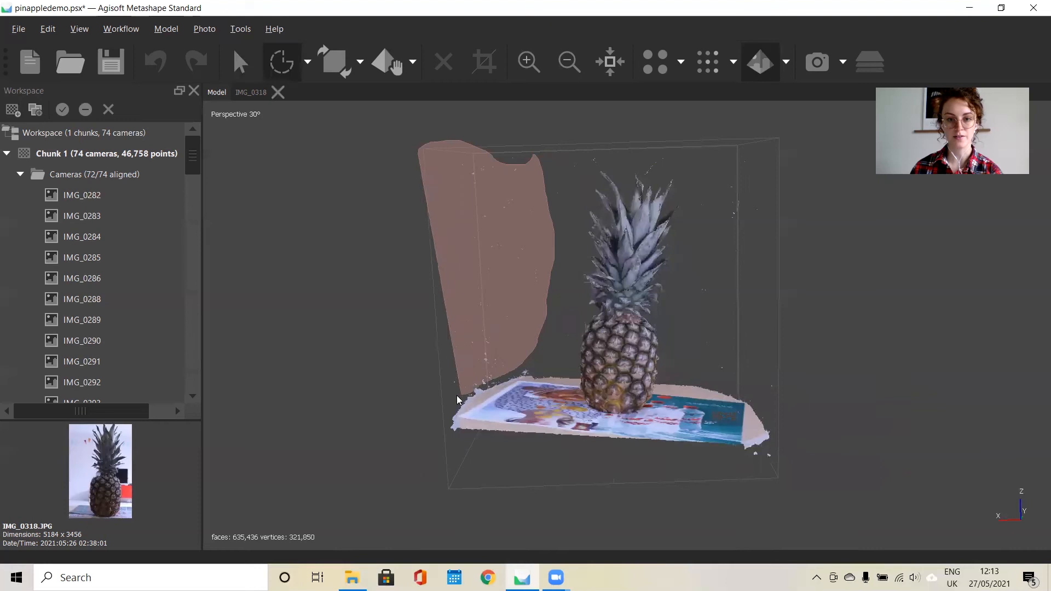
left_click(443, 62)
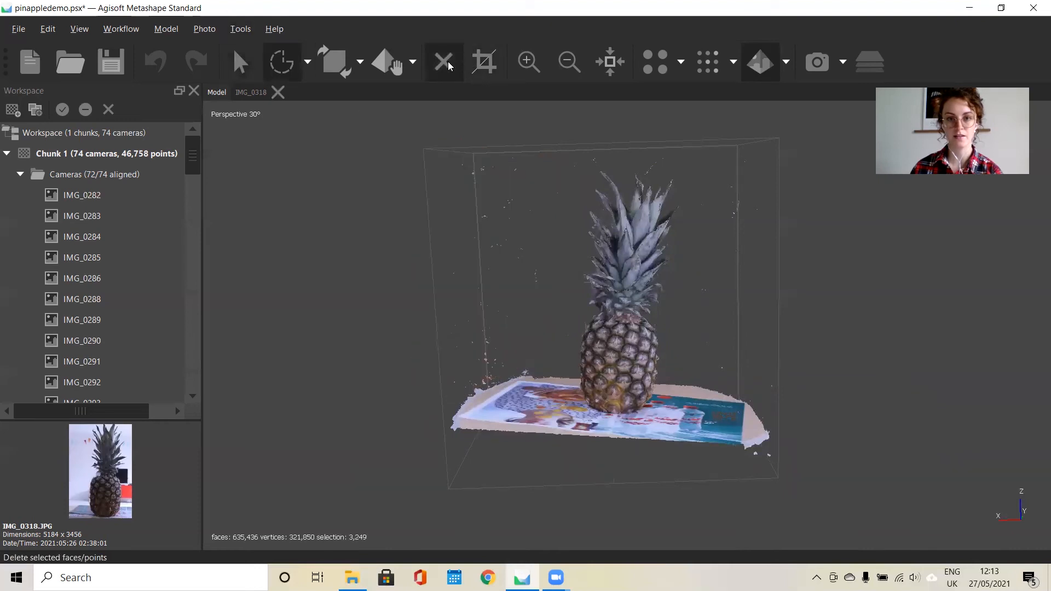
left_click(443, 61)
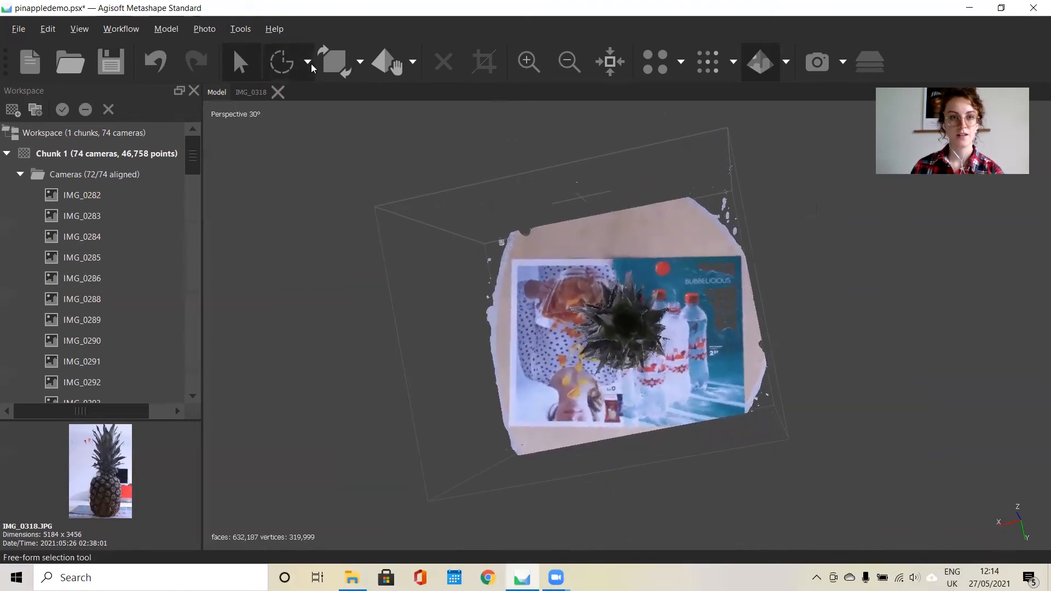
left_click(282, 61)
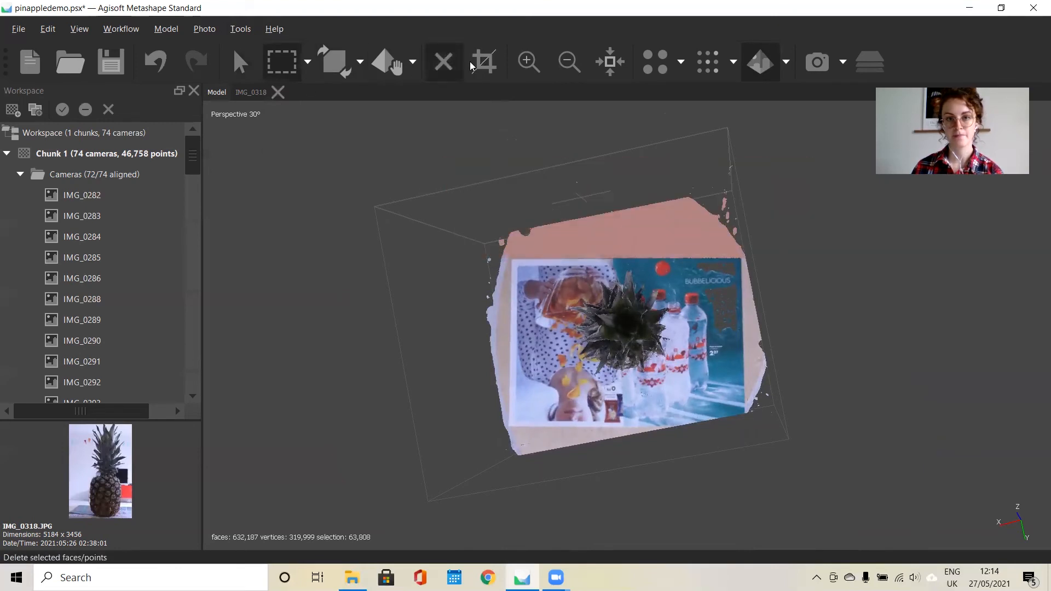
left_click(443, 62)
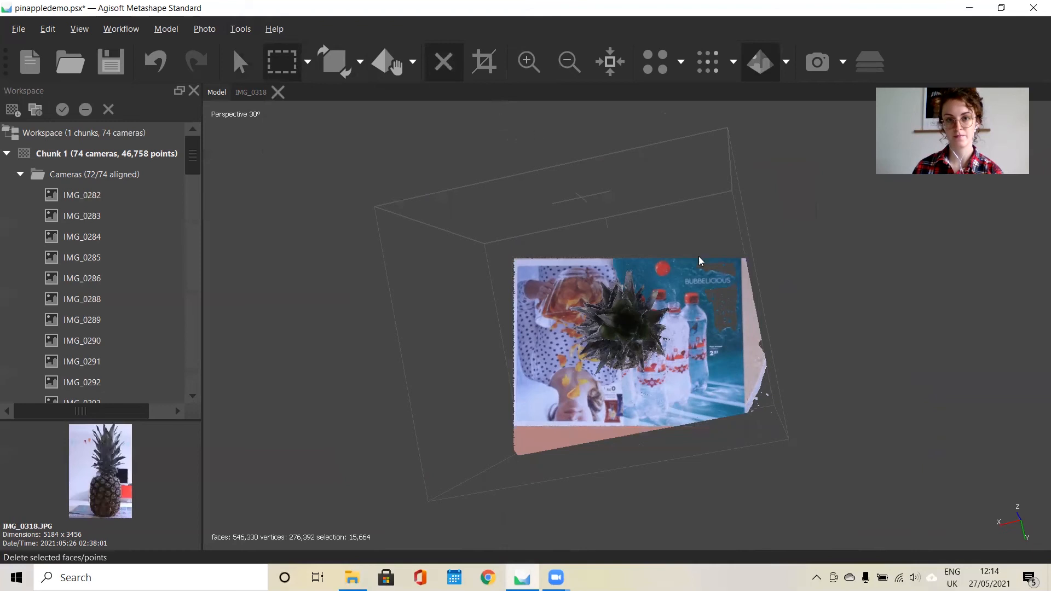
left_click(444, 62)
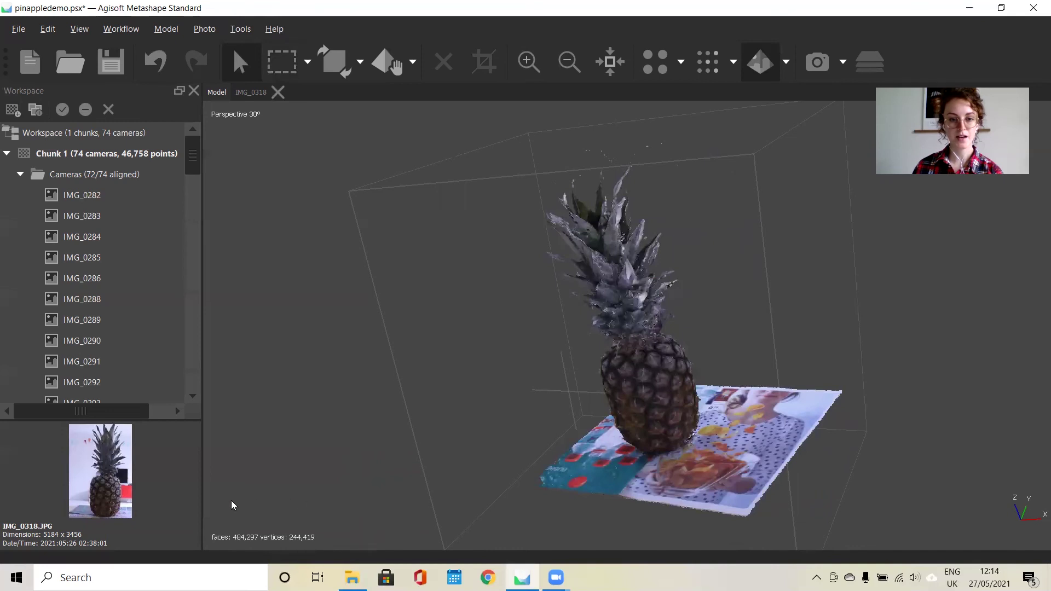
mouse_move(248, 513)
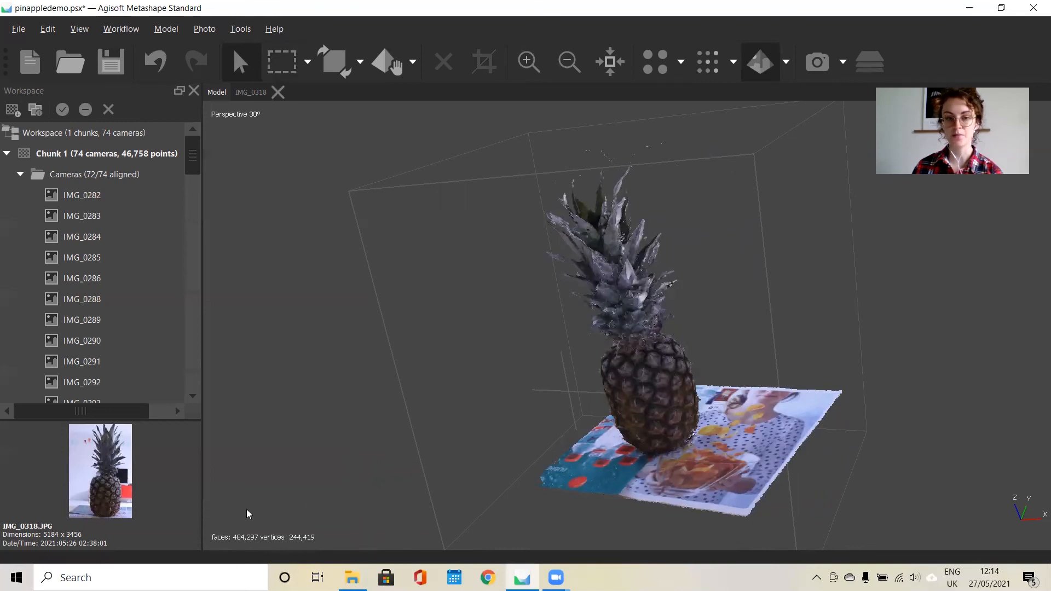
mouse_move(356, 271)
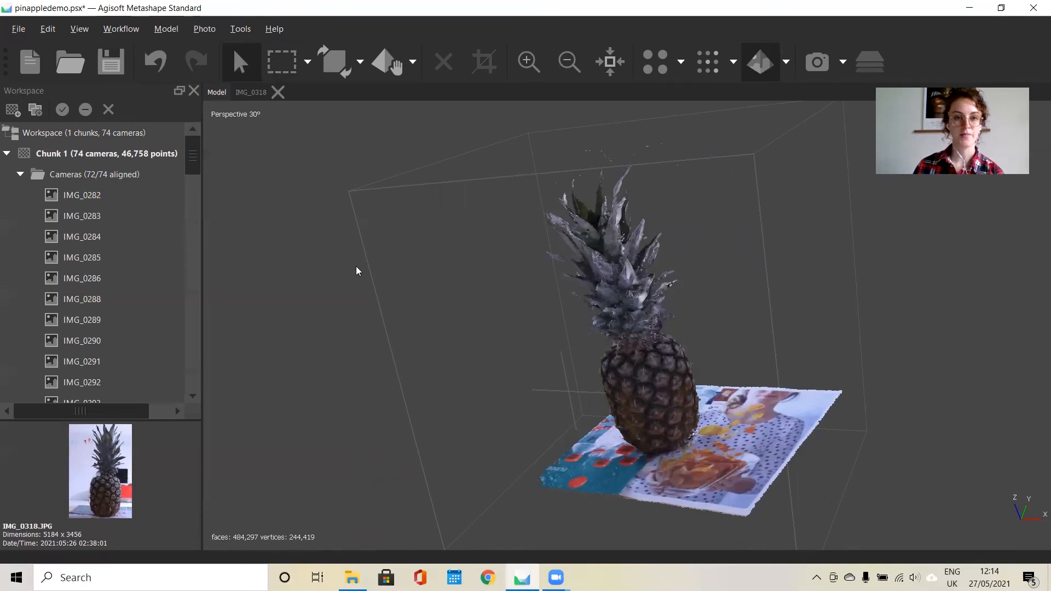
left_click(165, 29)
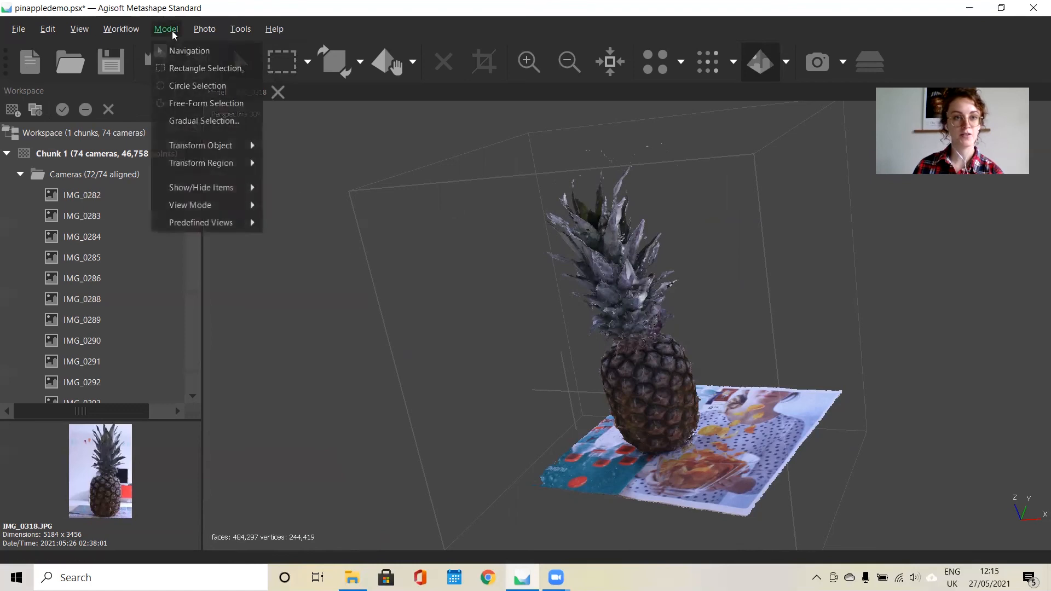
left_click(240, 28)
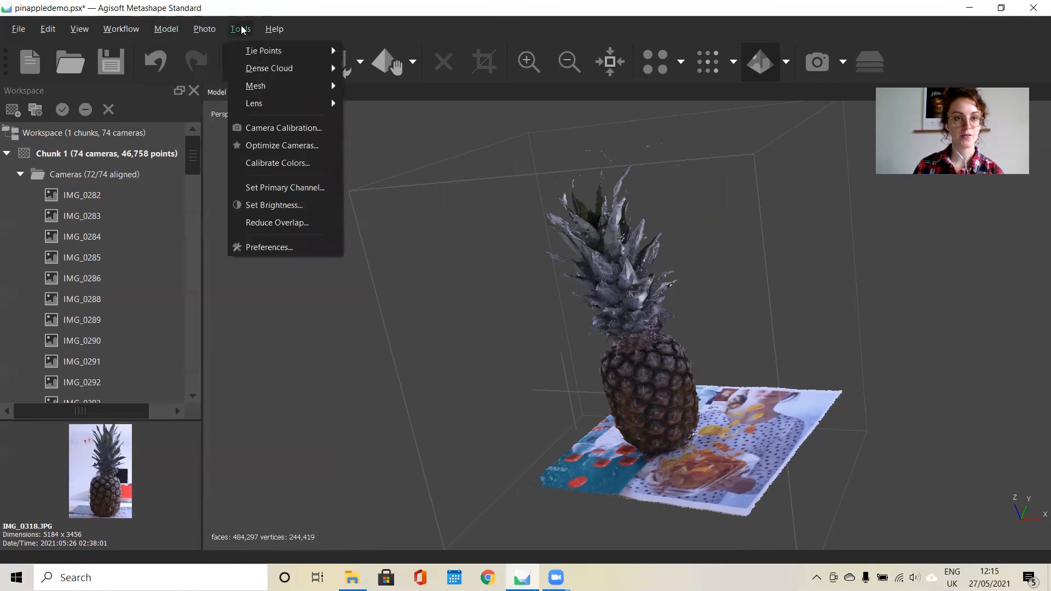
left_click(122, 28)
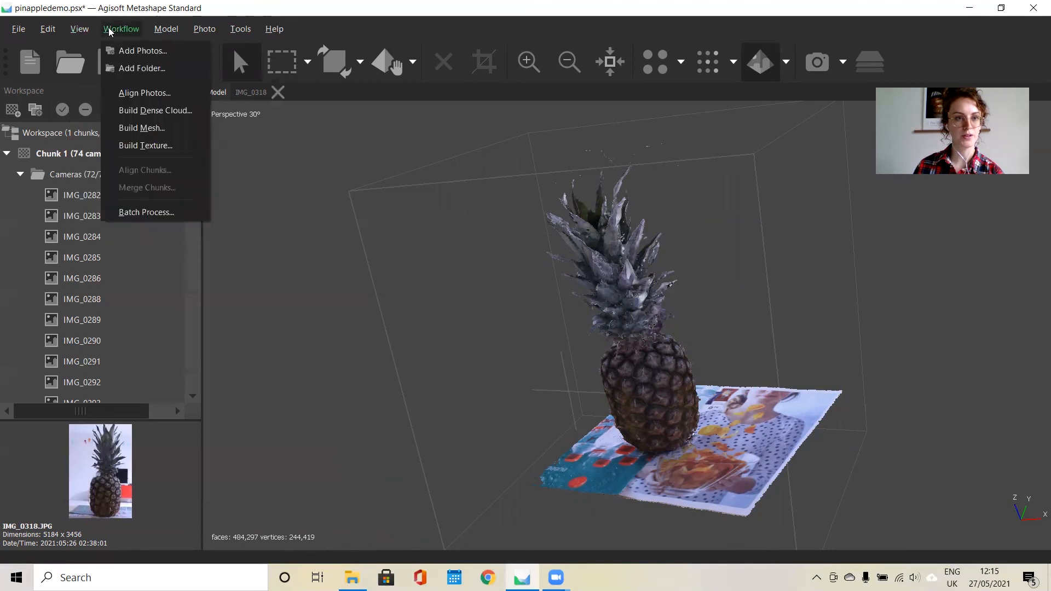
left_click(240, 29)
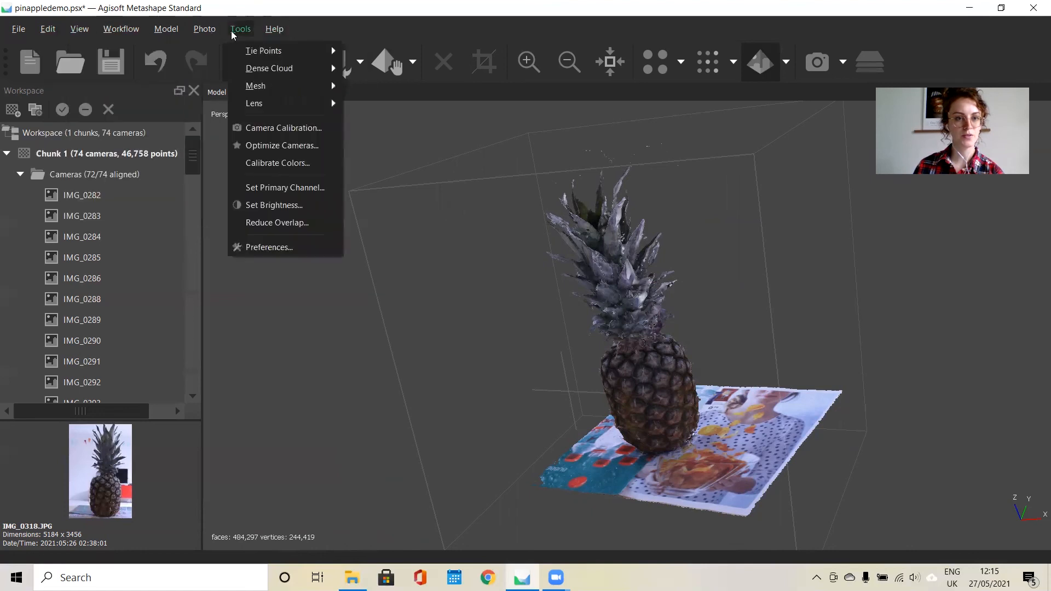
mouse_move(264, 51)
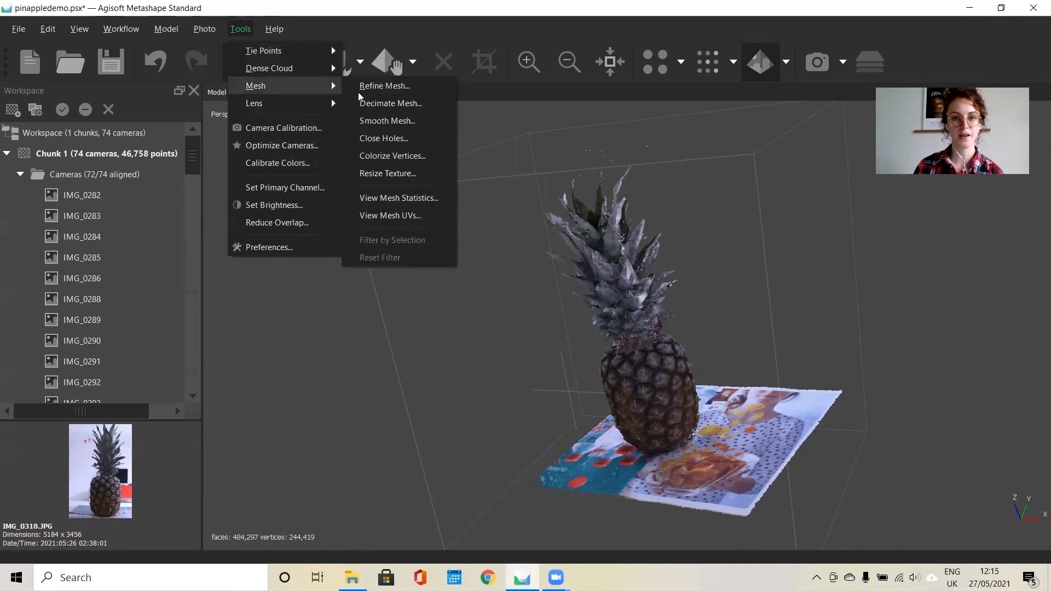
mouse_move(391, 103)
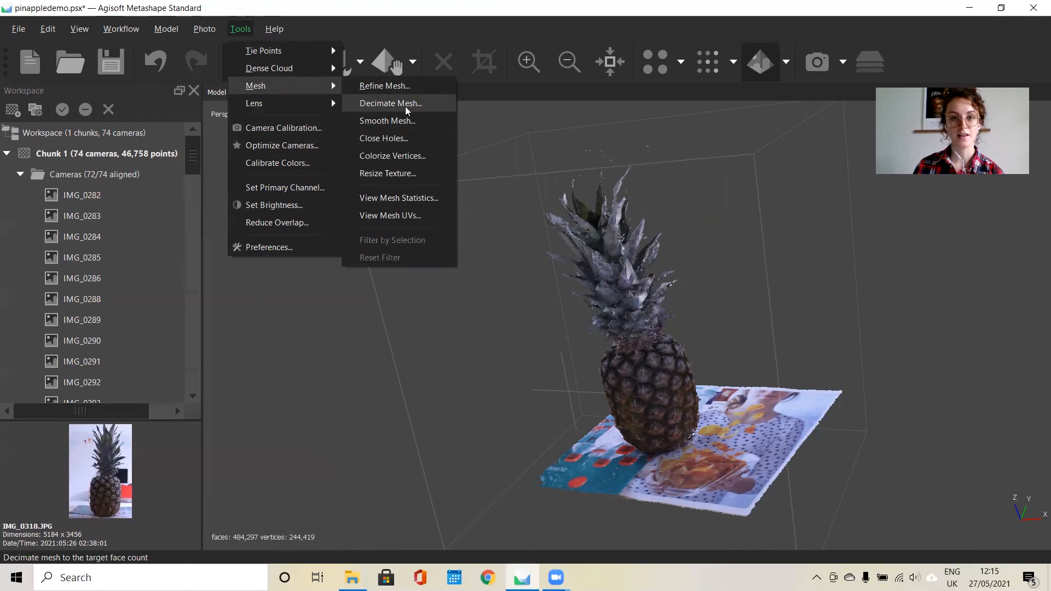
mouse_move(395, 107)
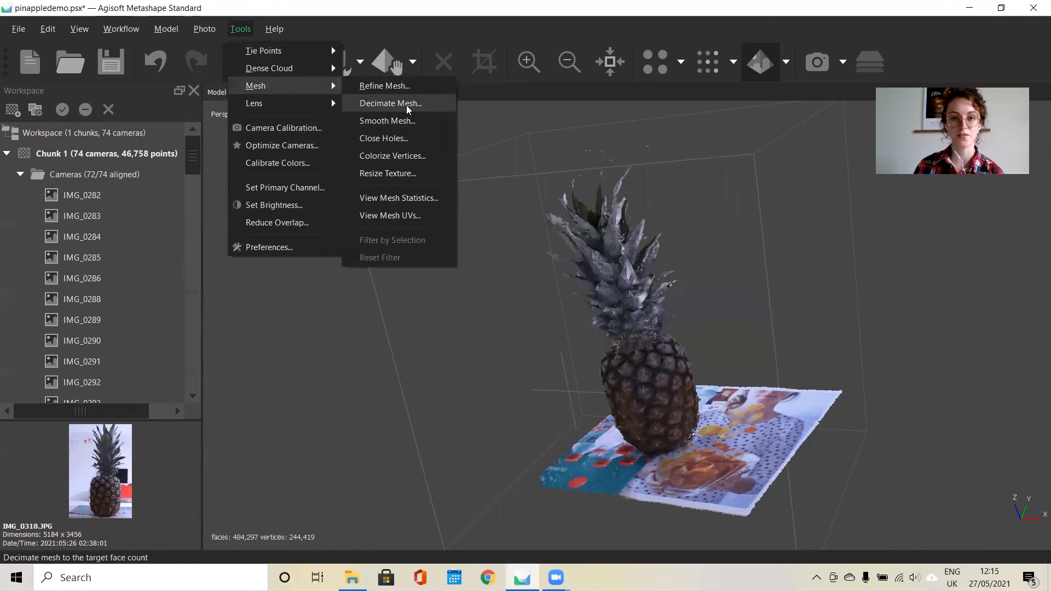
mouse_move(582, 197)
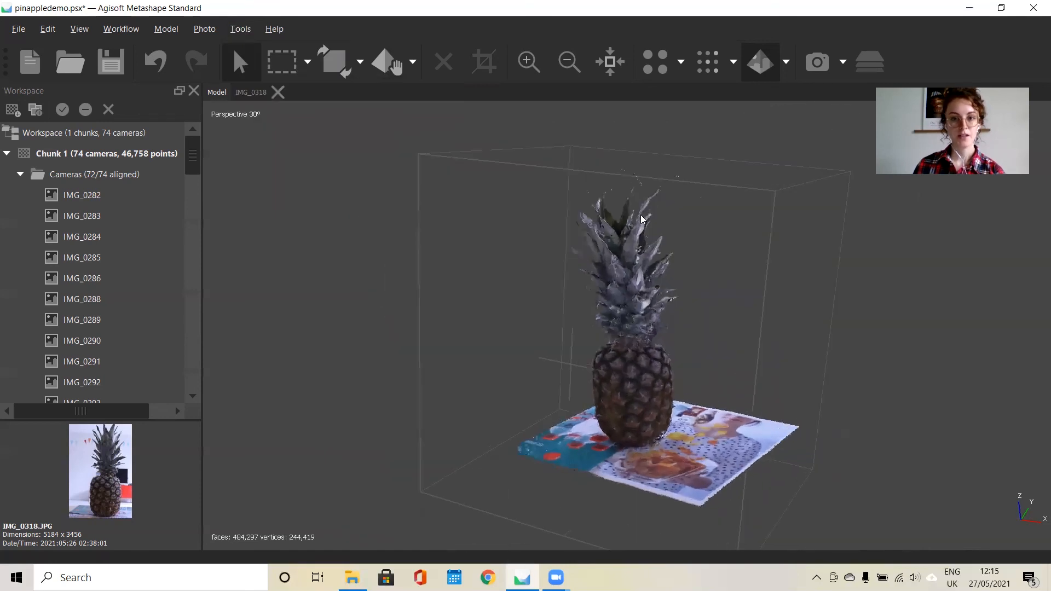
Save the pinappledemo project and list the File > Export options including Export Model.
left_click(19, 29)
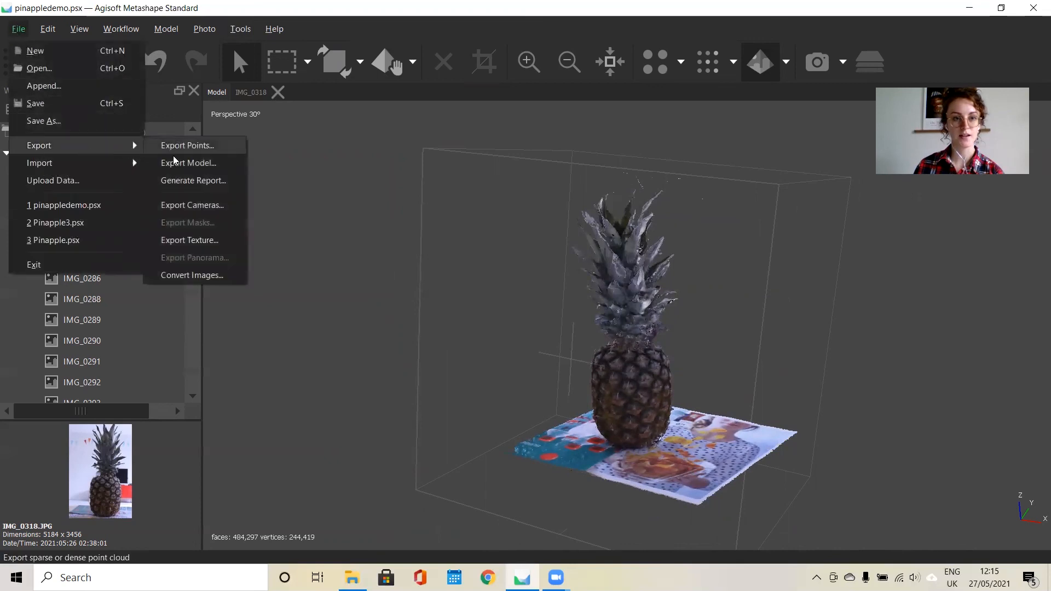
mouse_move(189, 162)
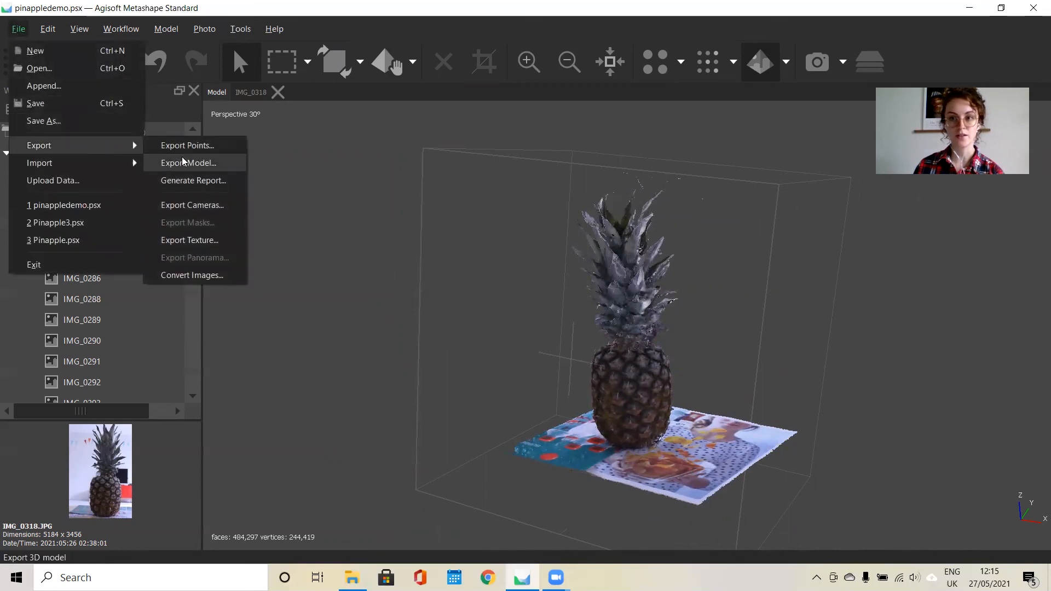
mouse_move(194, 180)
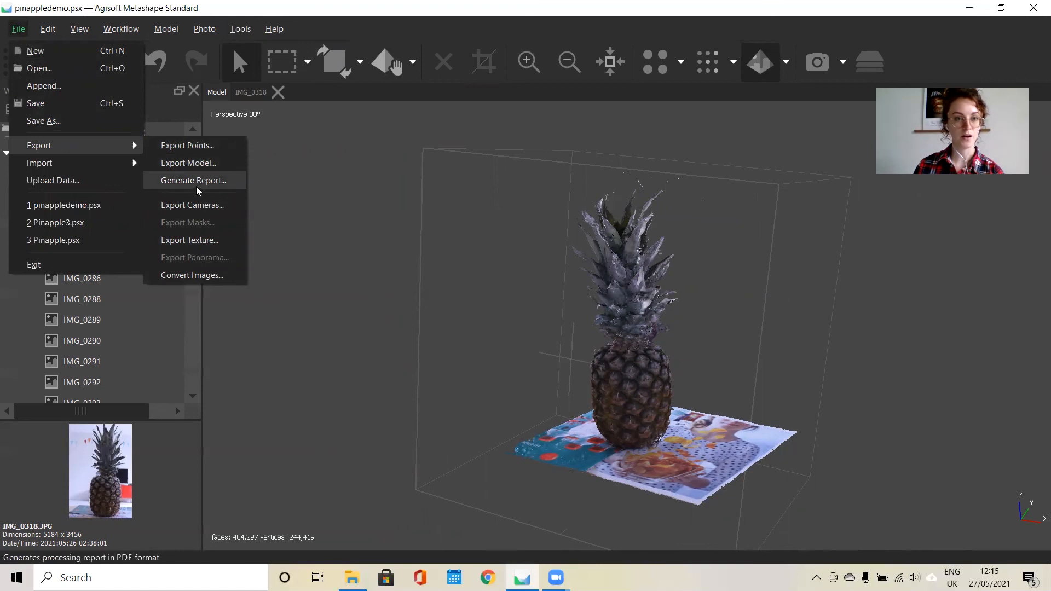
mouse_move(189, 162)
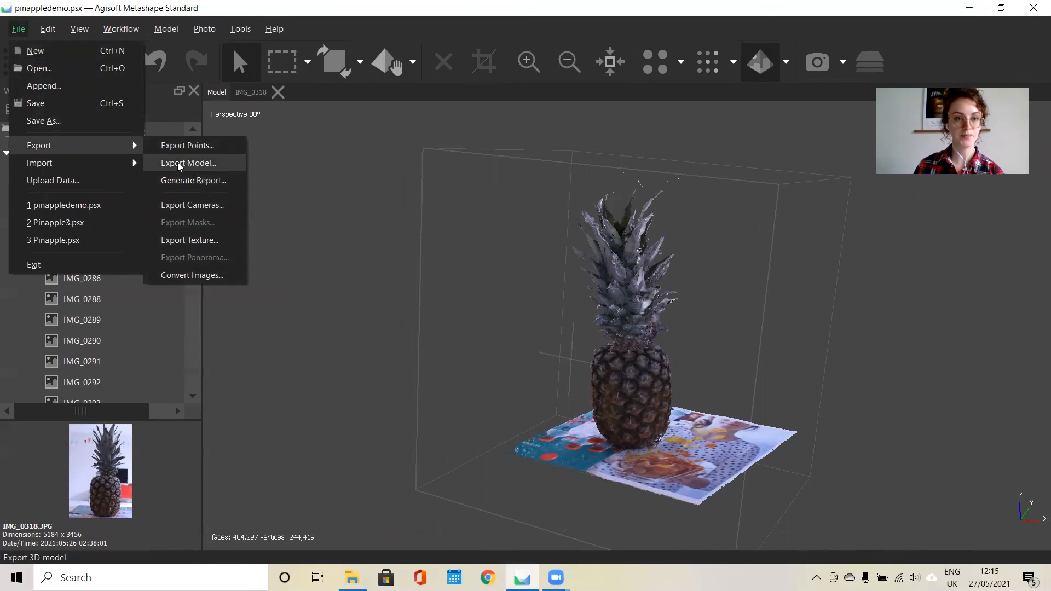
Start Export Model into the Pinapple folder with Wavefront OBJ (*.obj) as the file type.
left_click(188, 163)
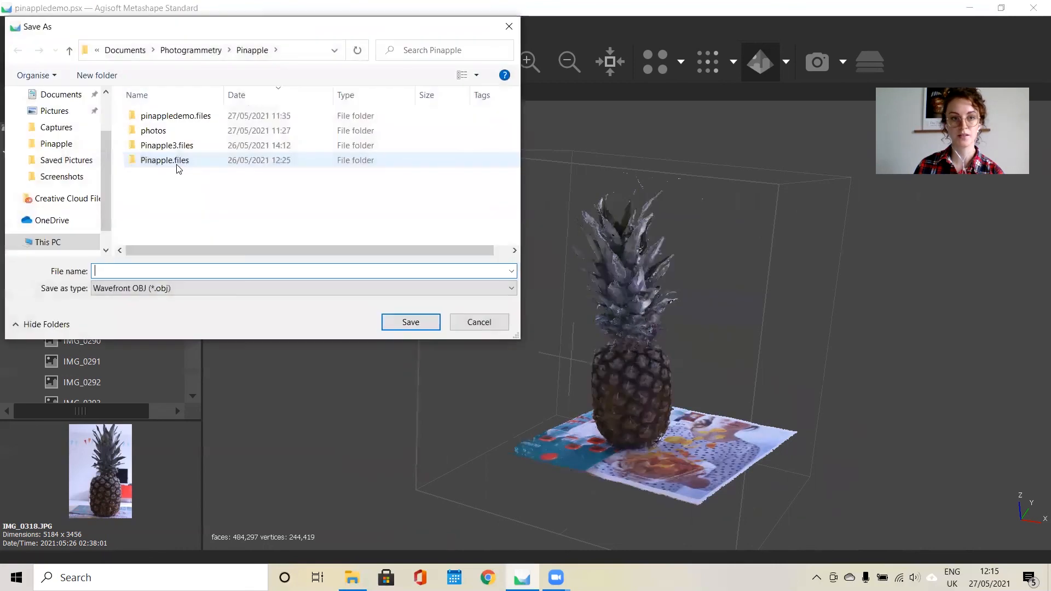
left_click(302, 288)
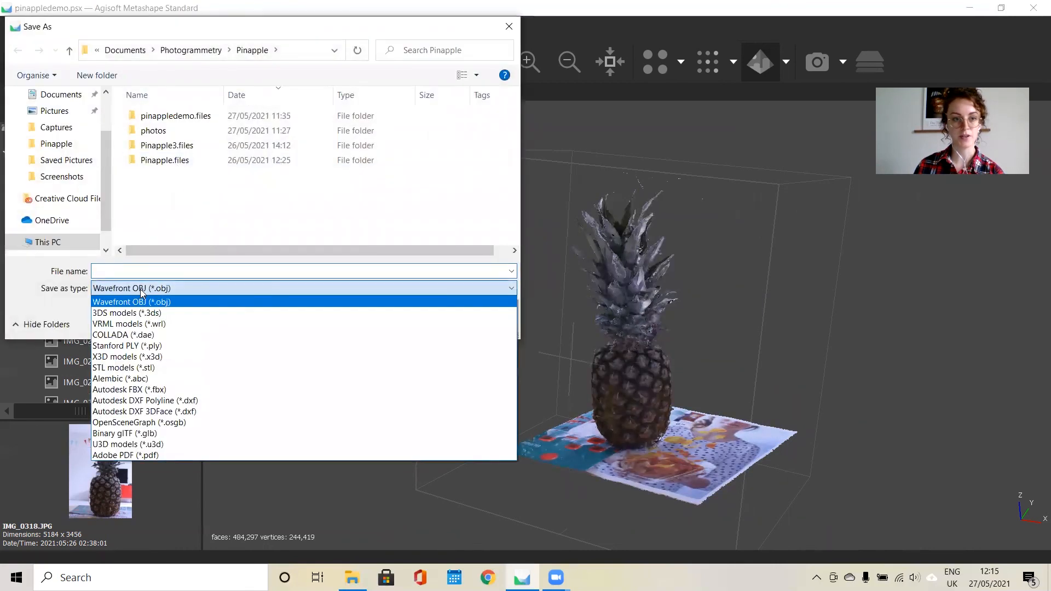
left_click(132, 302)
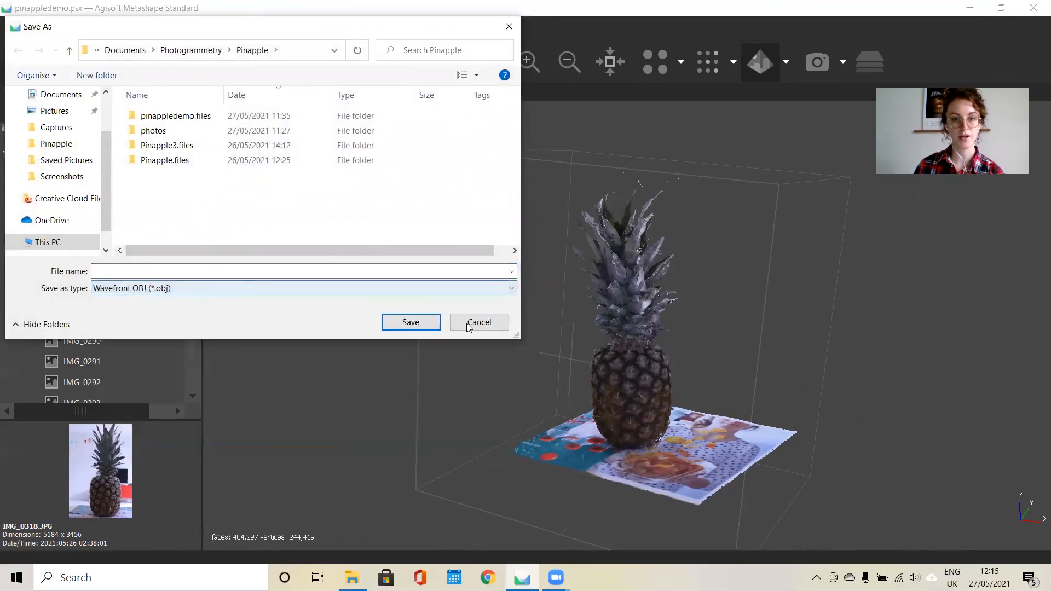